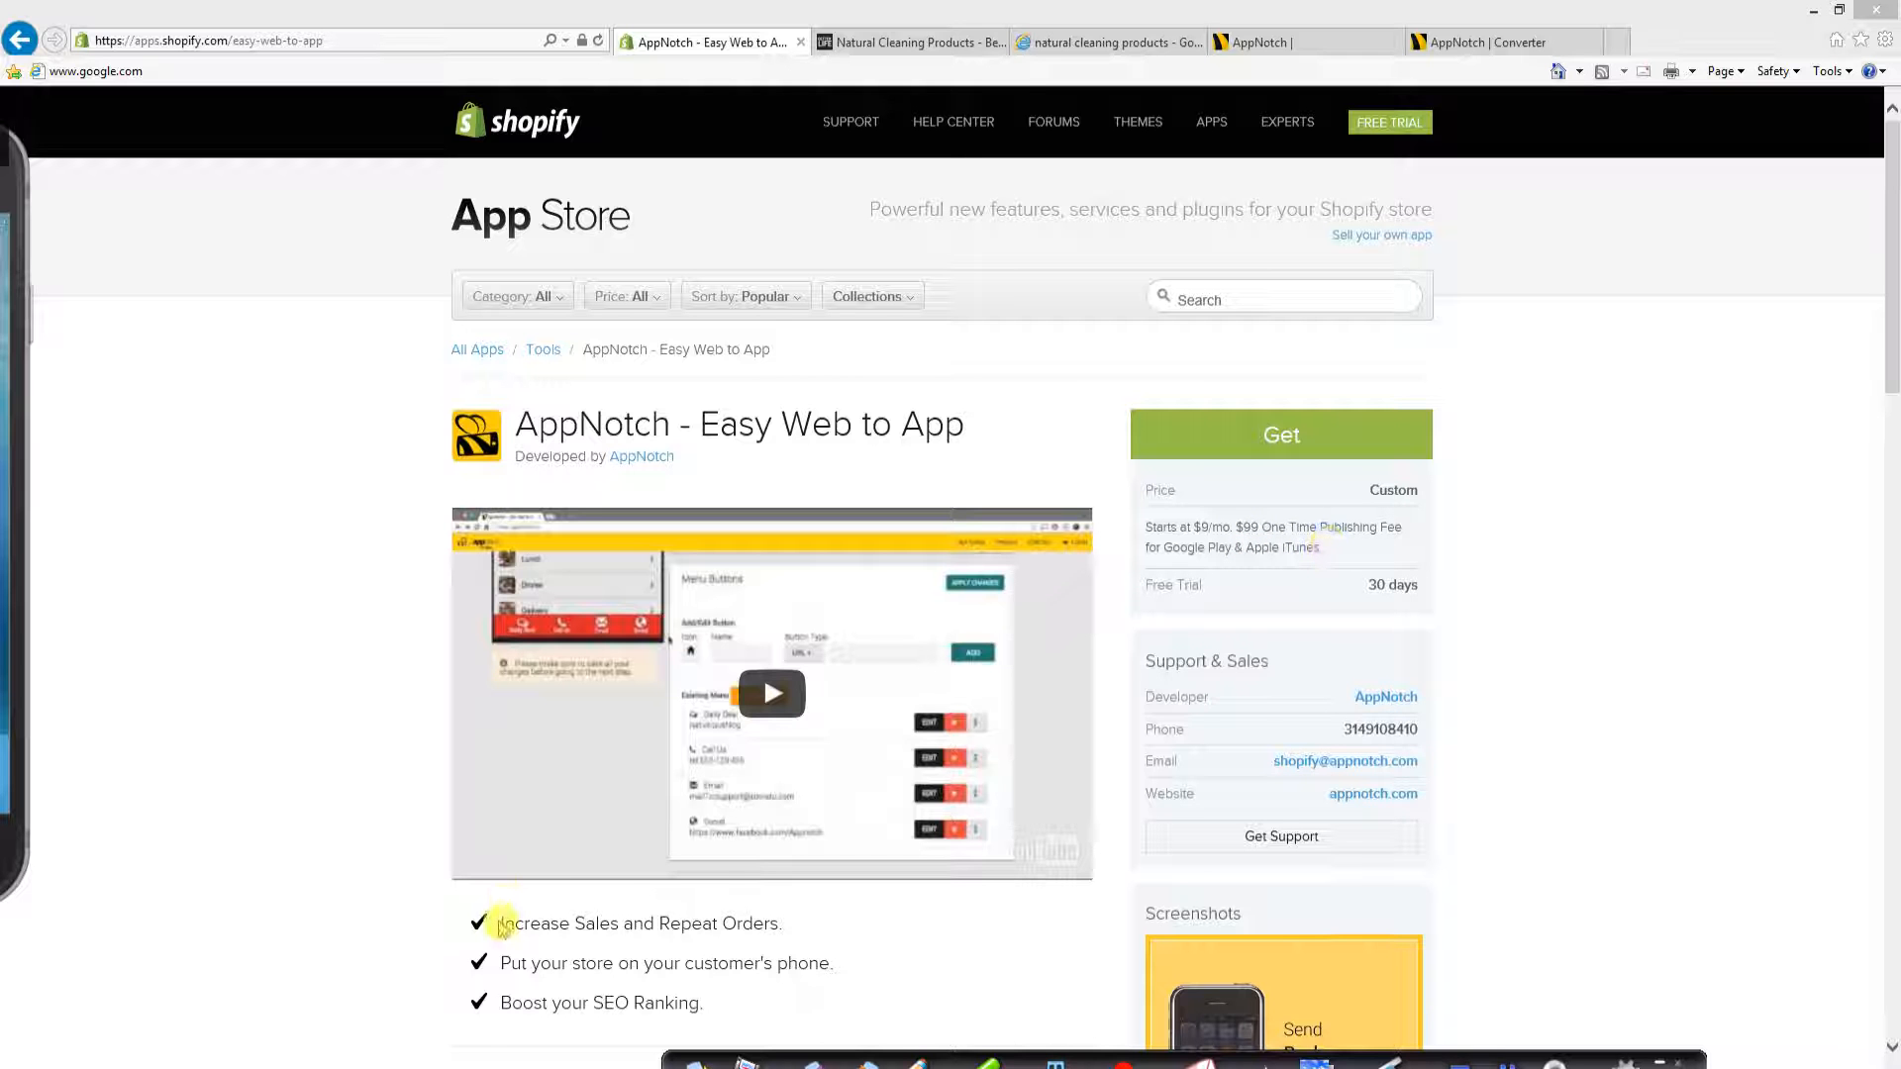
mouse_move(796, 923)
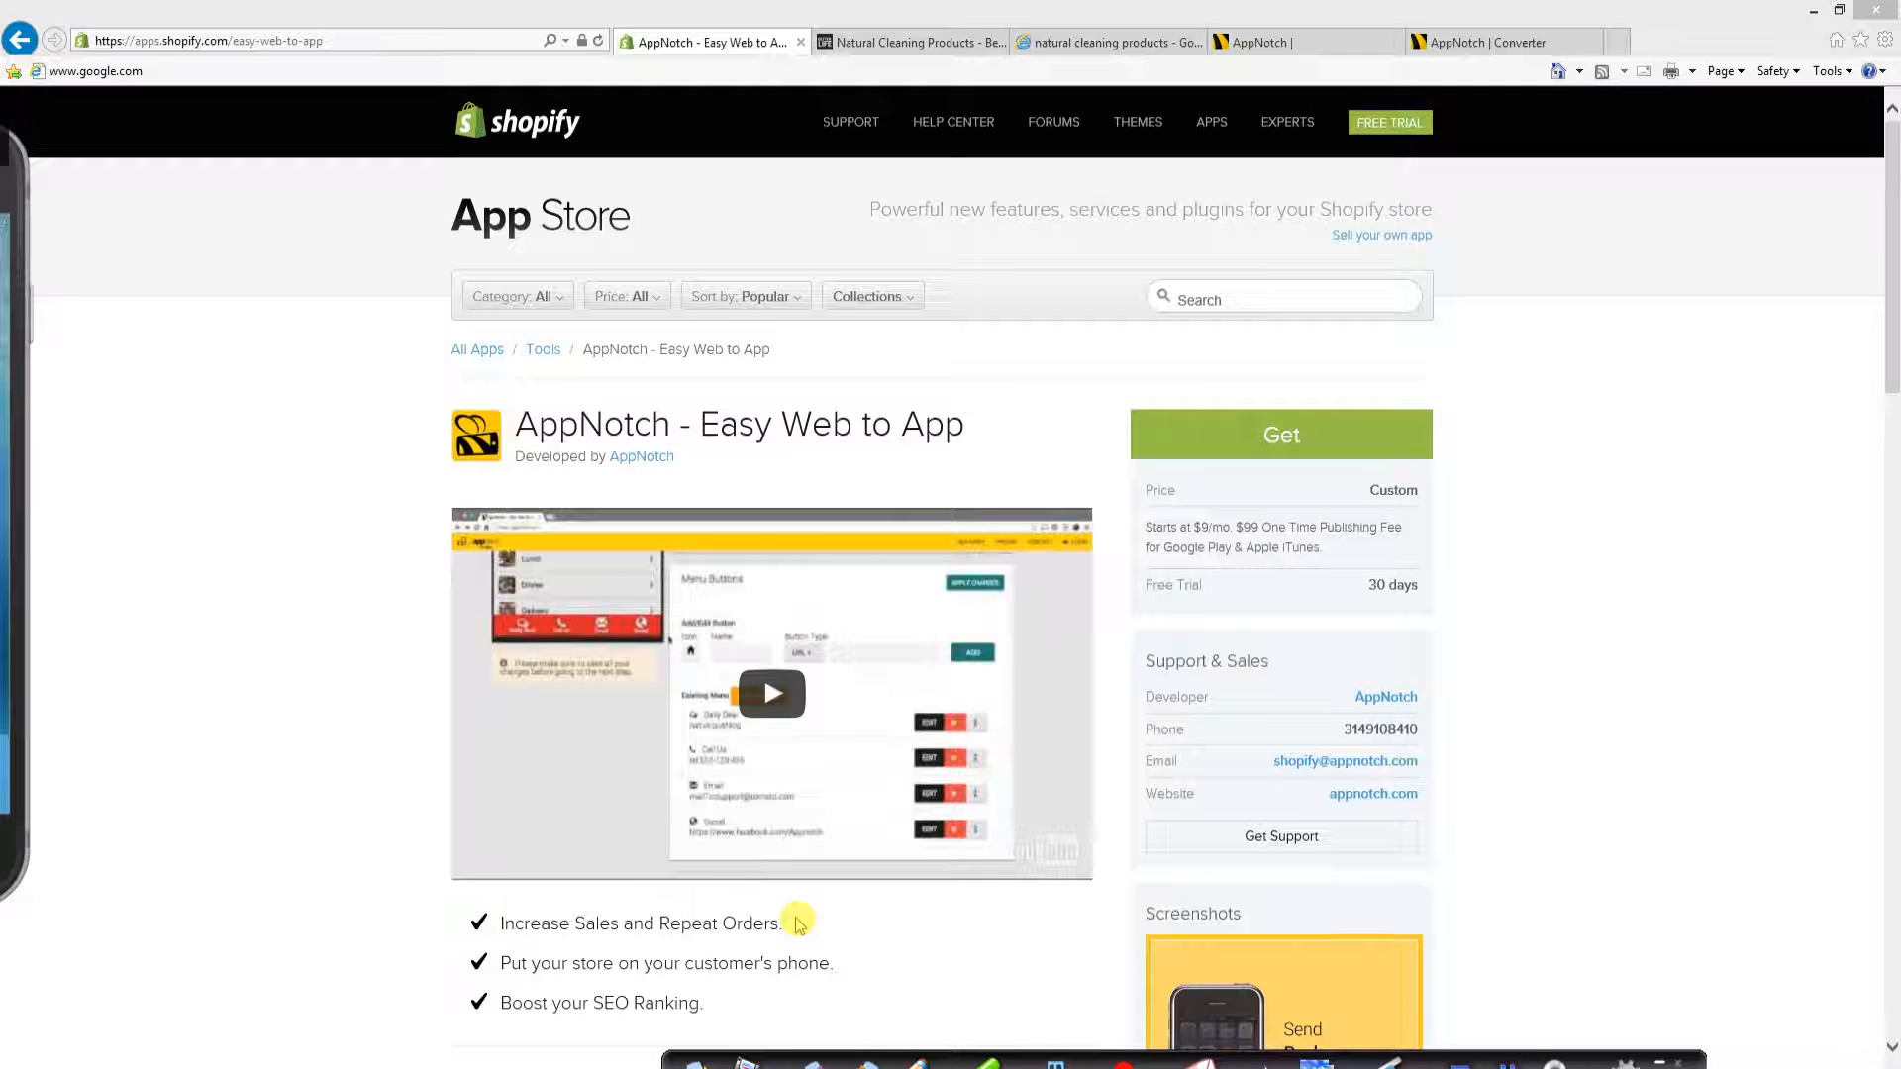
mouse_move(721, 1018)
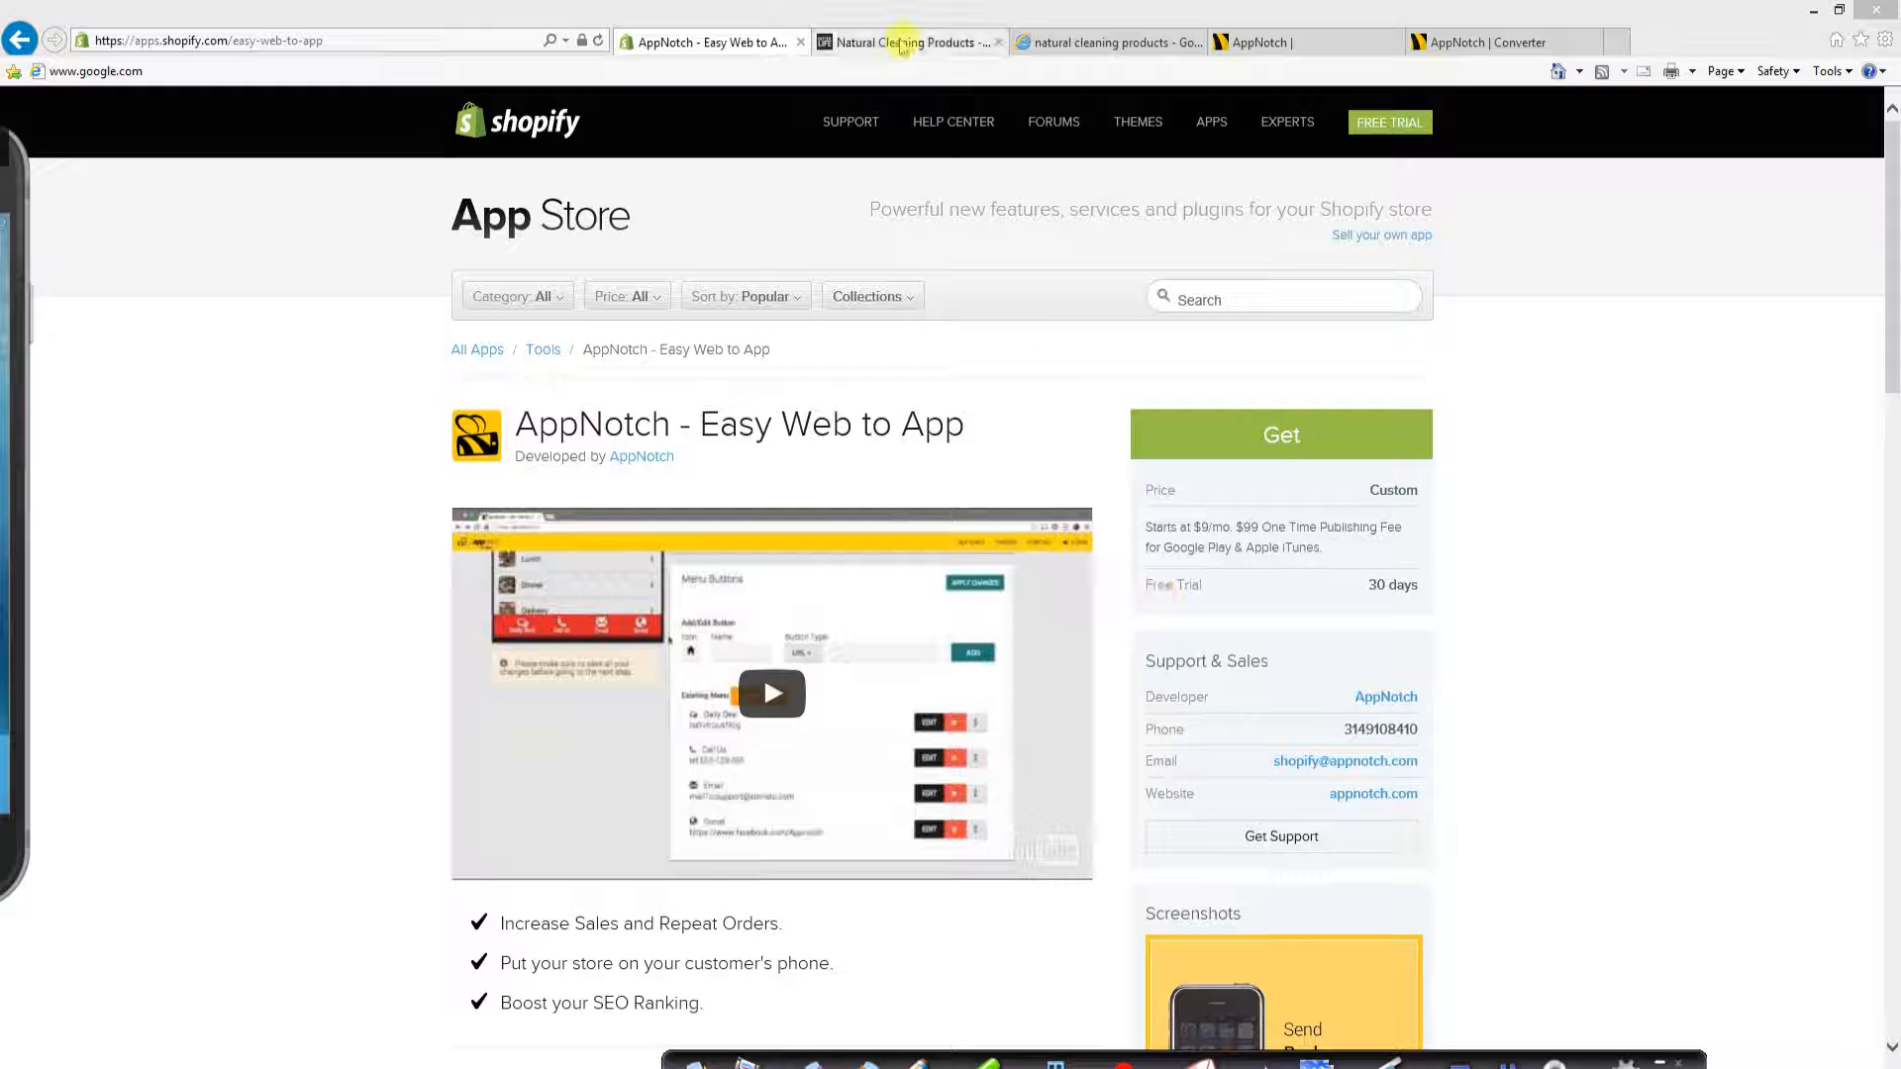
Step: Show the Clean Happens store site, then launch the Clean Happens app from the phone's browser
left_click(909, 41)
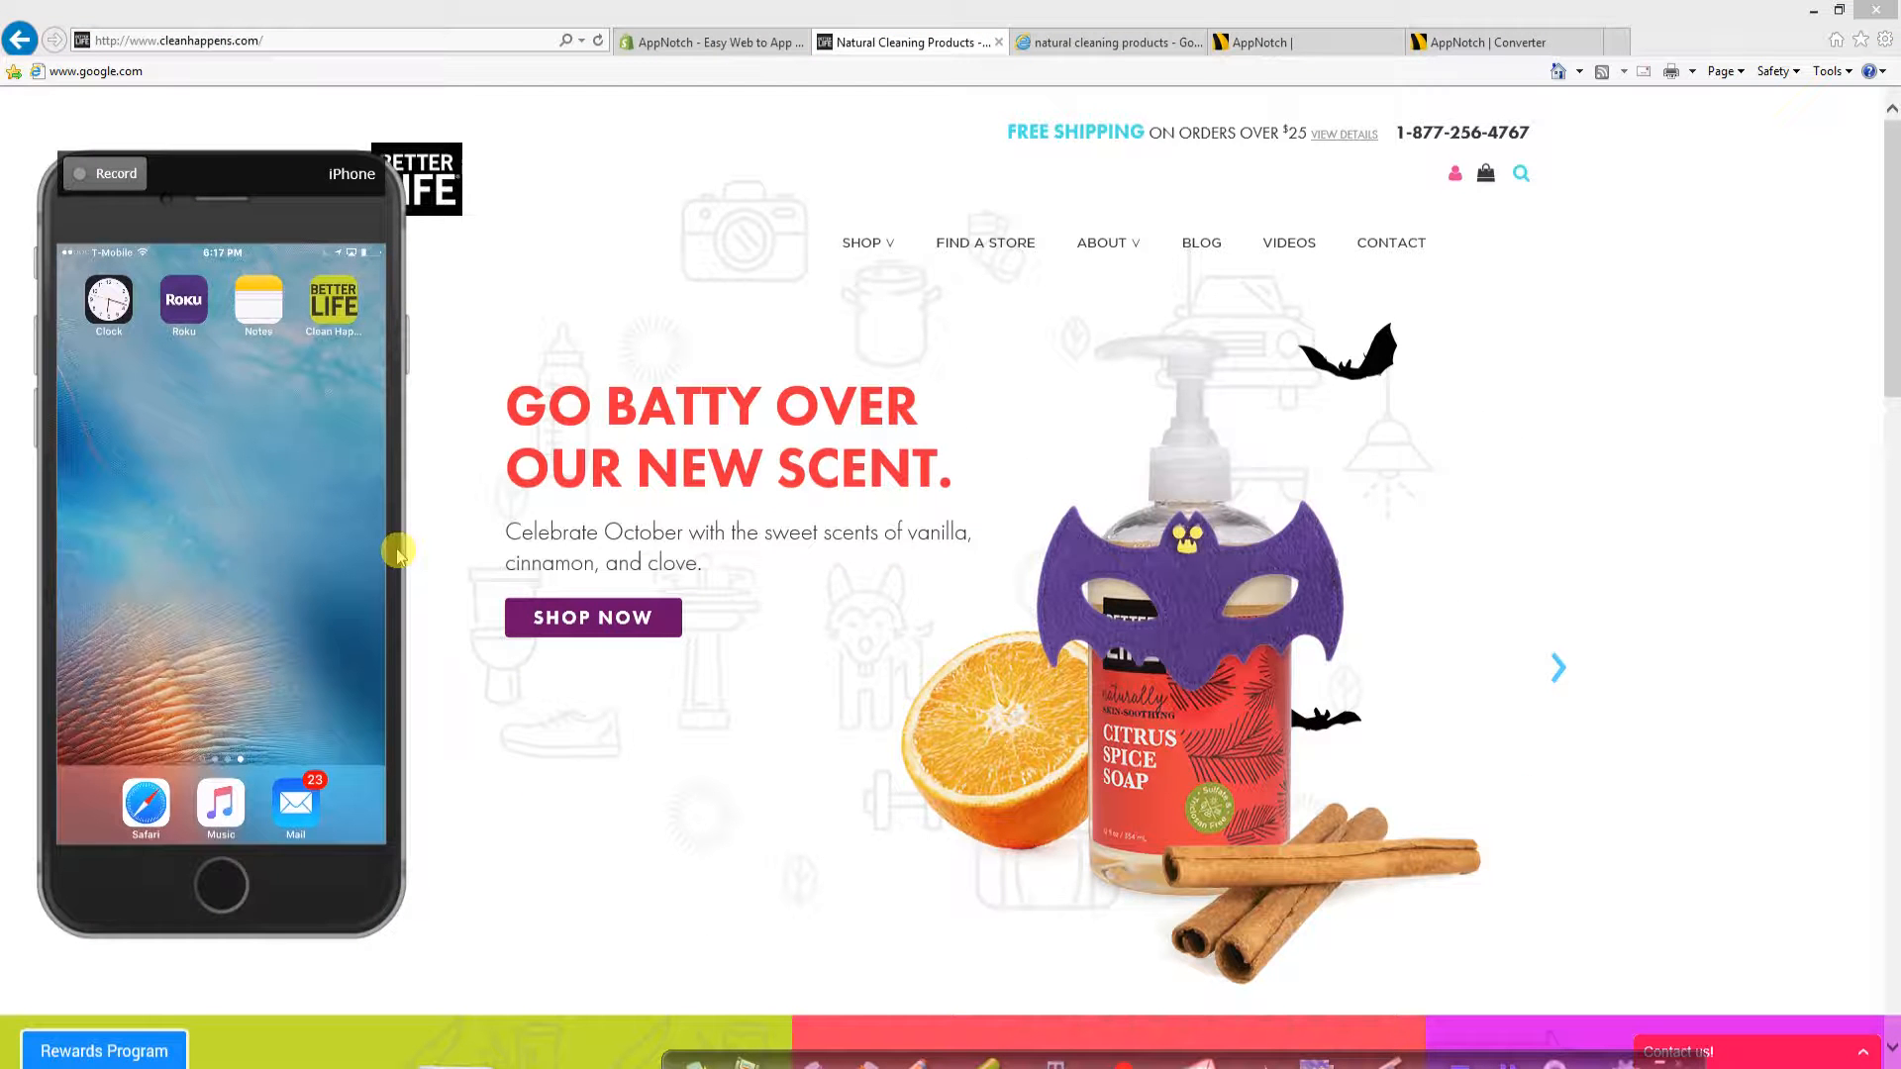
mouse_move(218, 739)
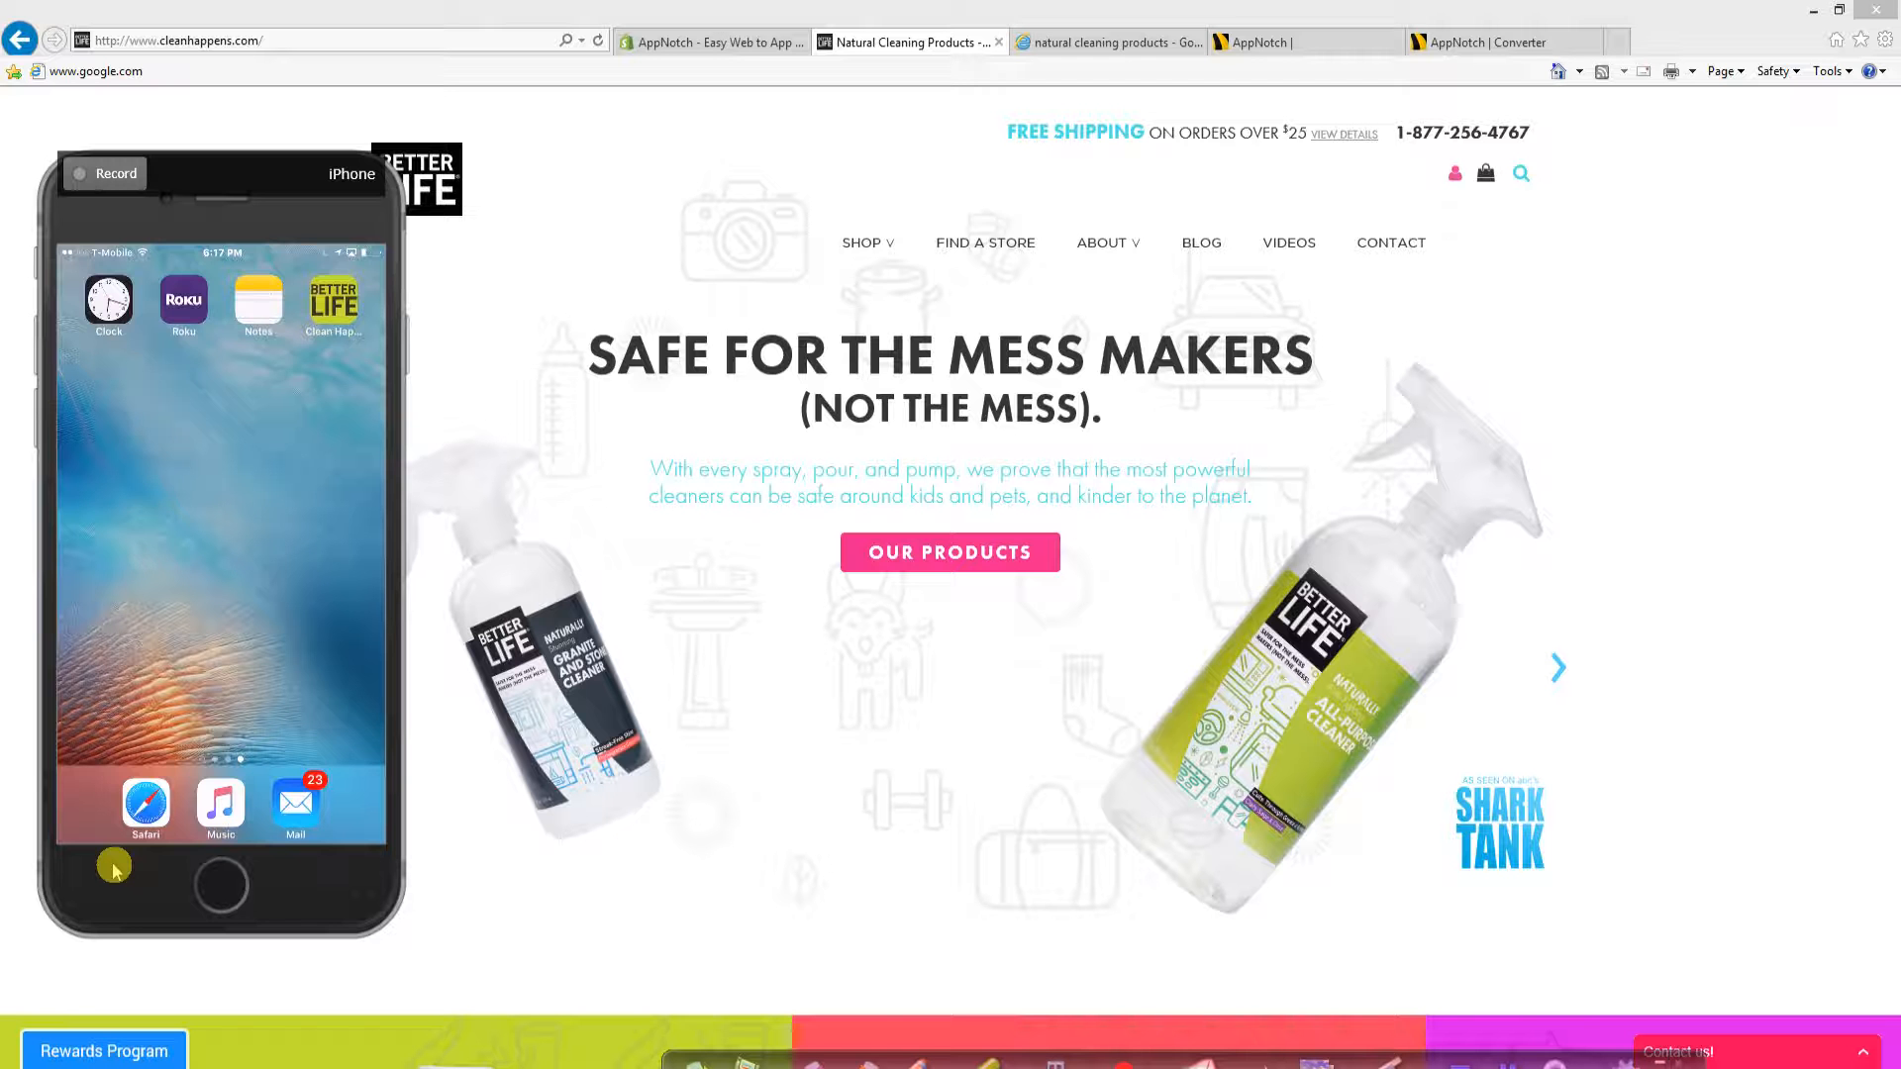
left_click(144, 800)
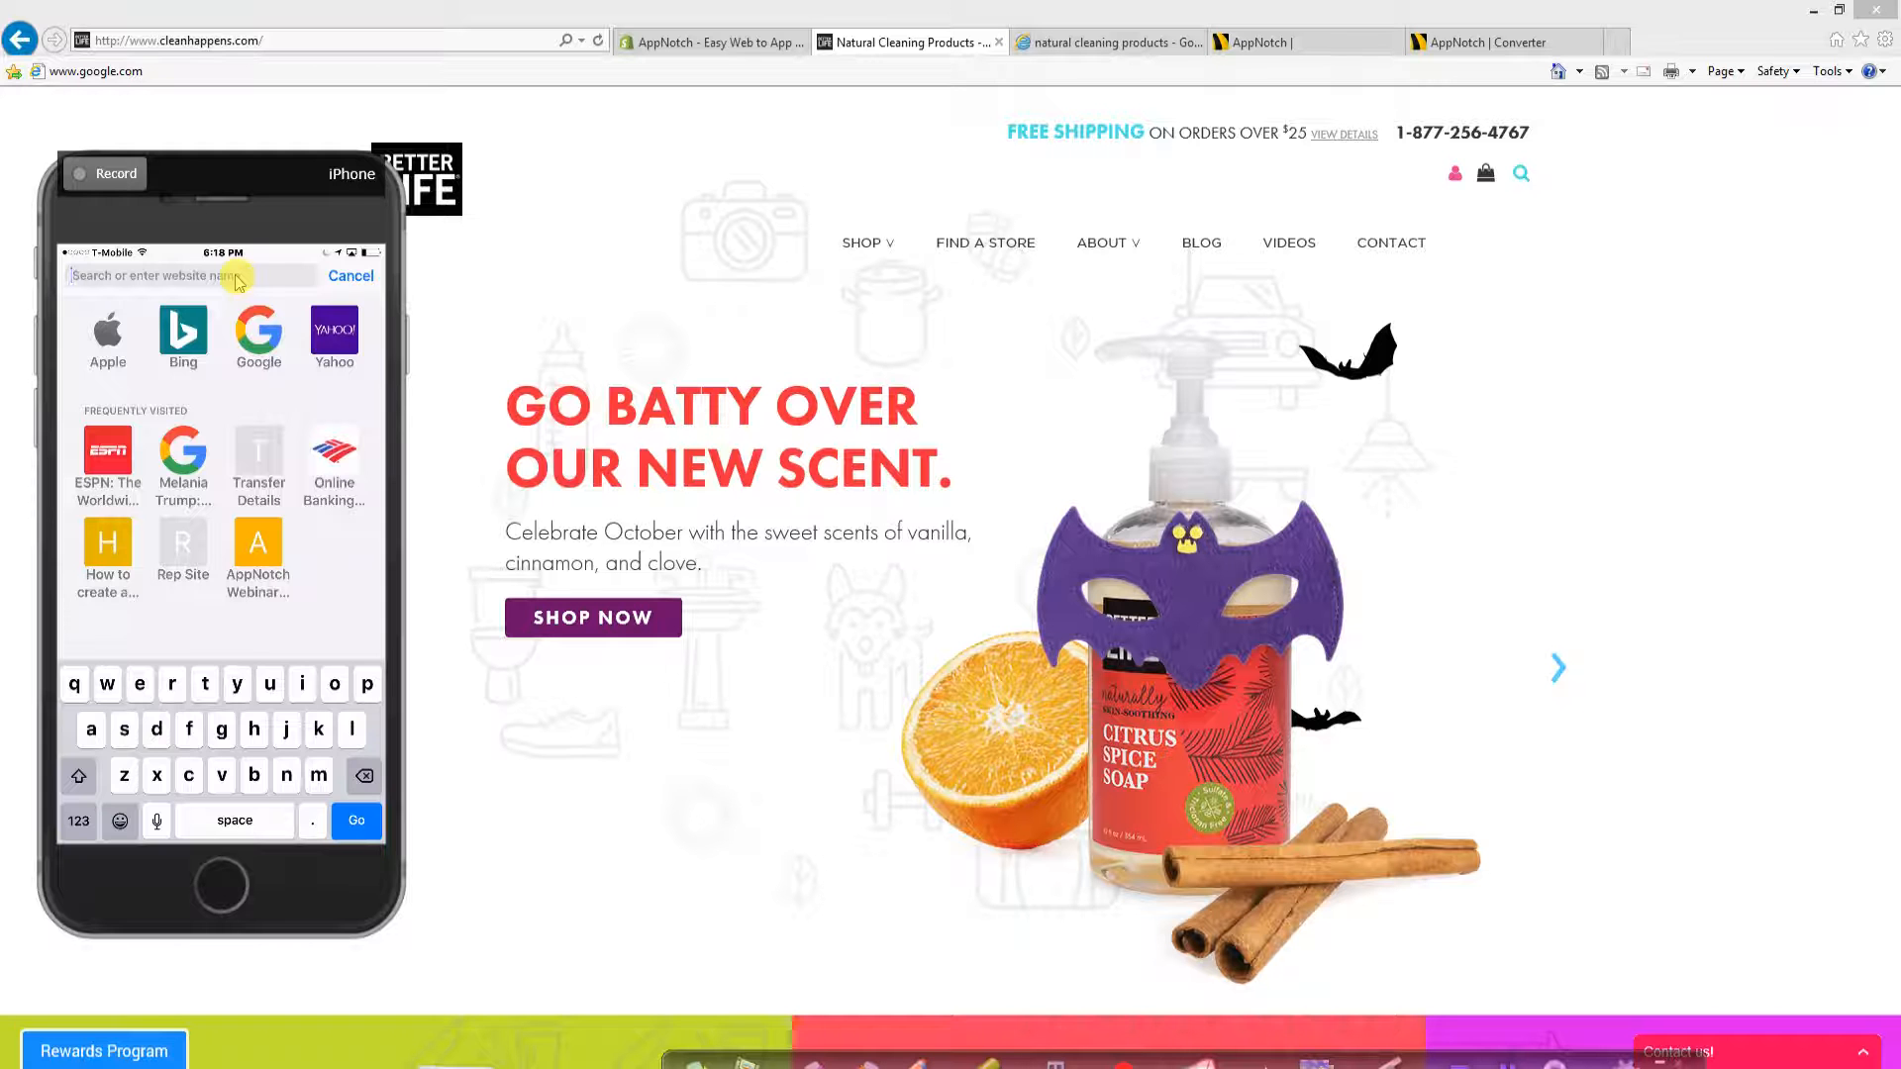
left_click(350, 278)
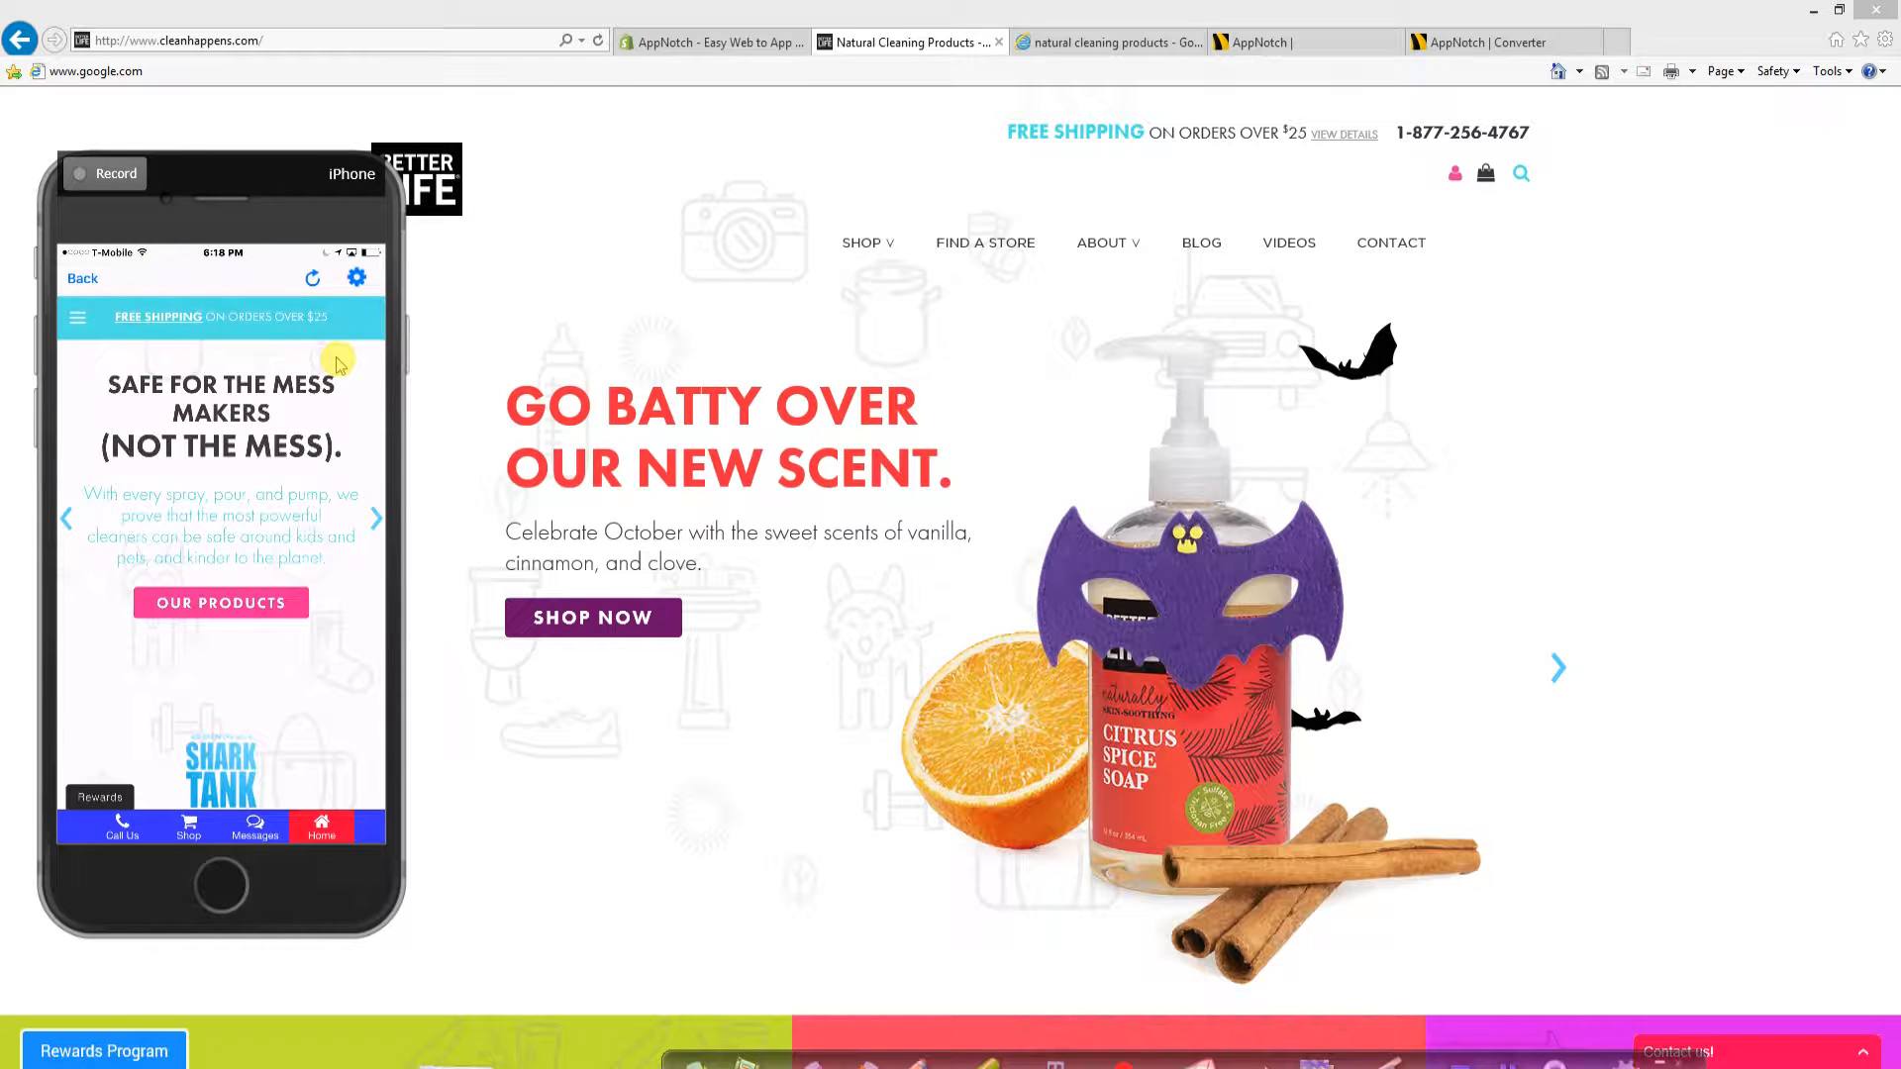
Step: Return the mirrored Clean Happens app to its Better Life logo home screen
left_click(376, 517)
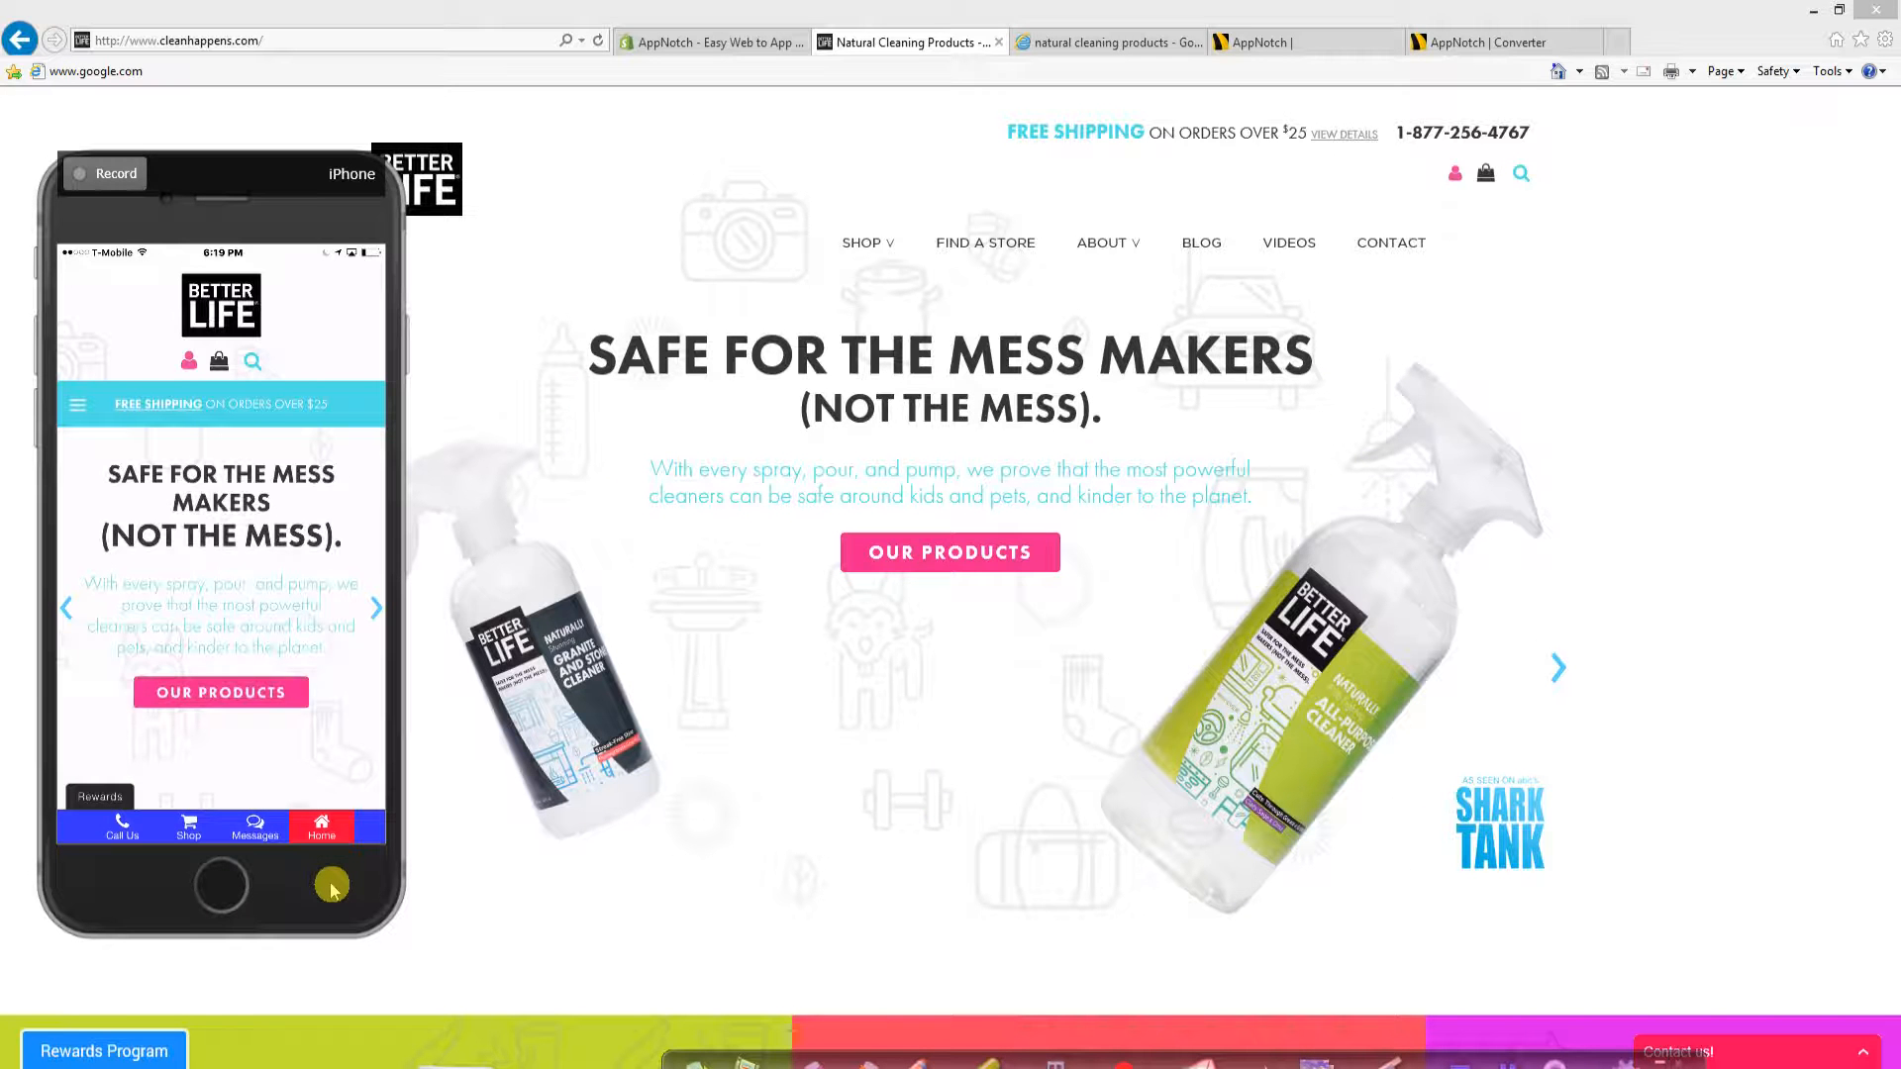
Step: View the Better Life Special 20% off Floor Cleaner message in the app's Messages section
left_click(121, 828)
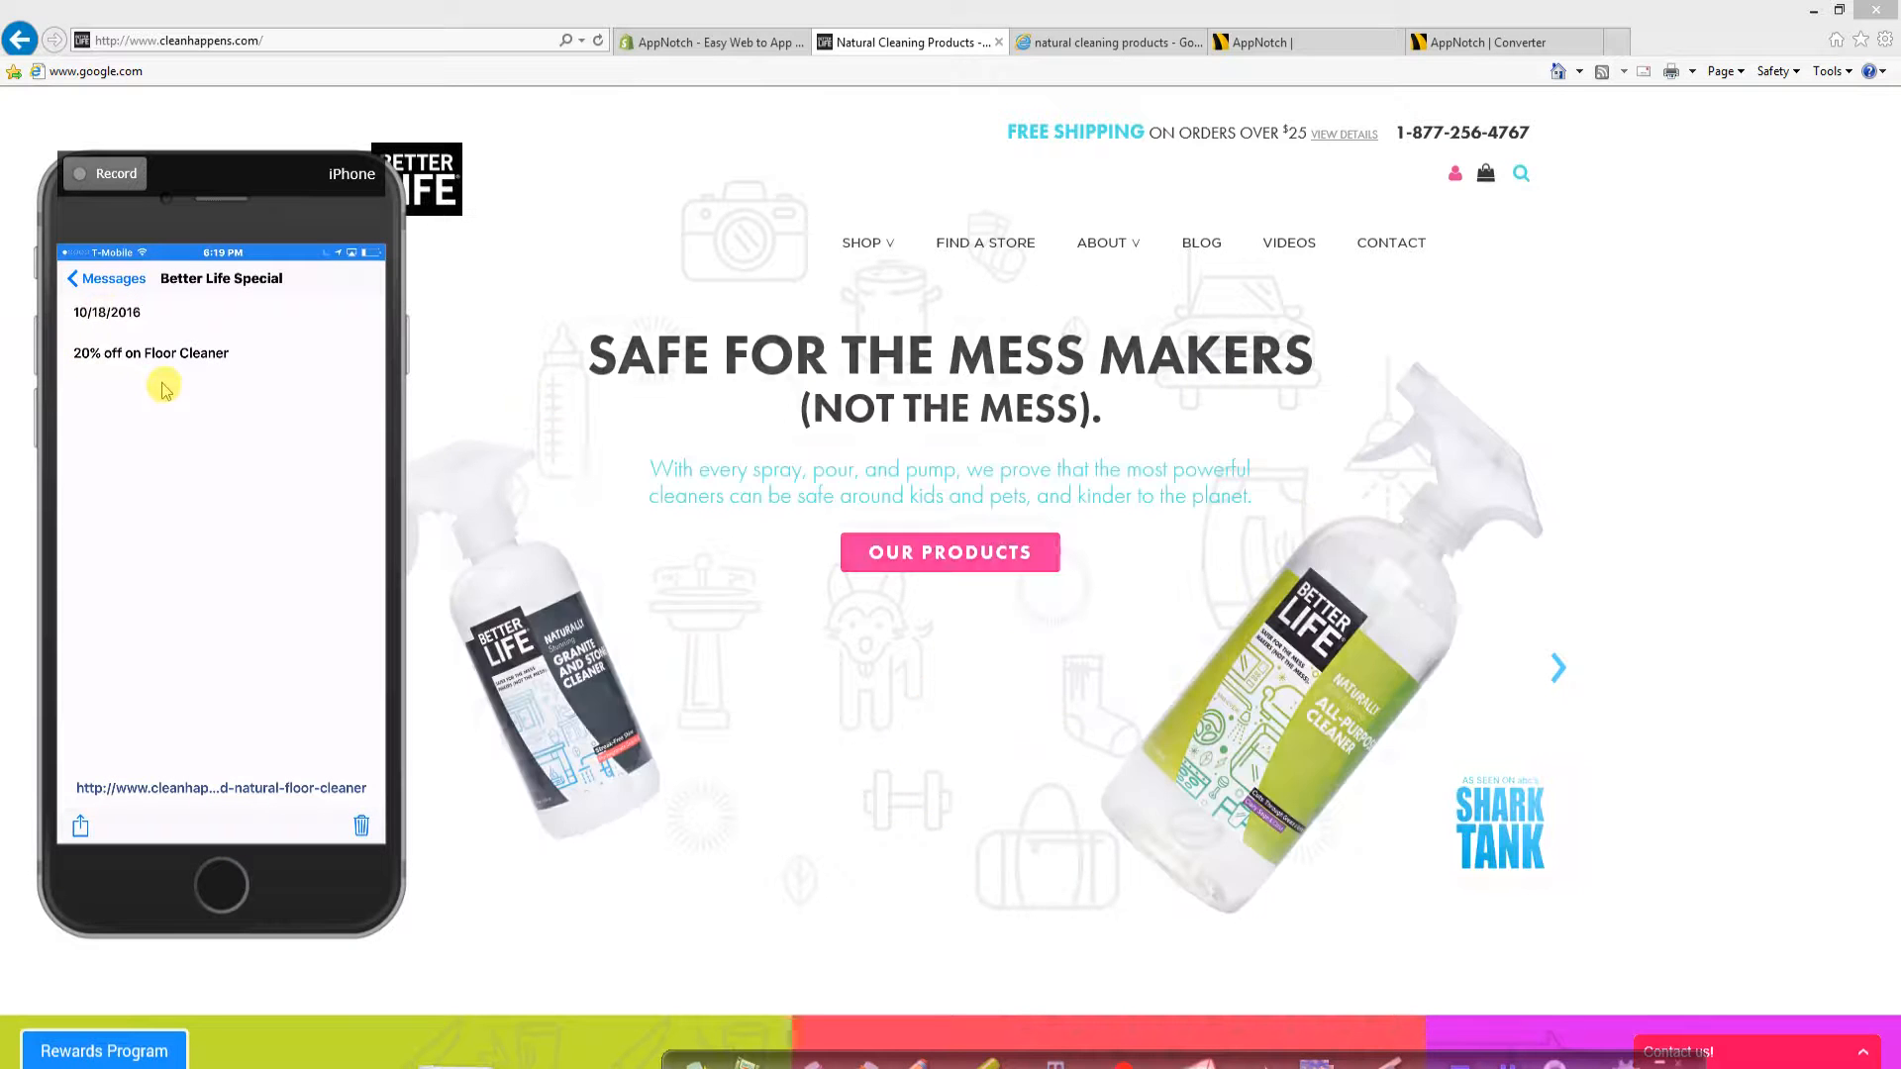
mouse_move(206, 737)
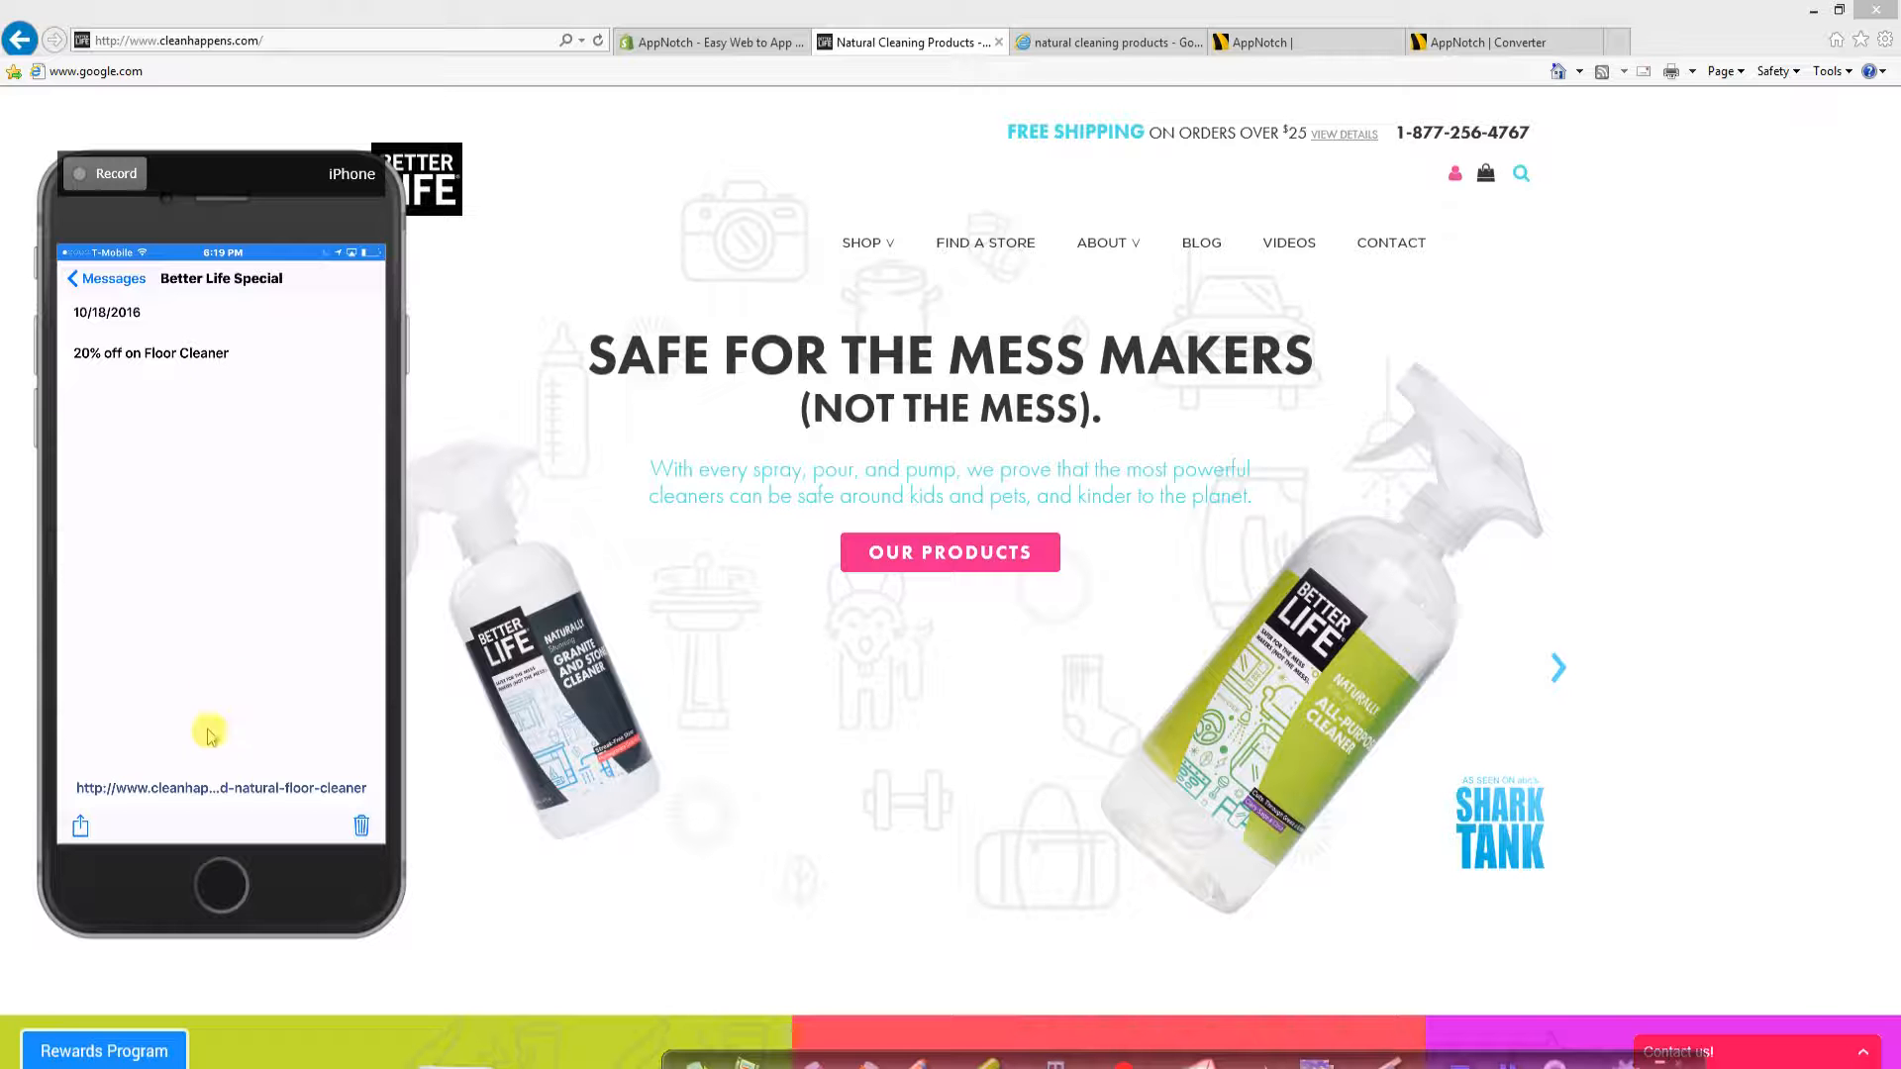
mouse_move(232, 762)
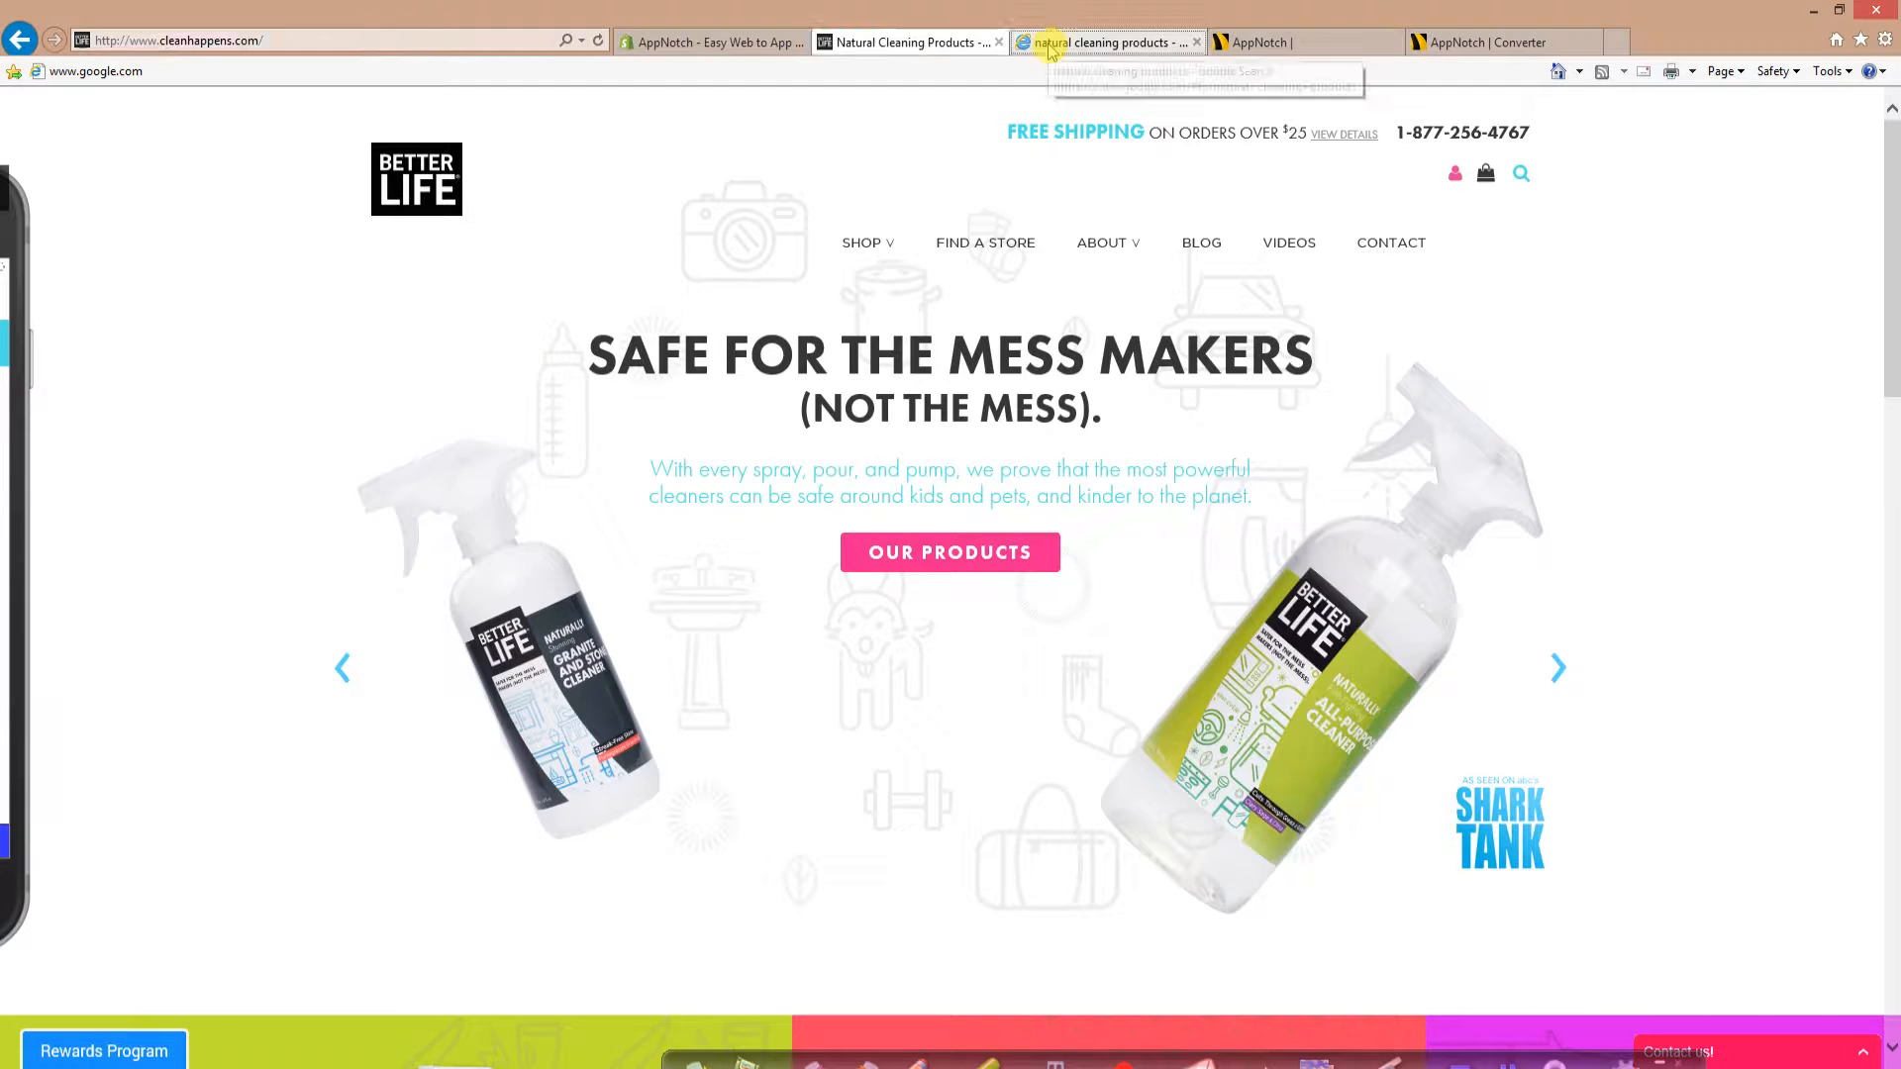
Step: Browse the Google results for natural cleaning products down to the cleanhappens.com listing, then return to the AppNotch listing
left_click(1103, 41)
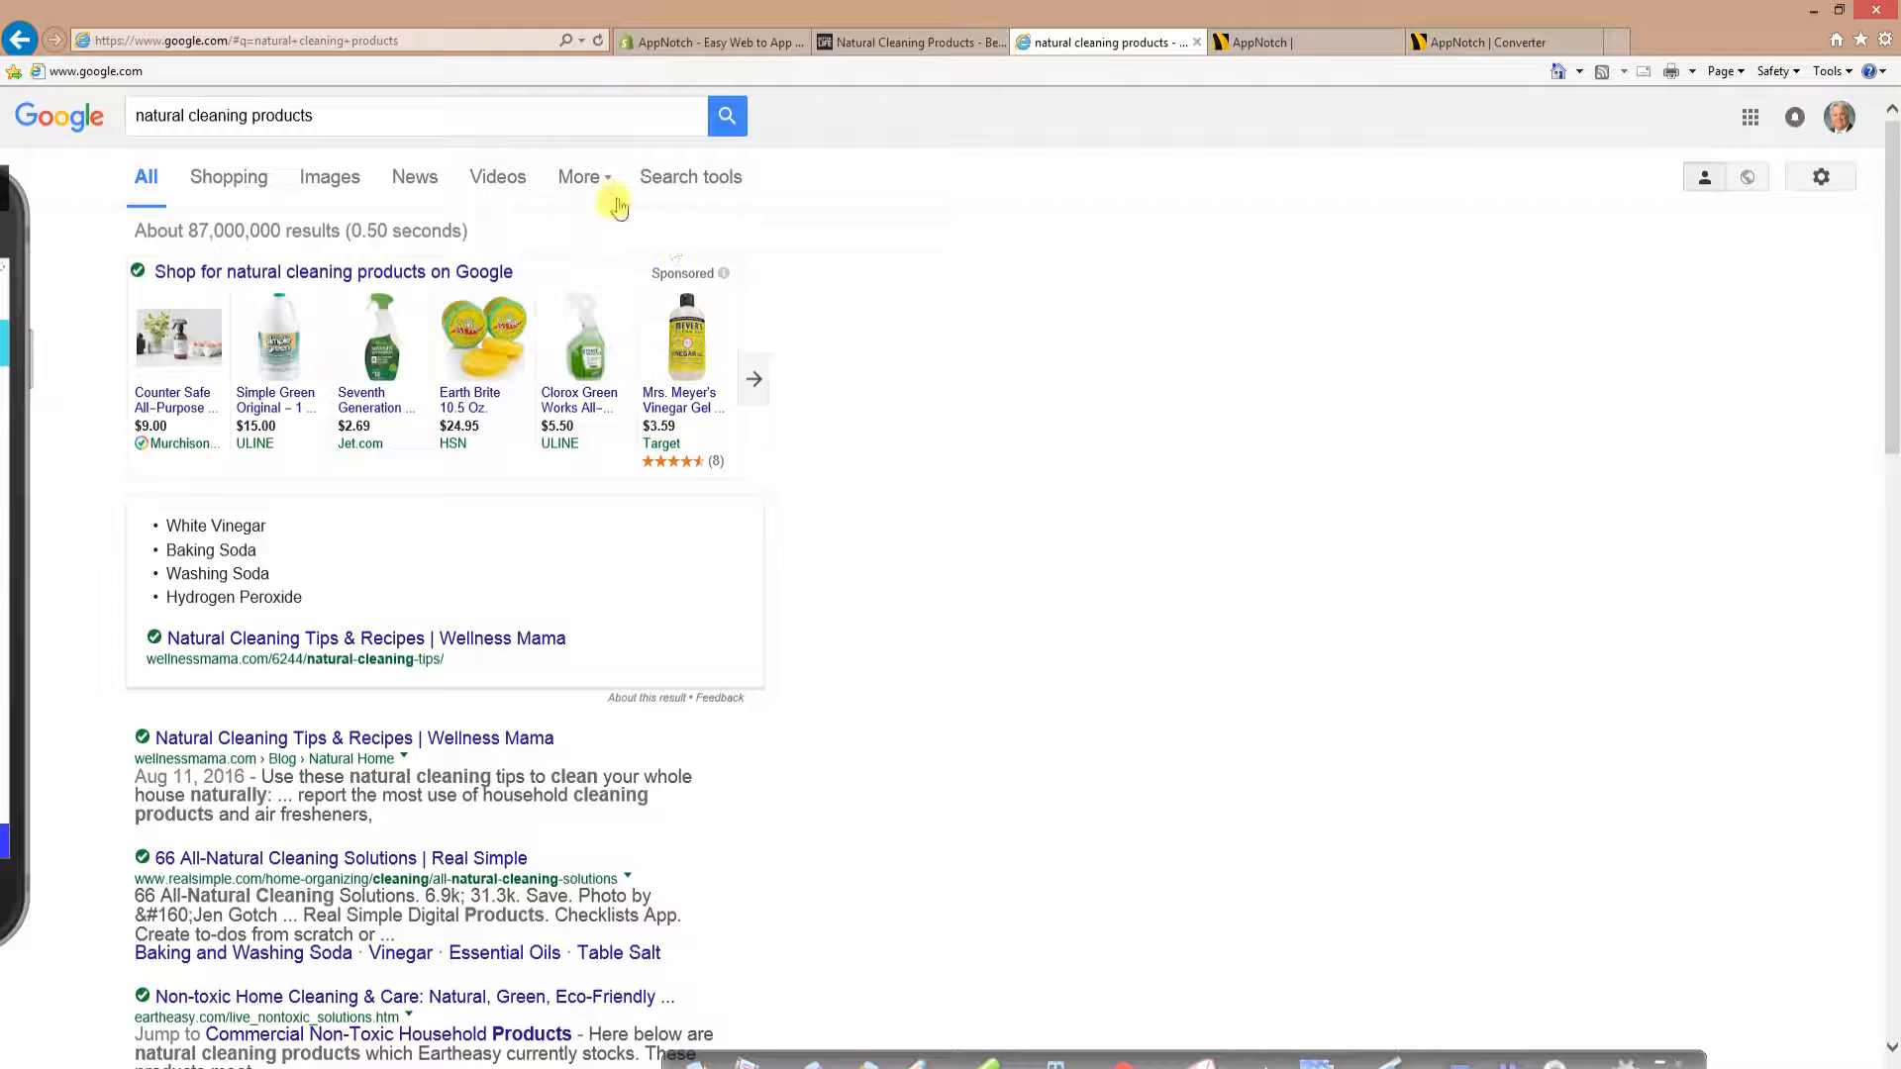
left_click(582, 176)
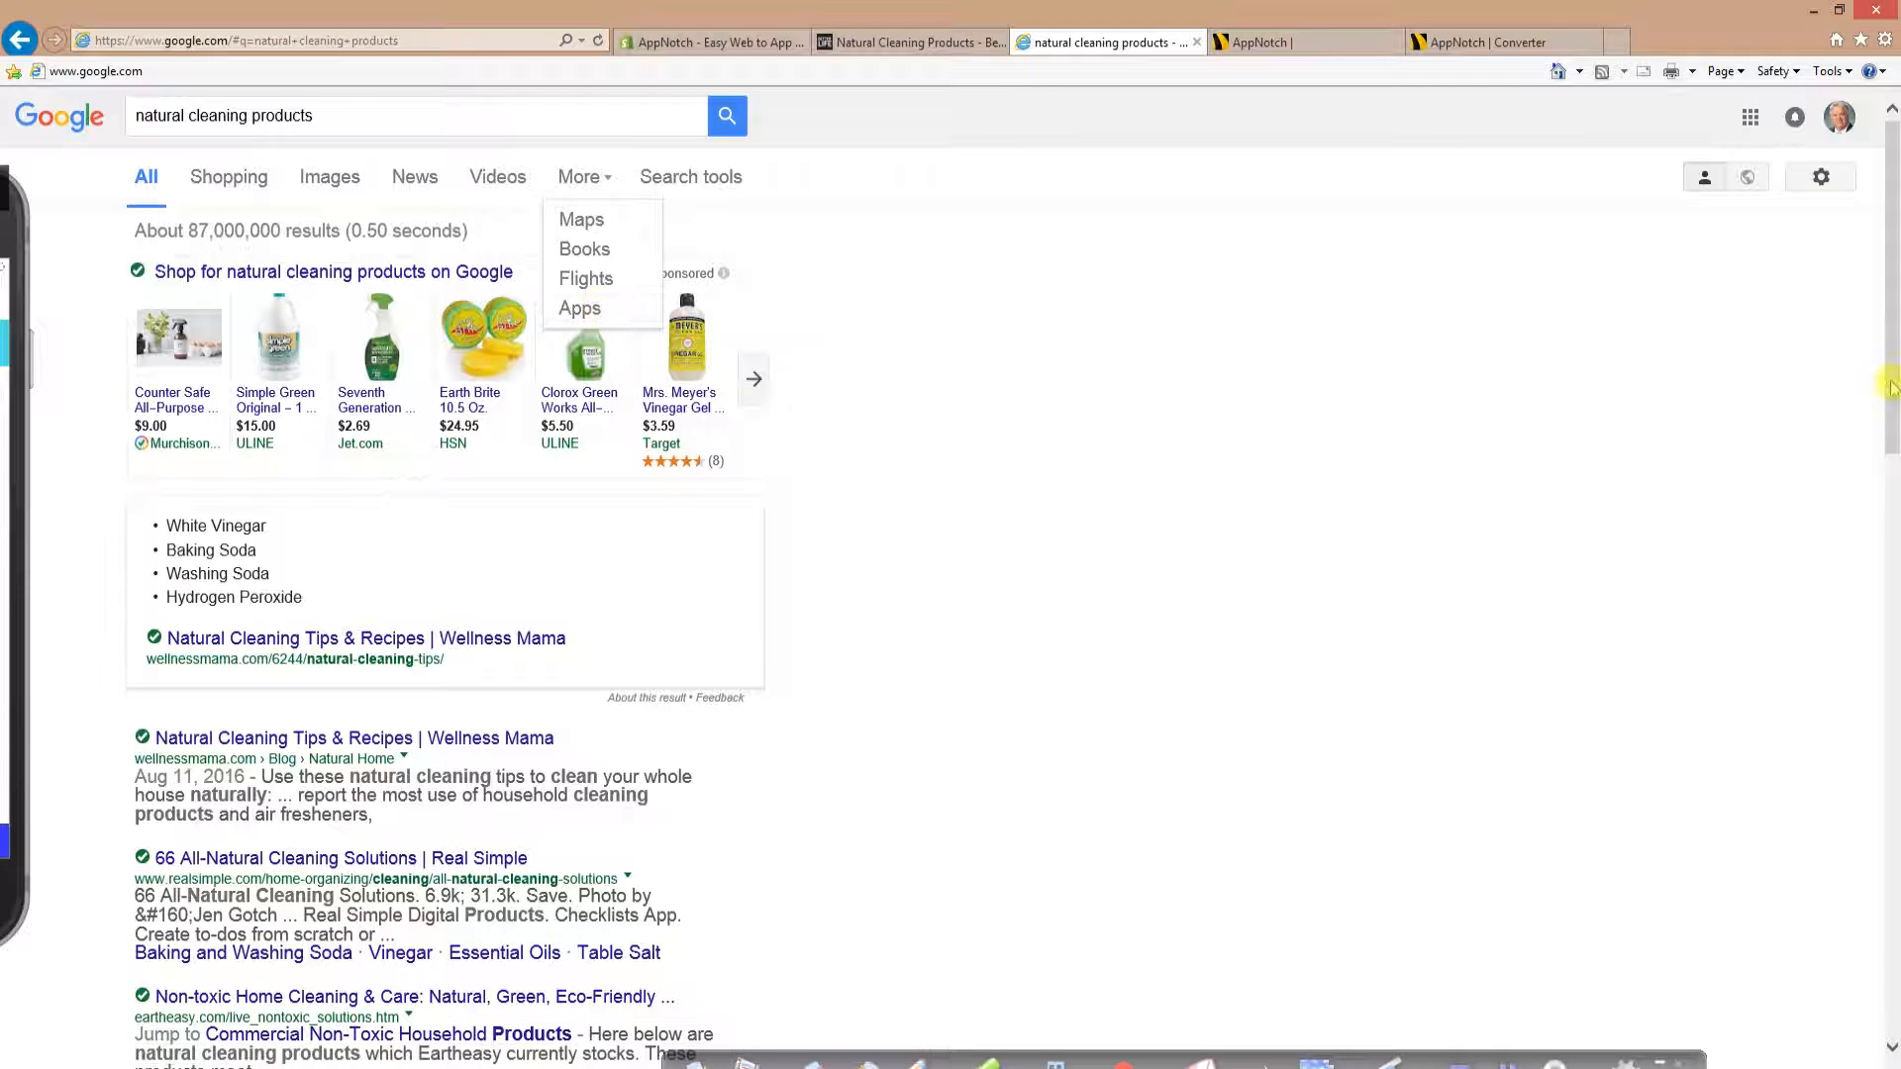
scroll("down", 3)
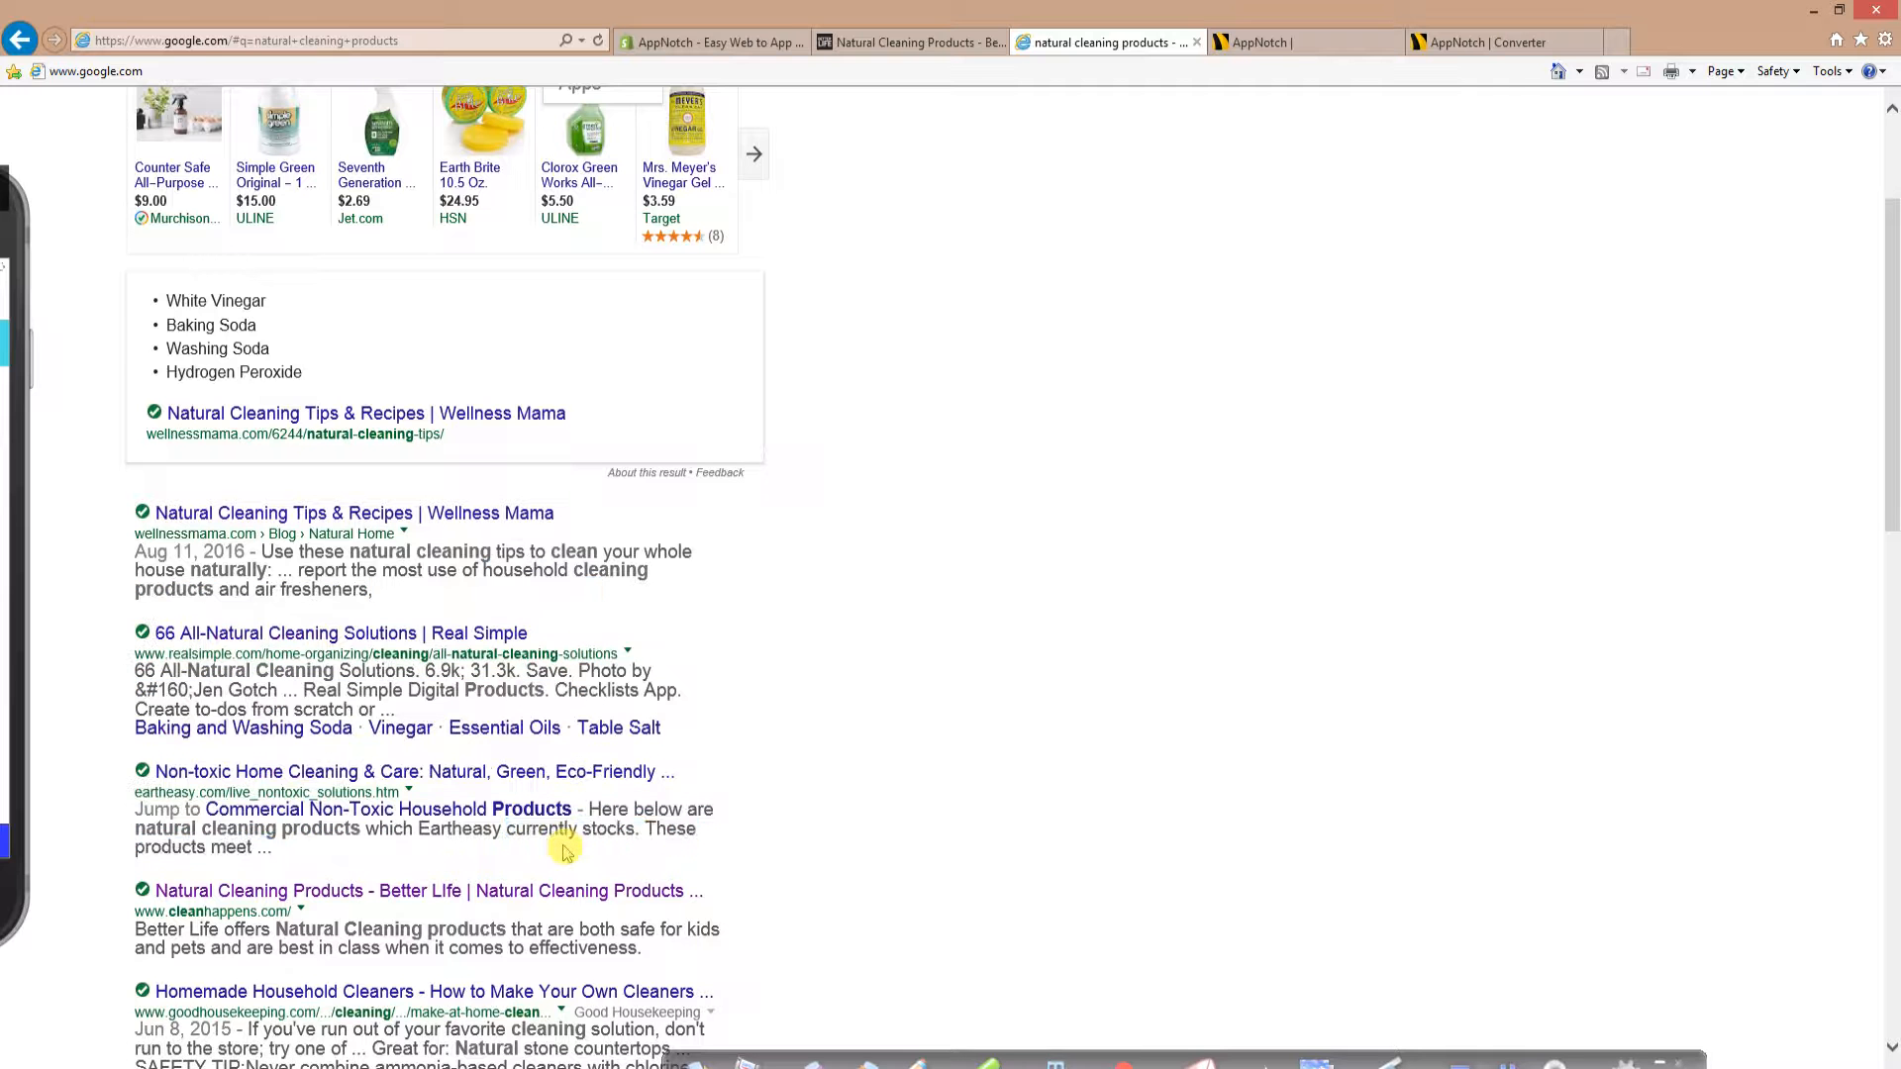
mouse_move(1788, 537)
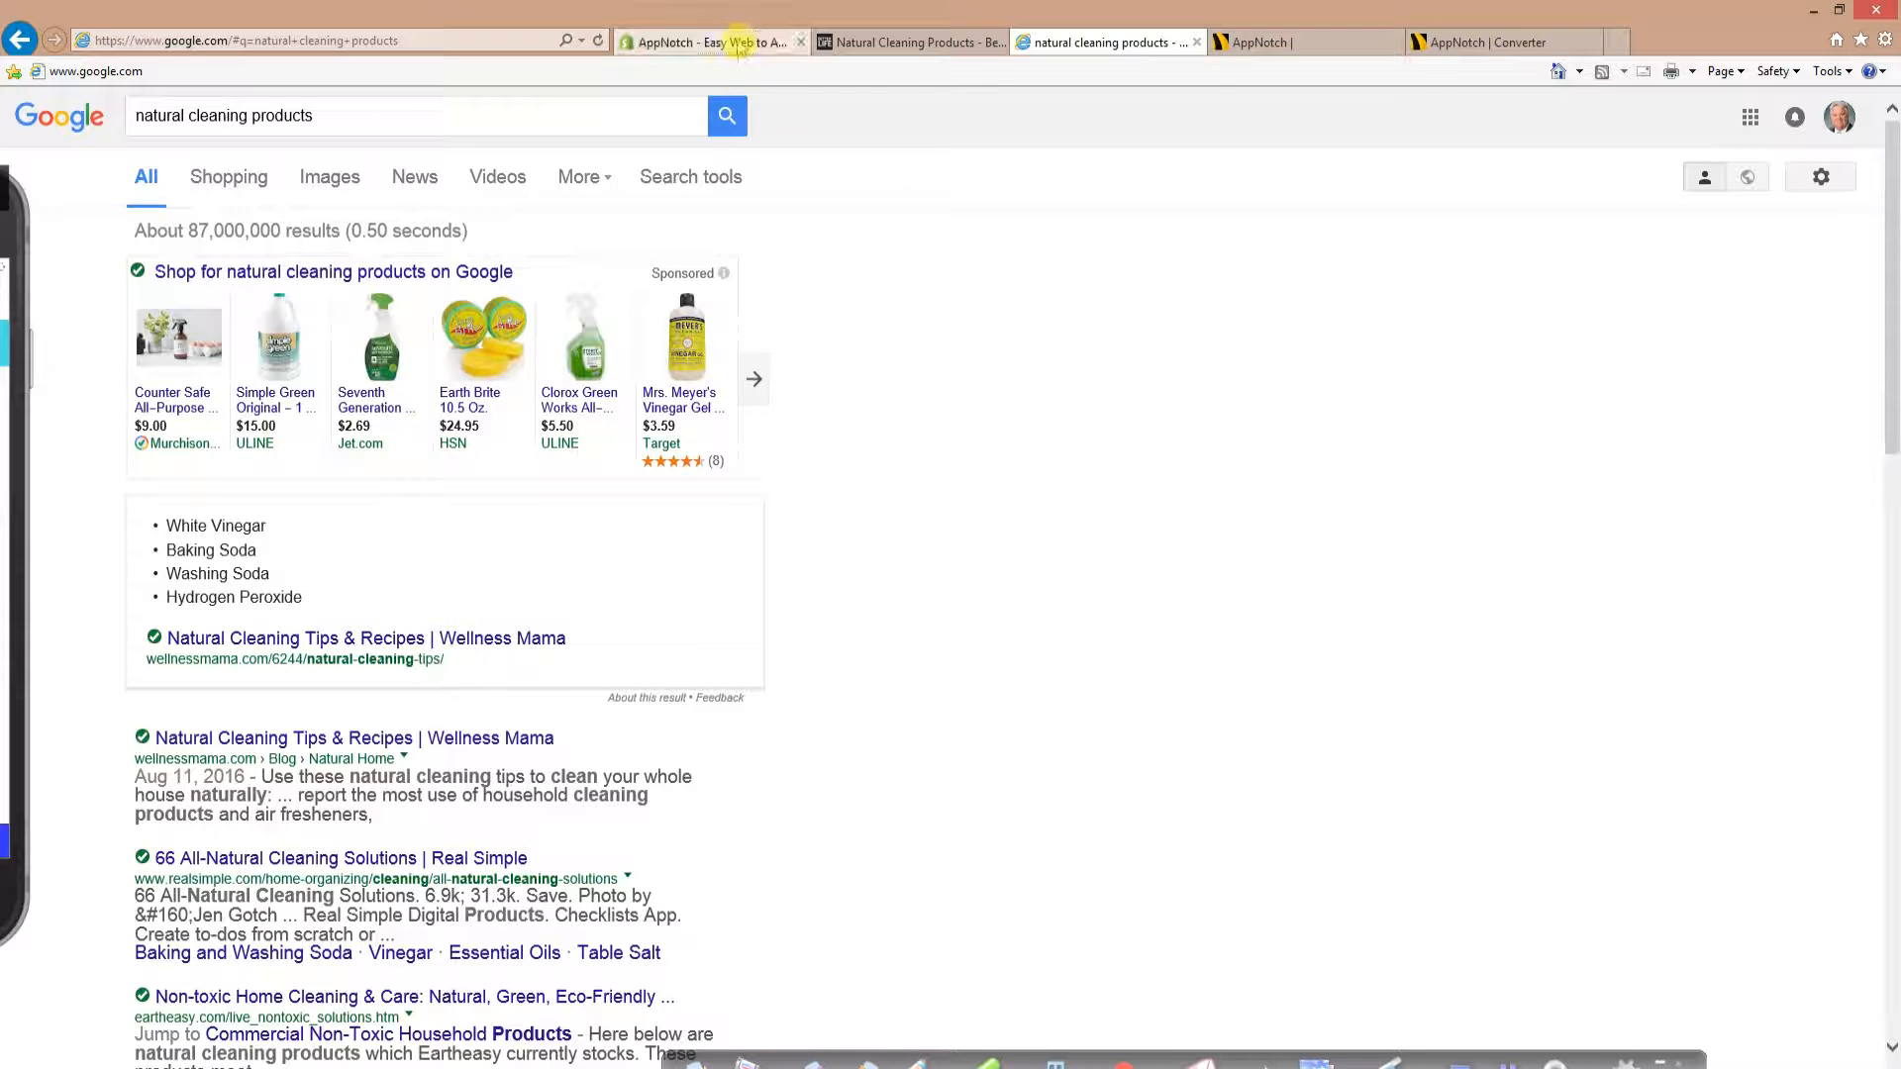
left_click(709, 41)
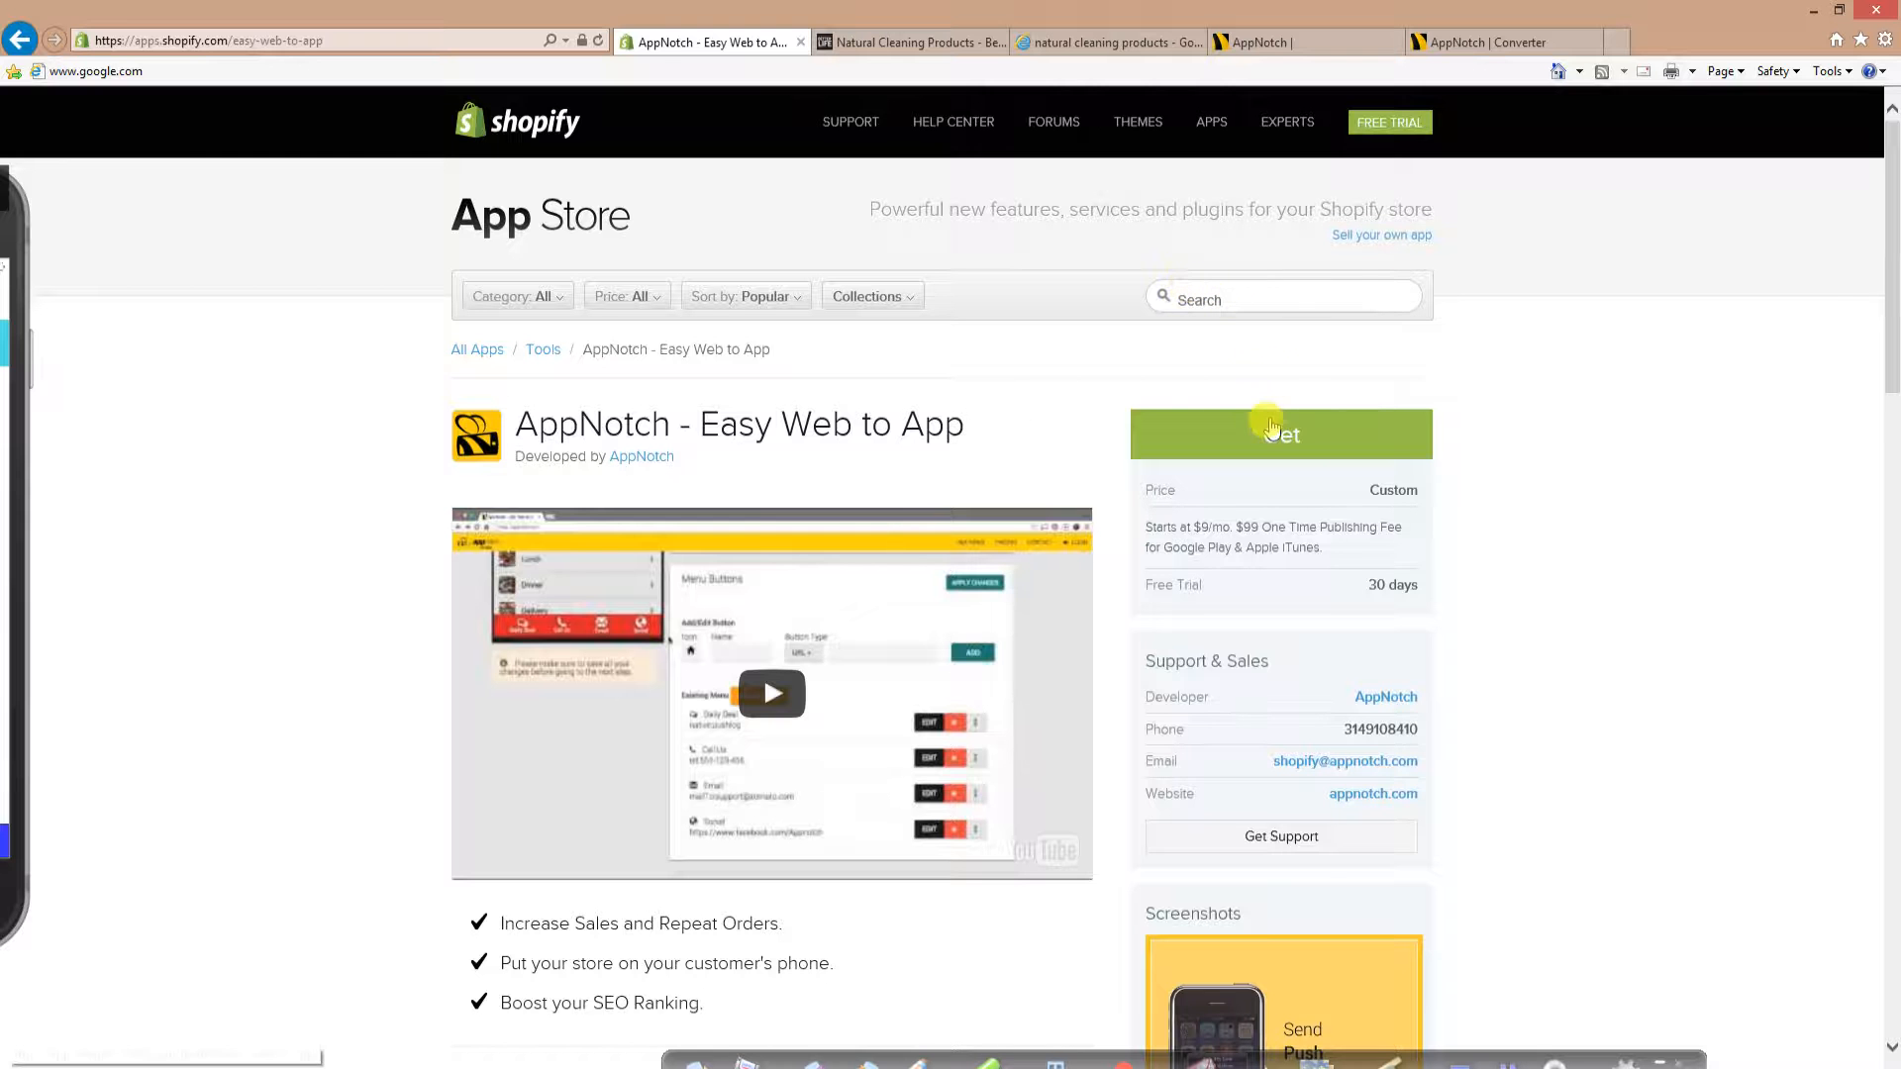
mouse_move(1281, 436)
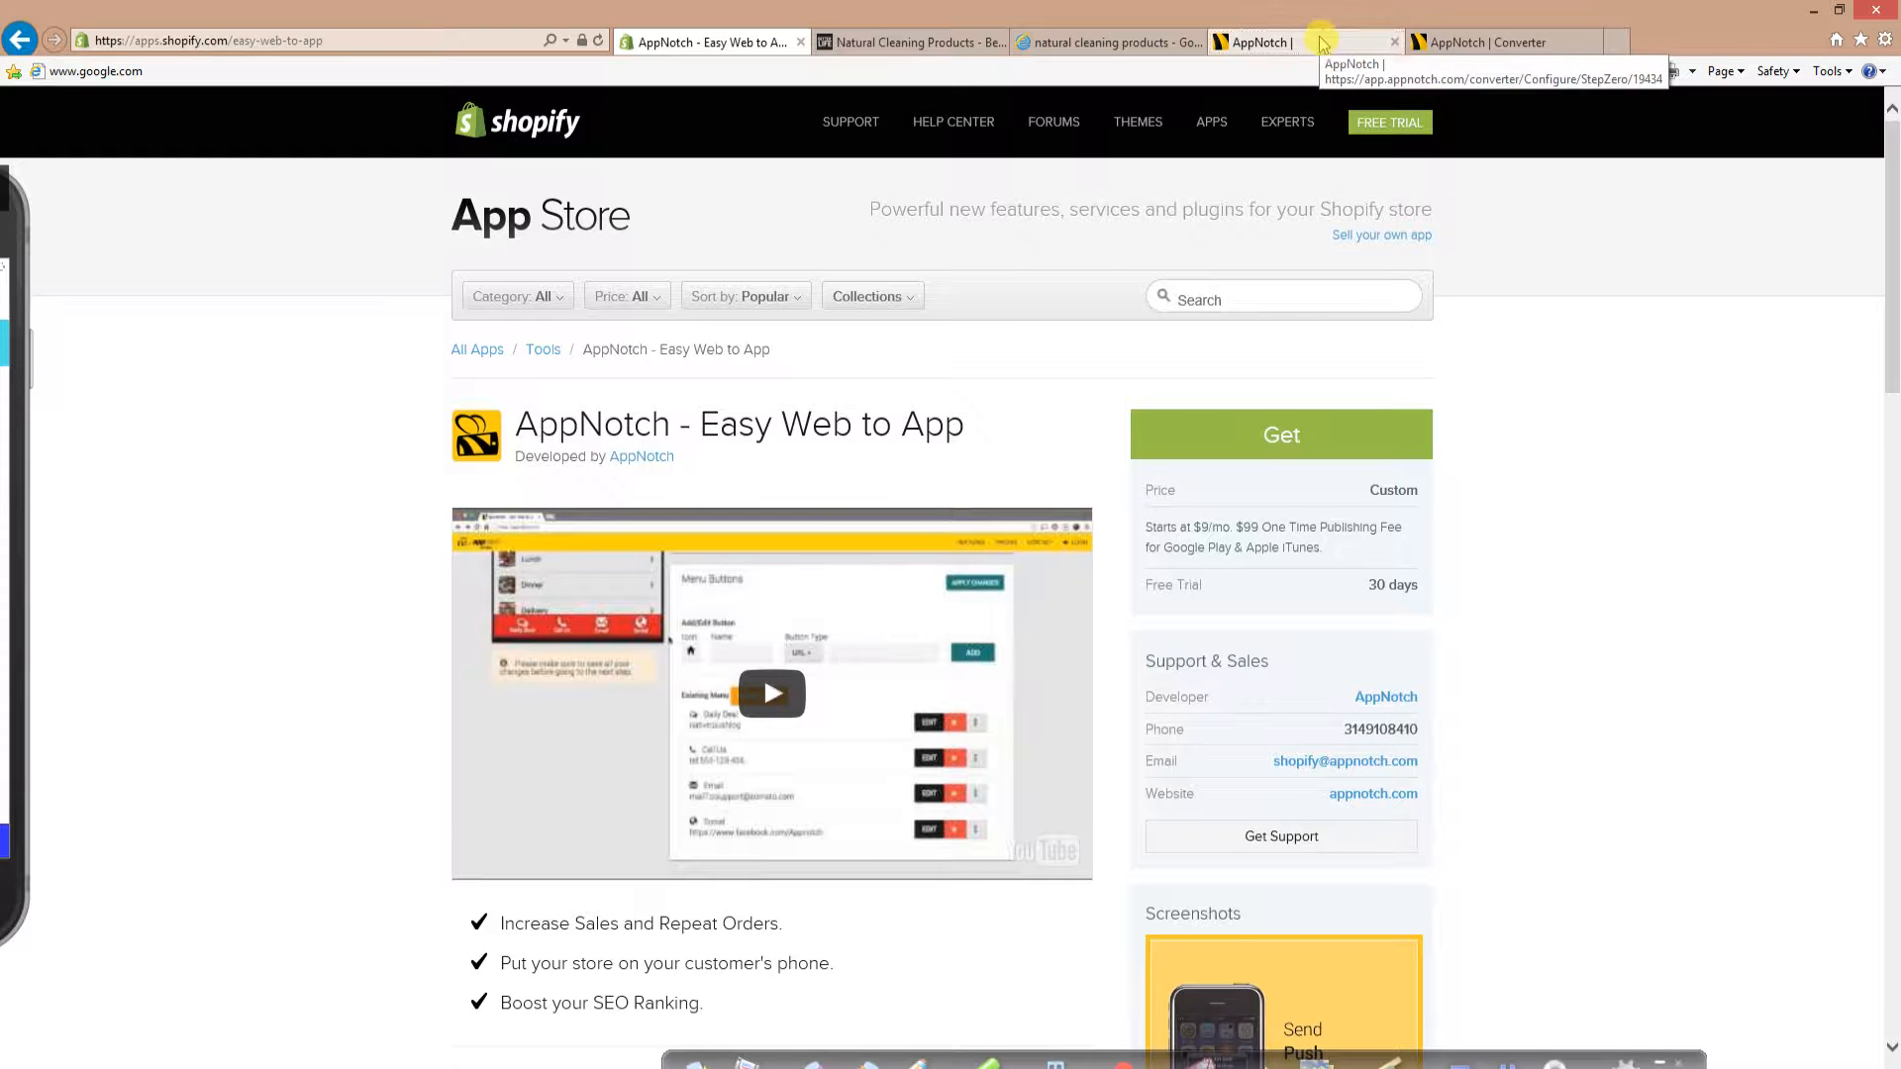
Step: Show the AppNotch 'Congratulations! Your app is ready!' page
left_click(1303, 41)
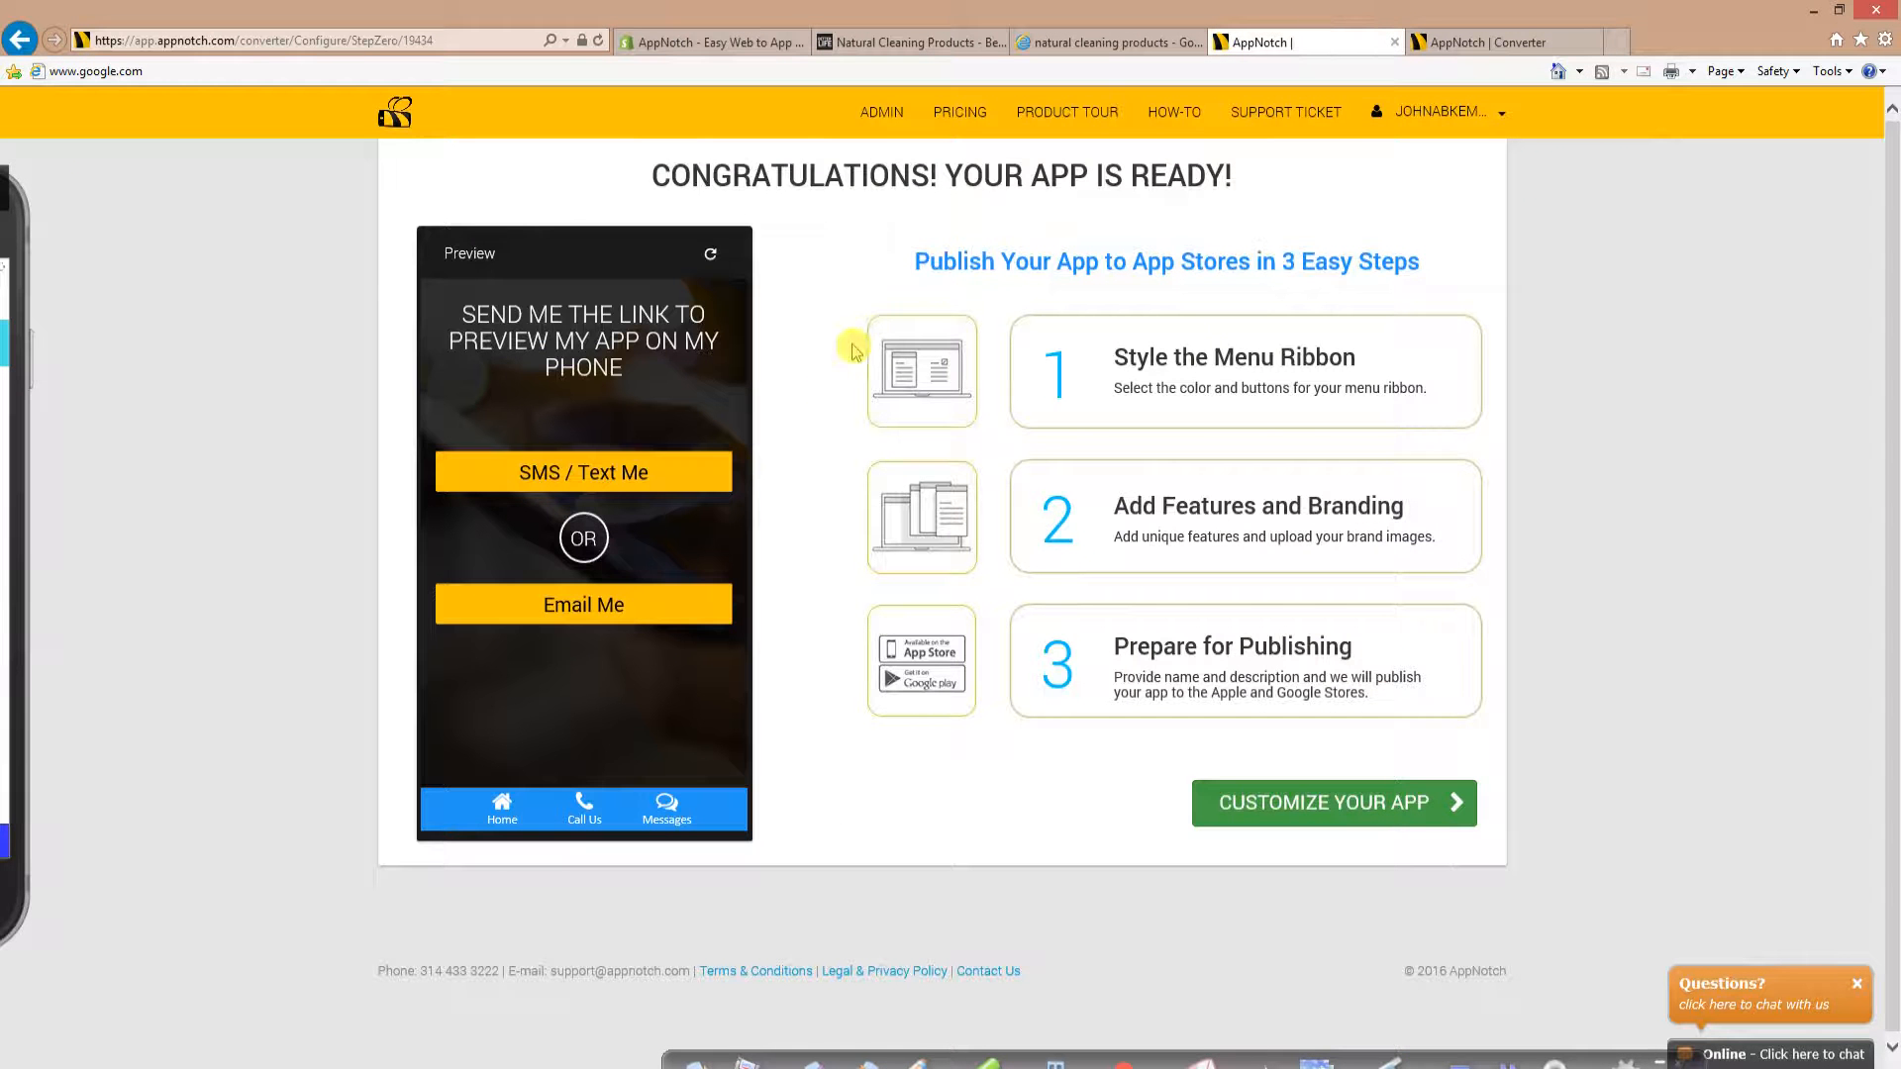
mouse_move(830, 396)
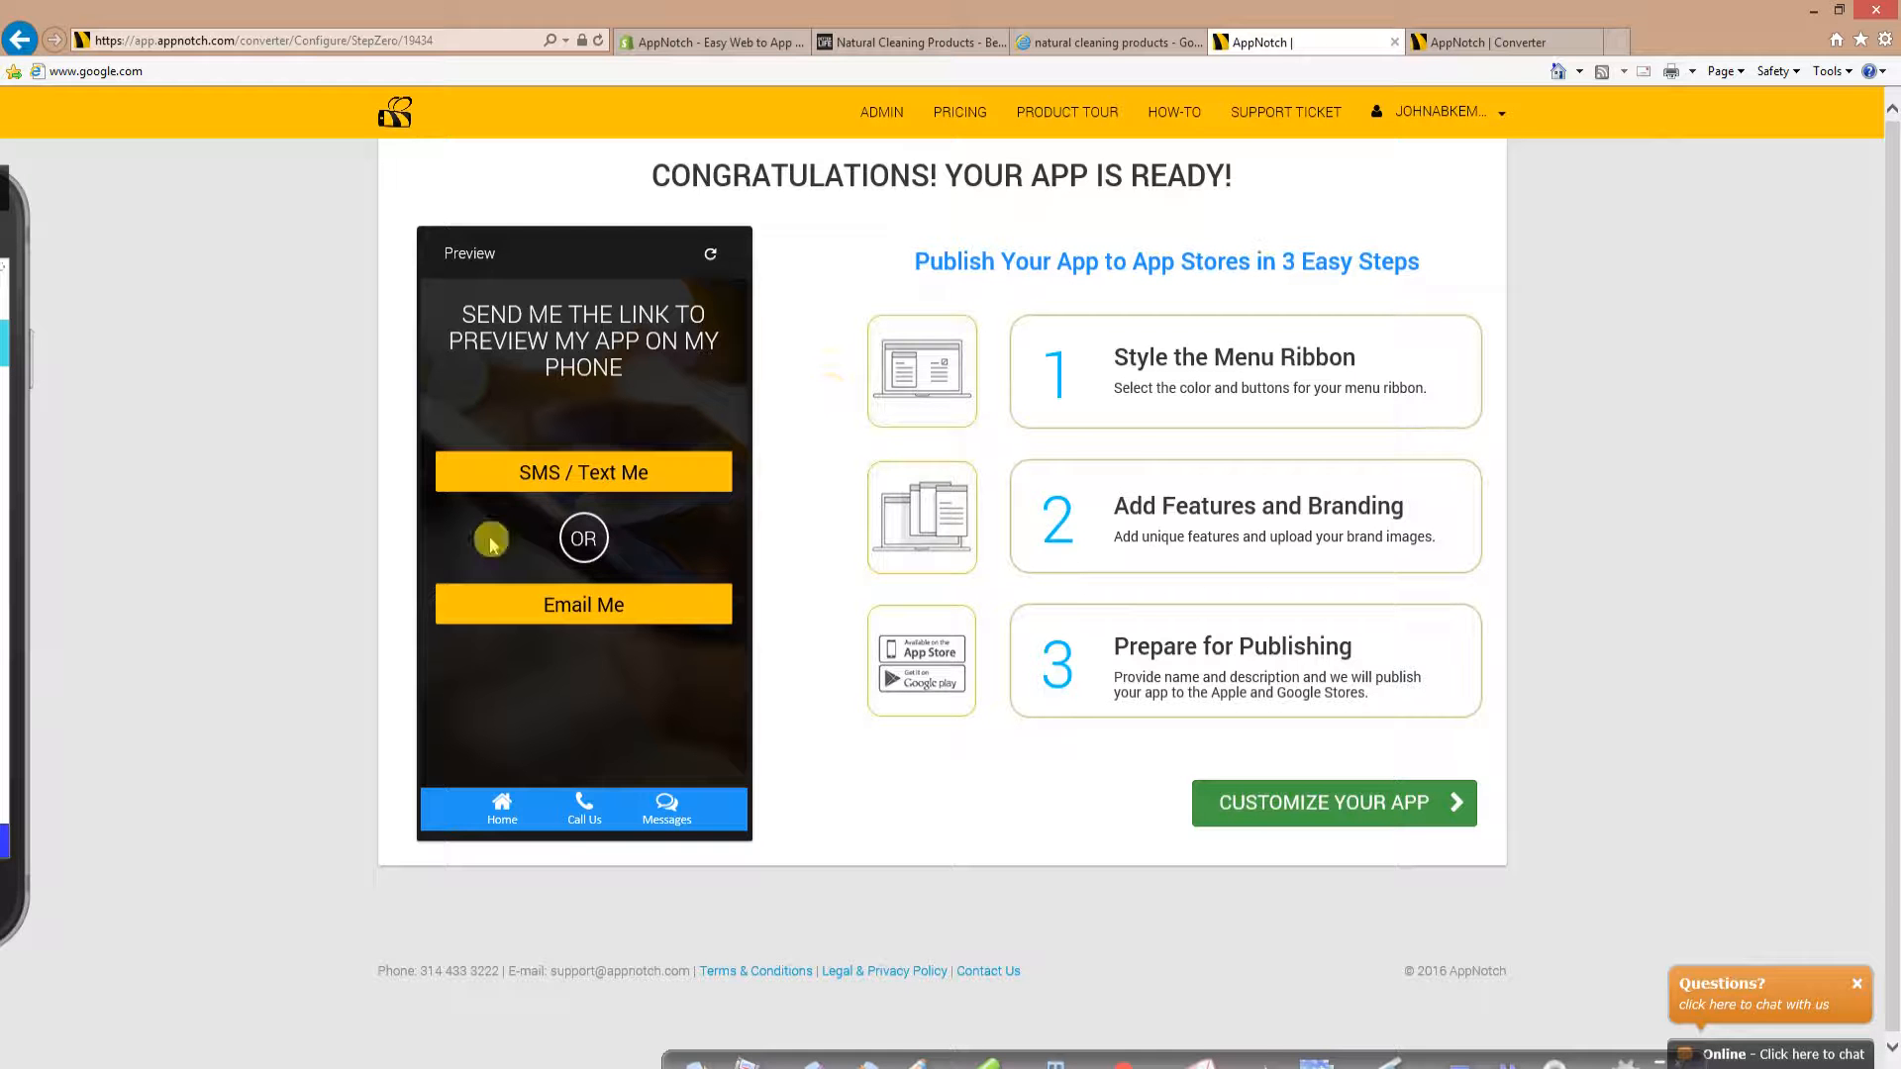
Step: Request the preview link by text to a +1 phone number, then move to the App Menu step
left_click(582, 471)
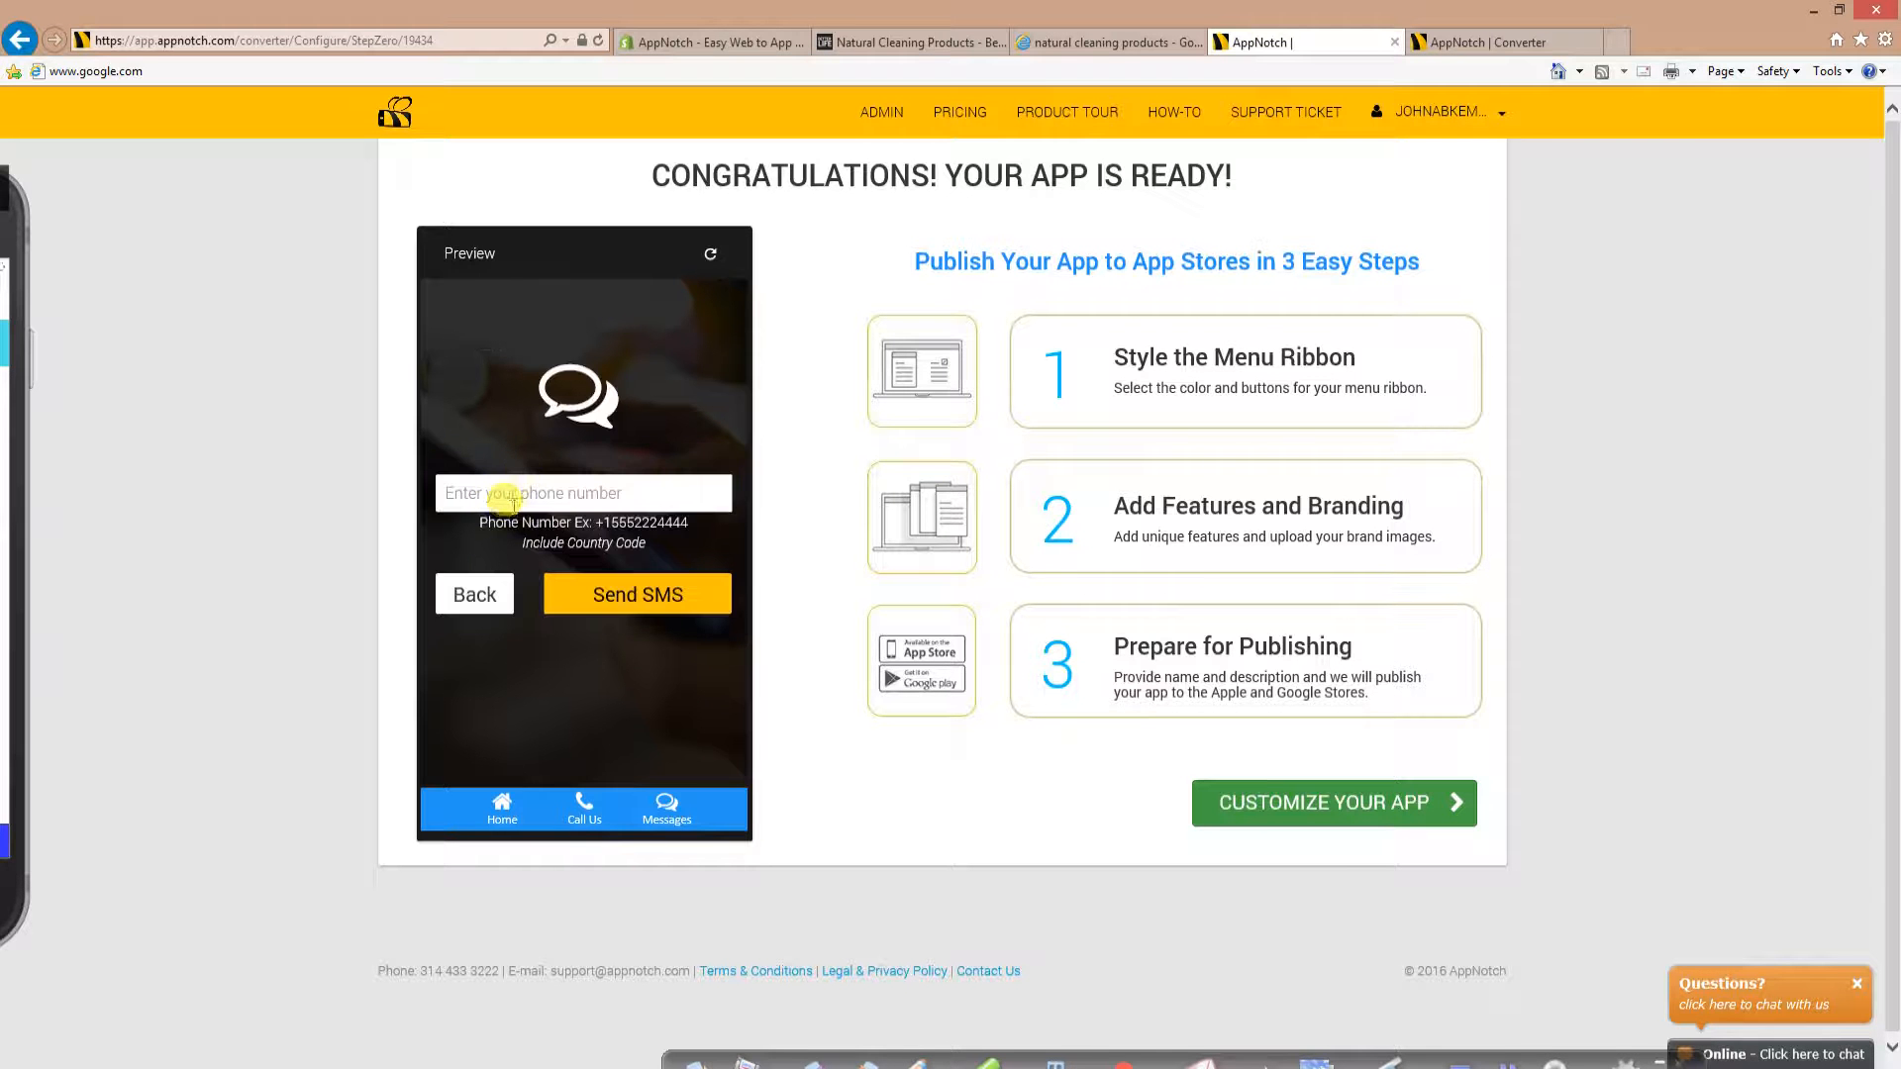
left_click(583, 493)
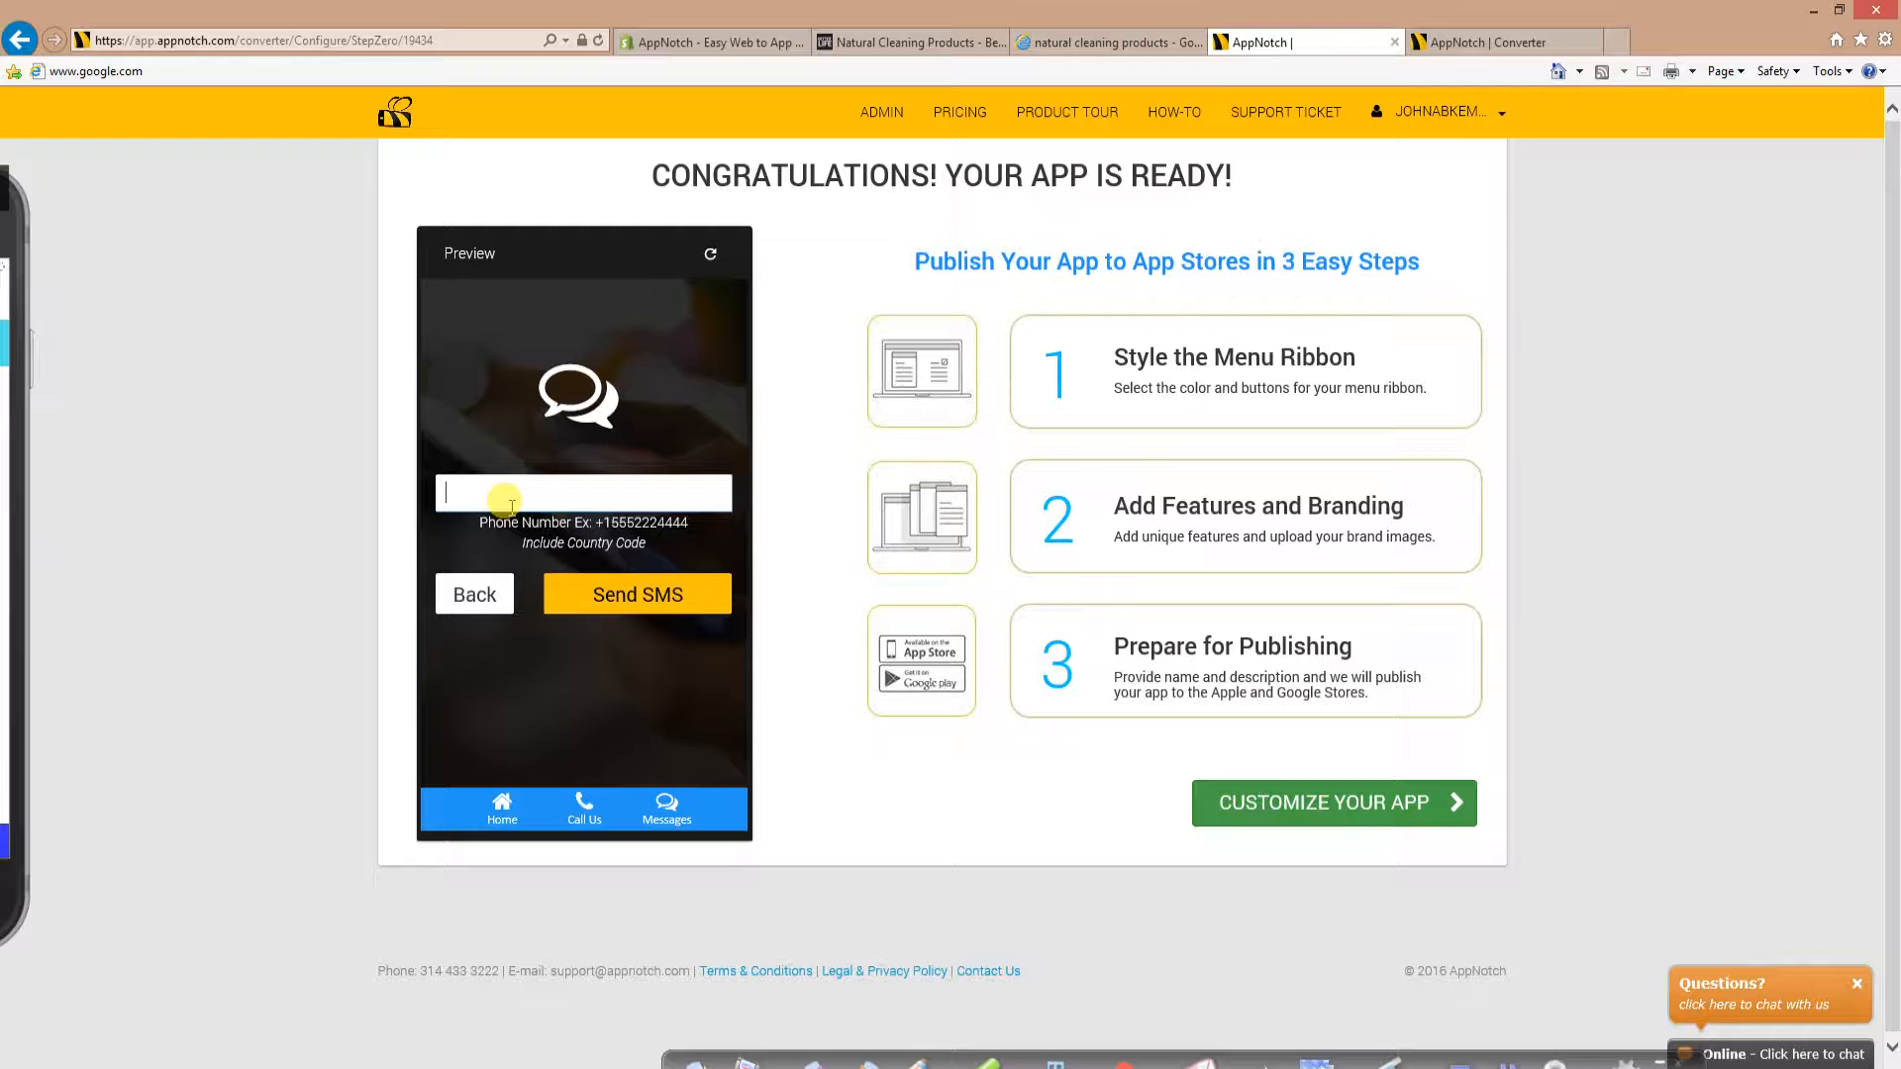
type("+")
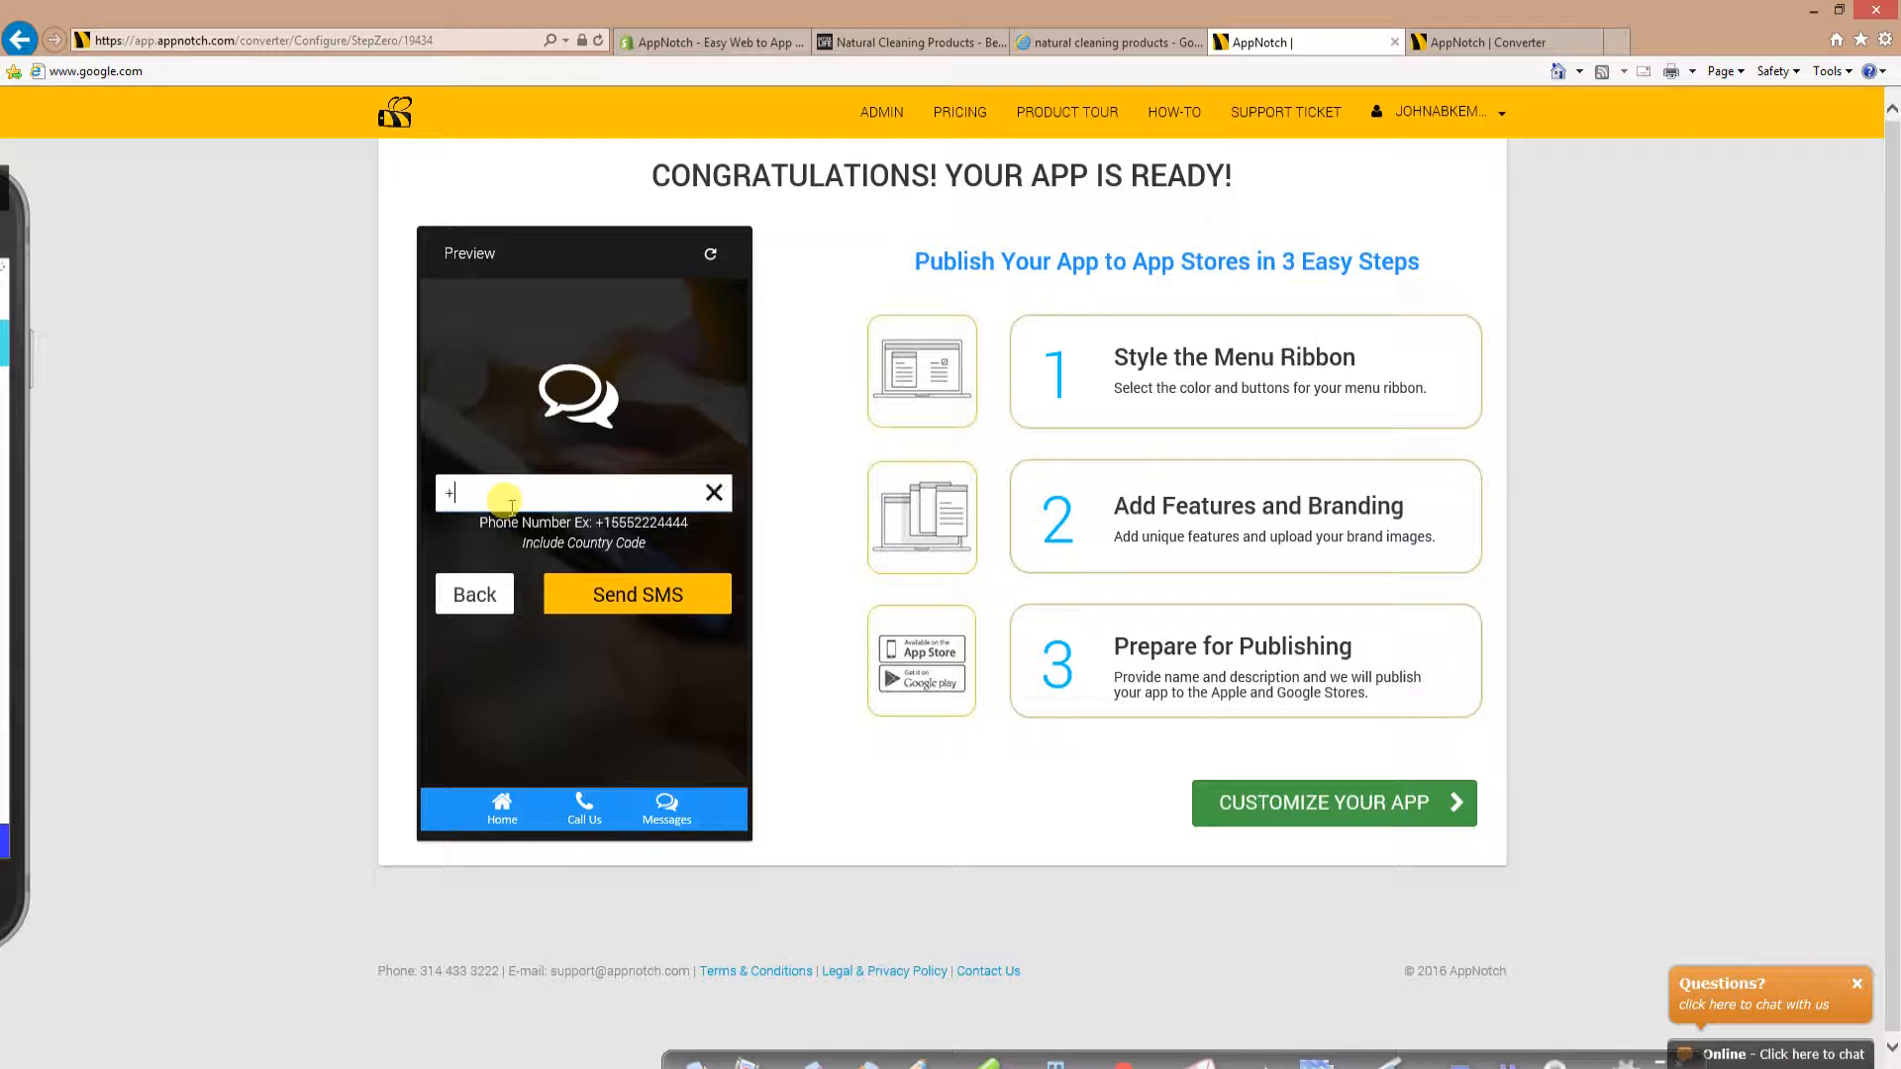
type("1")
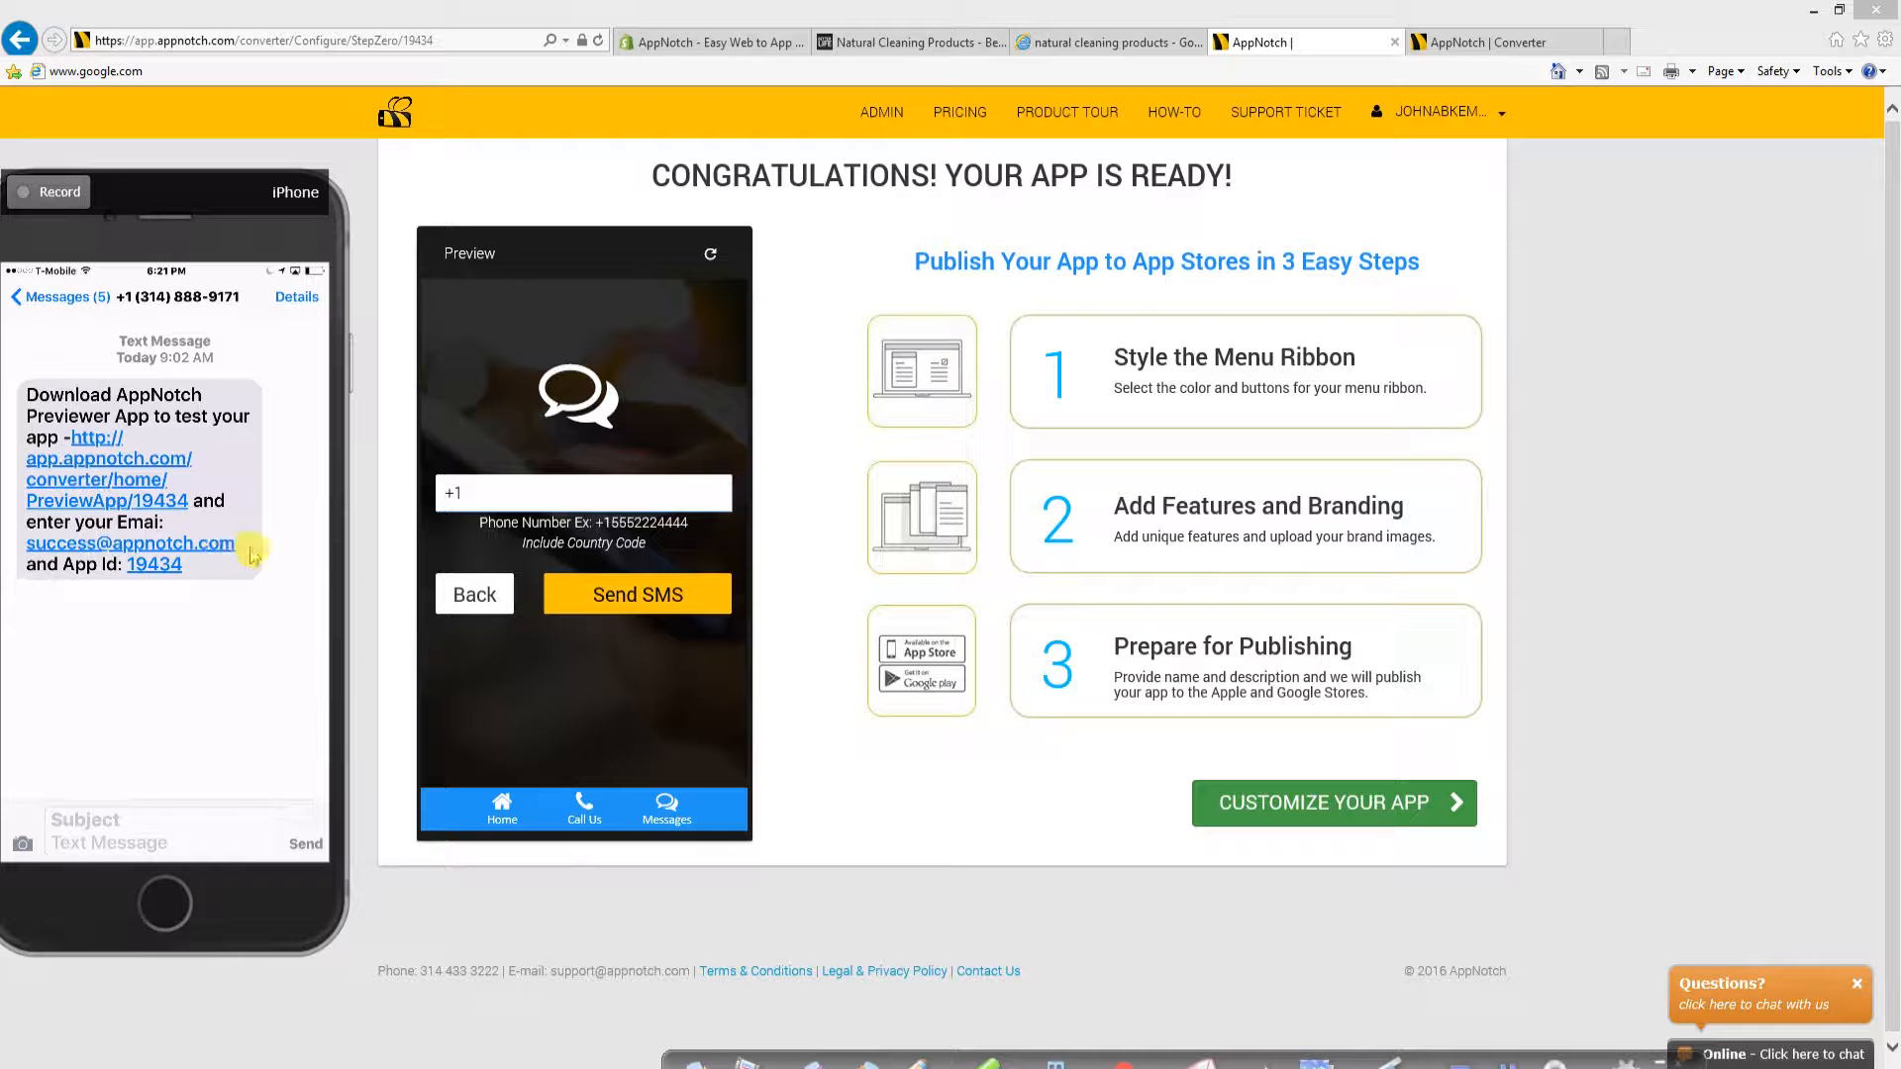
mouse_move(115, 543)
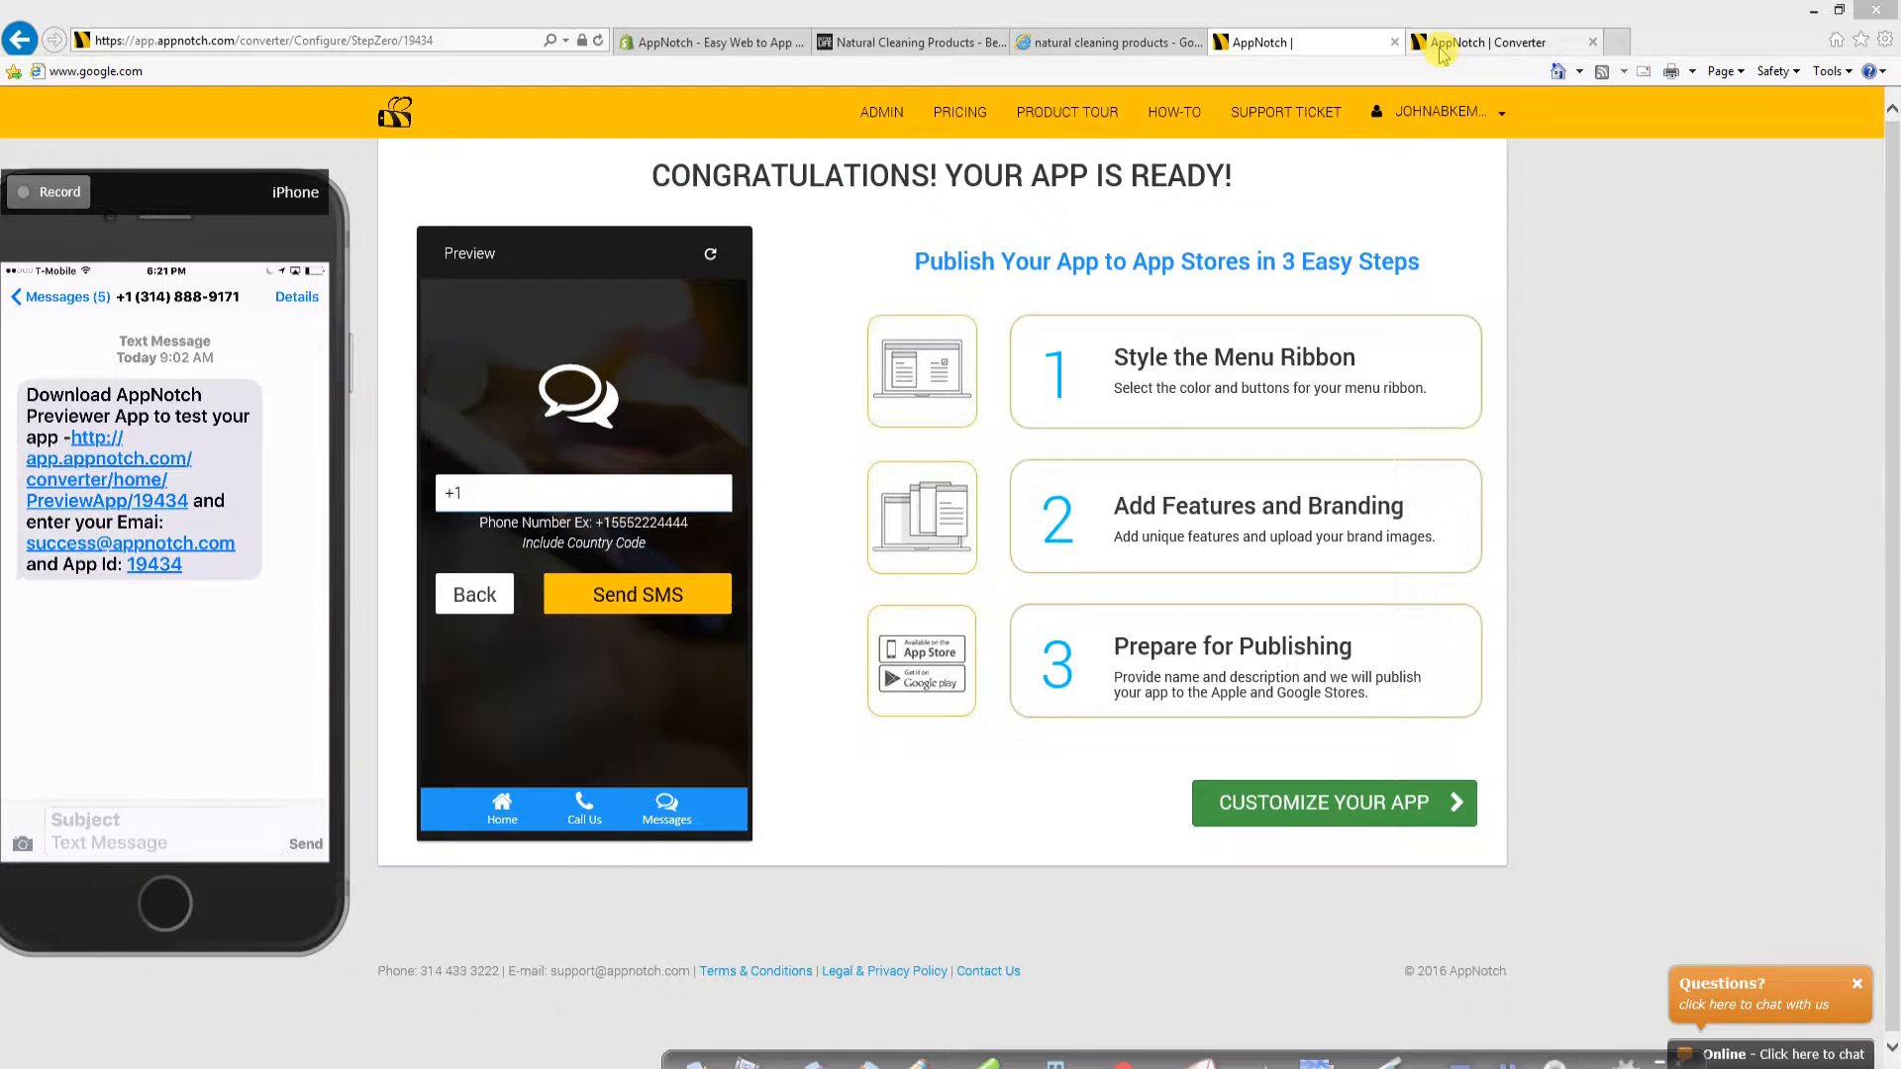
left_click(1331, 802)
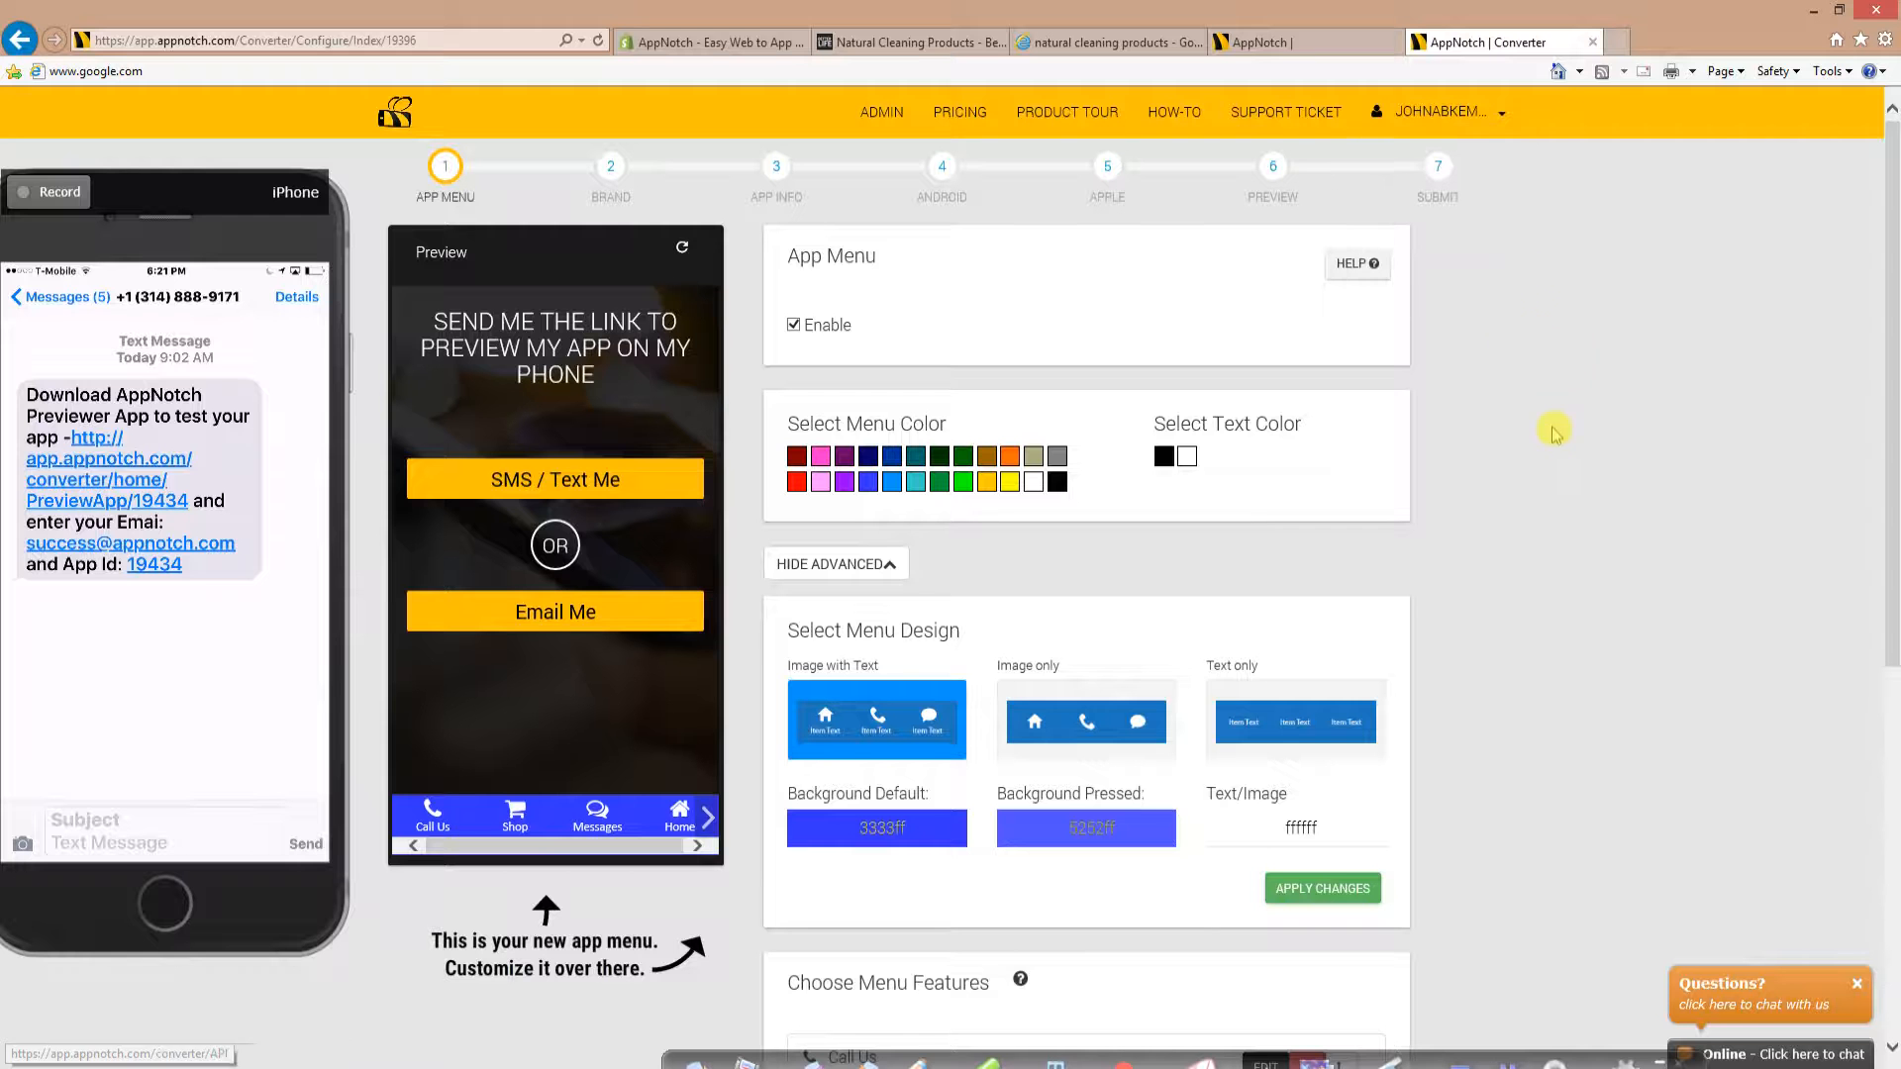
mouse_move(1557, 435)
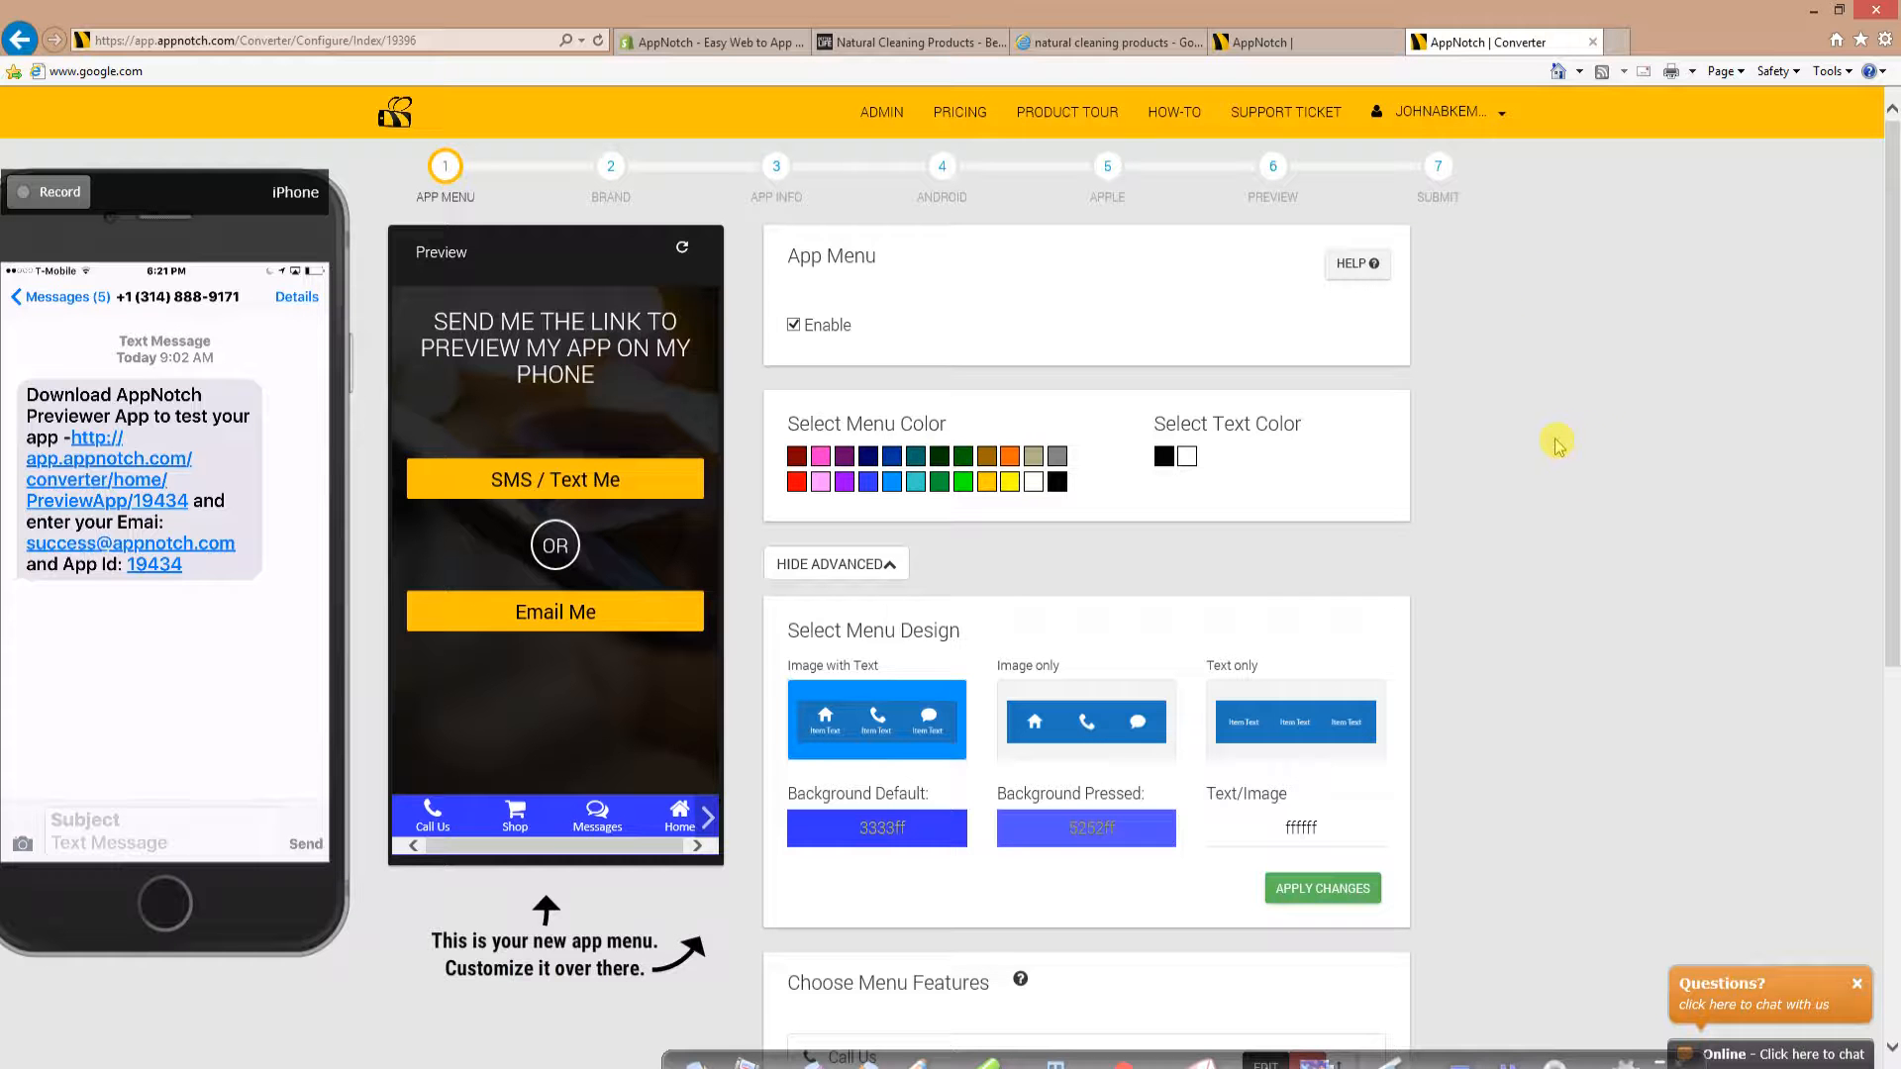
Step: Save the menu ribbon background and pressed colours as red ff0000 and dismiss the confirmation
scroll("down", 3)
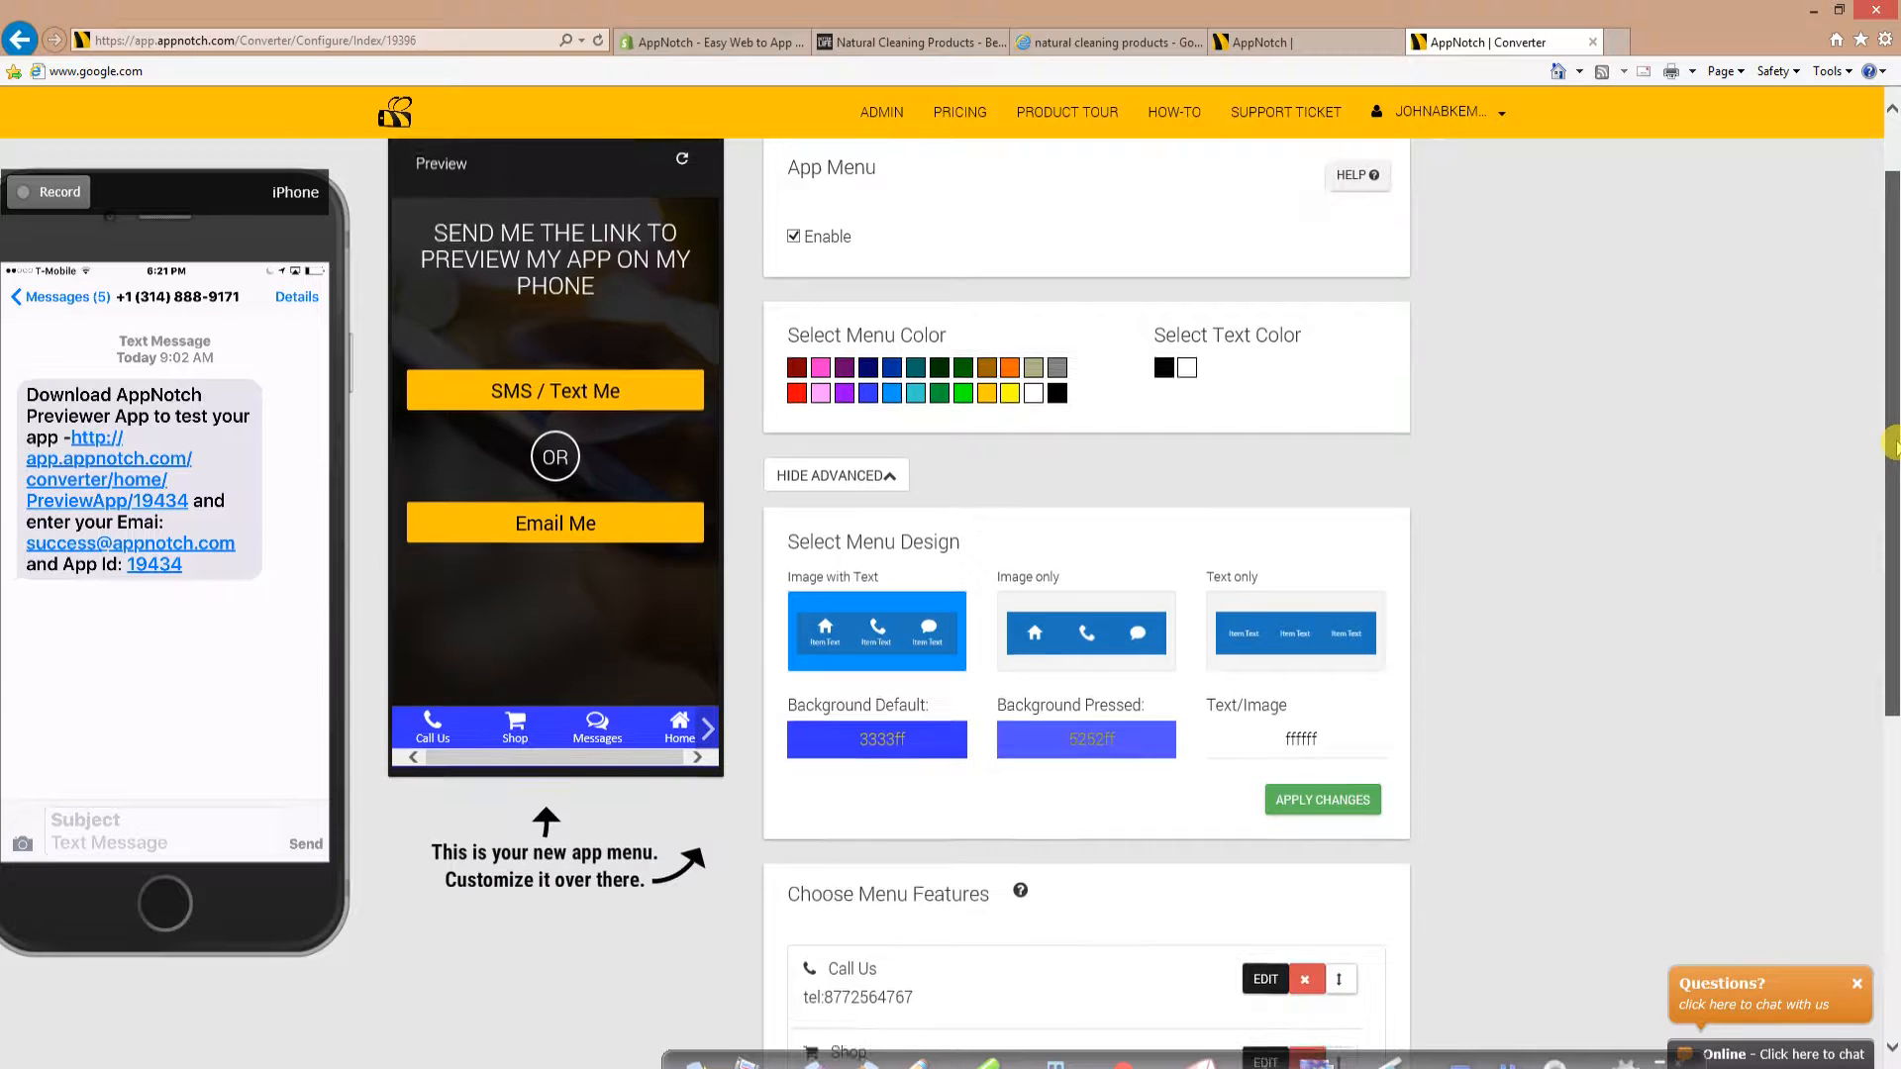
scroll("down", 3)
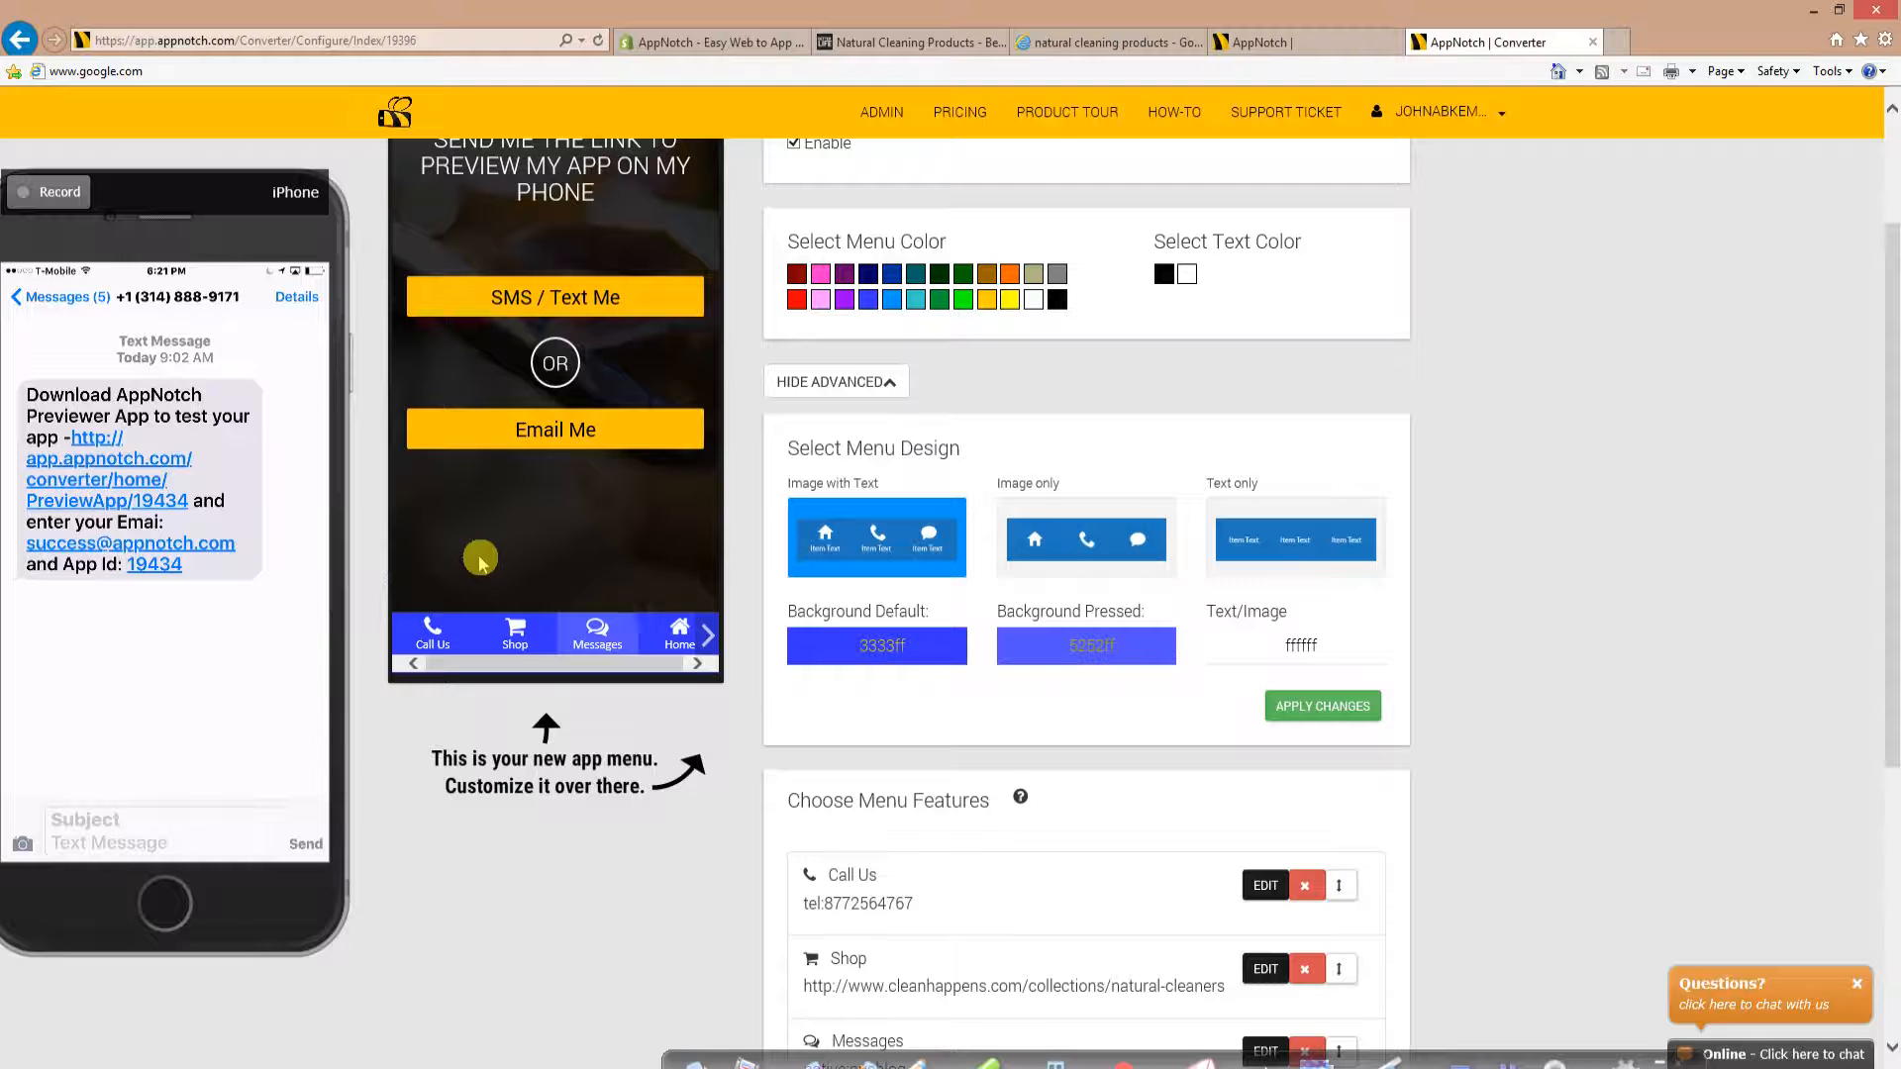
mouse_move(624, 711)
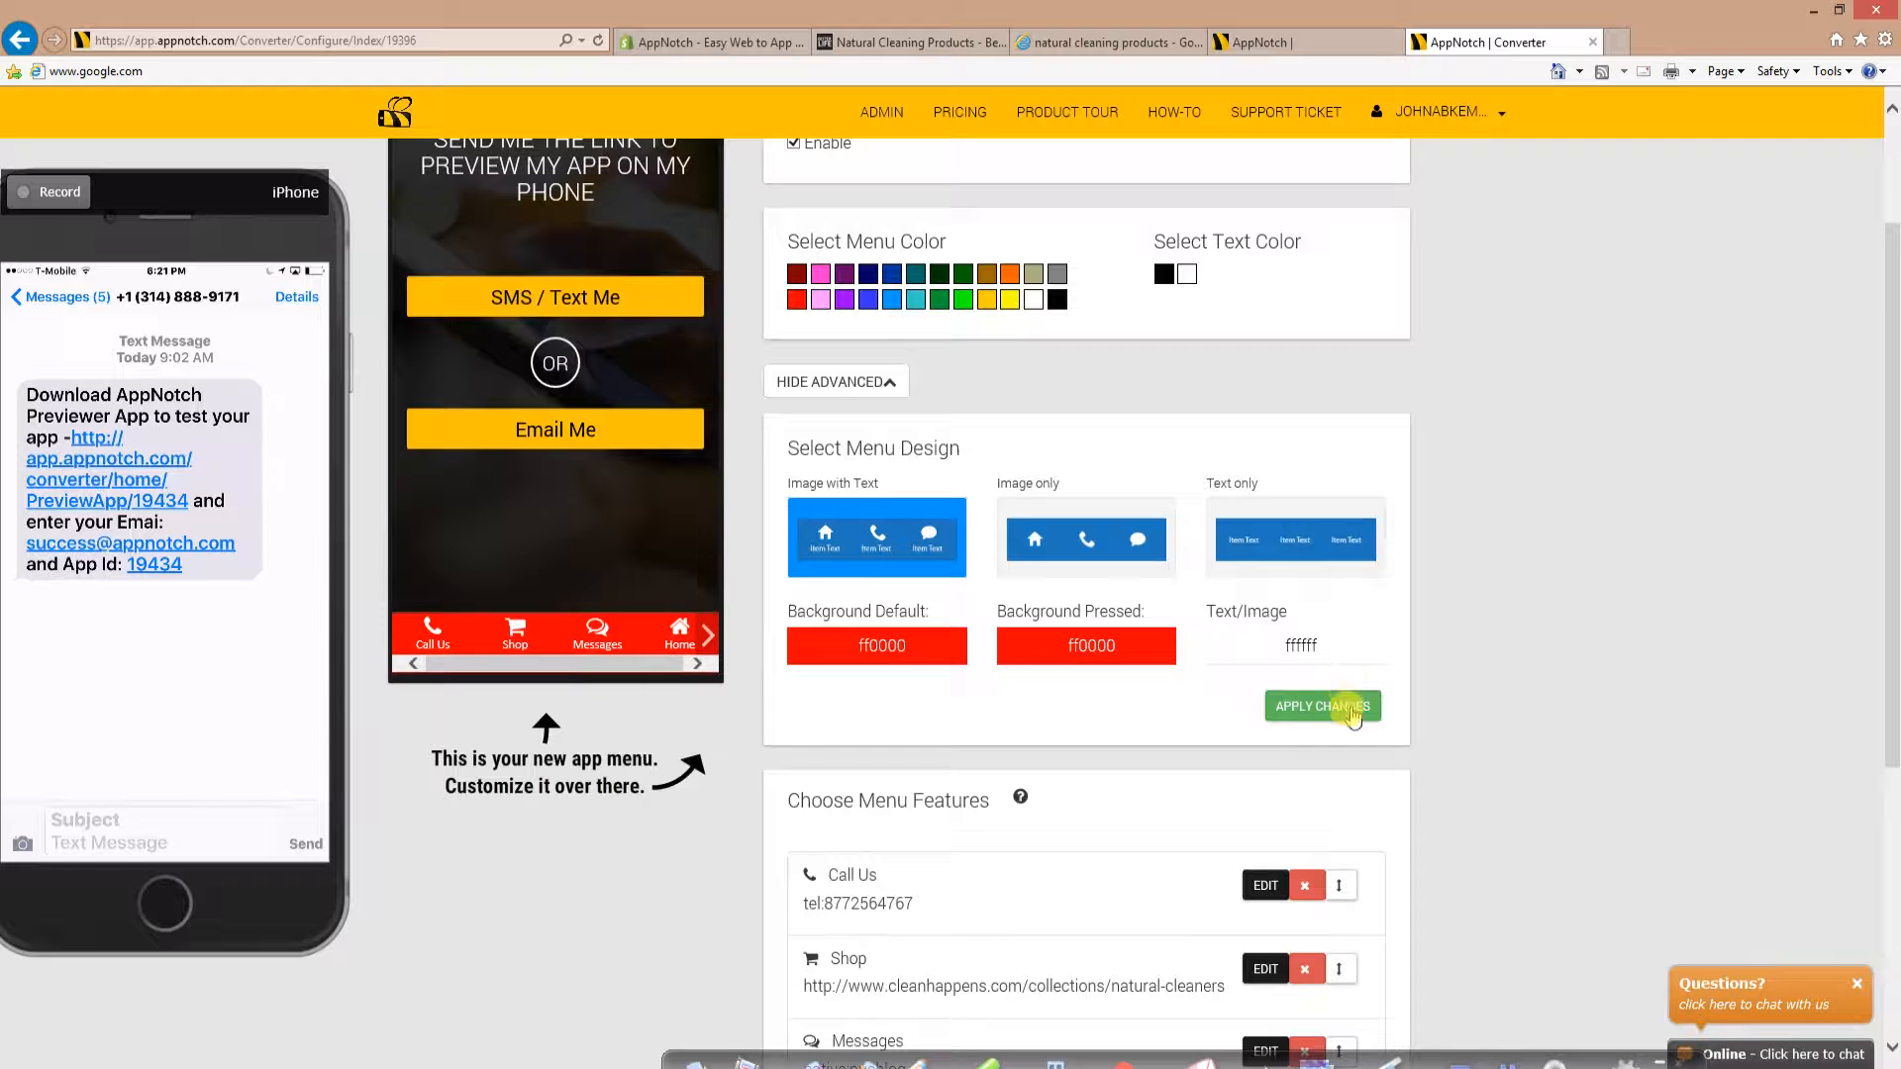
left_click(1321, 705)
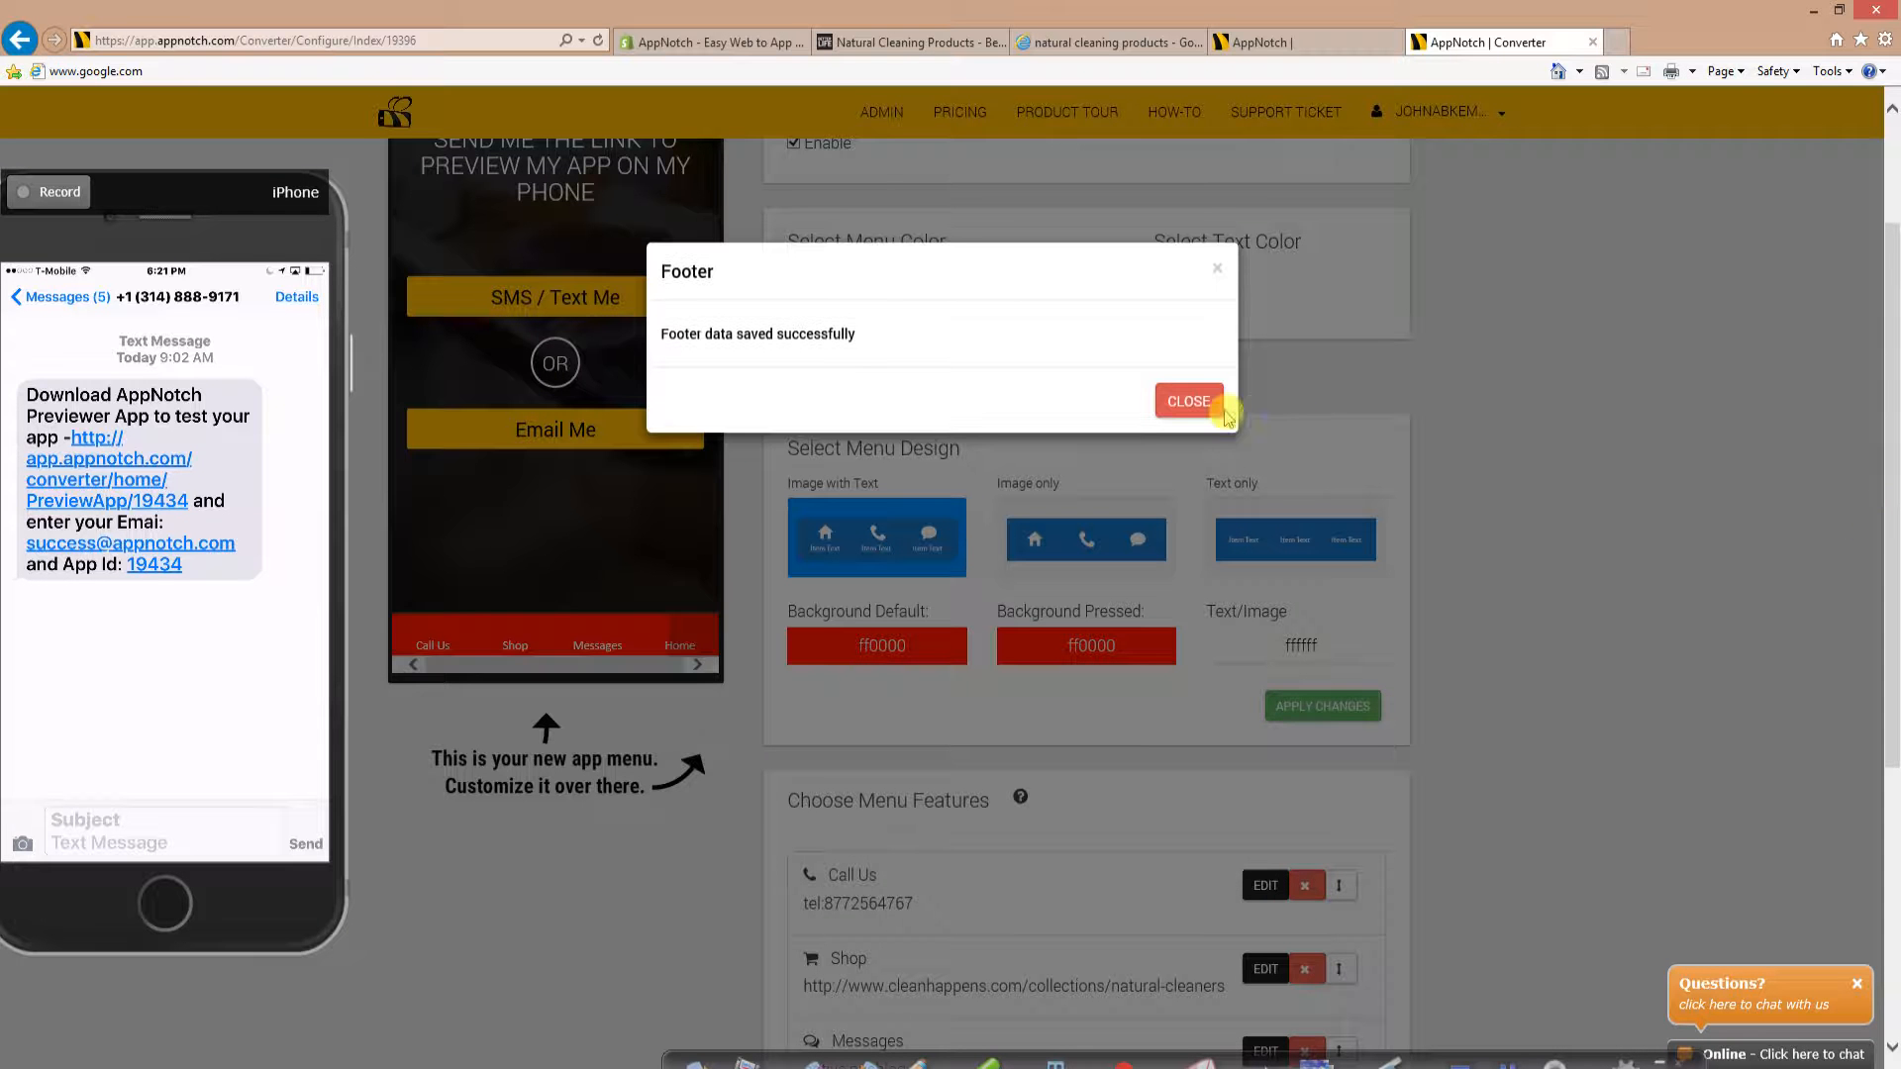
left_click(1188, 400)
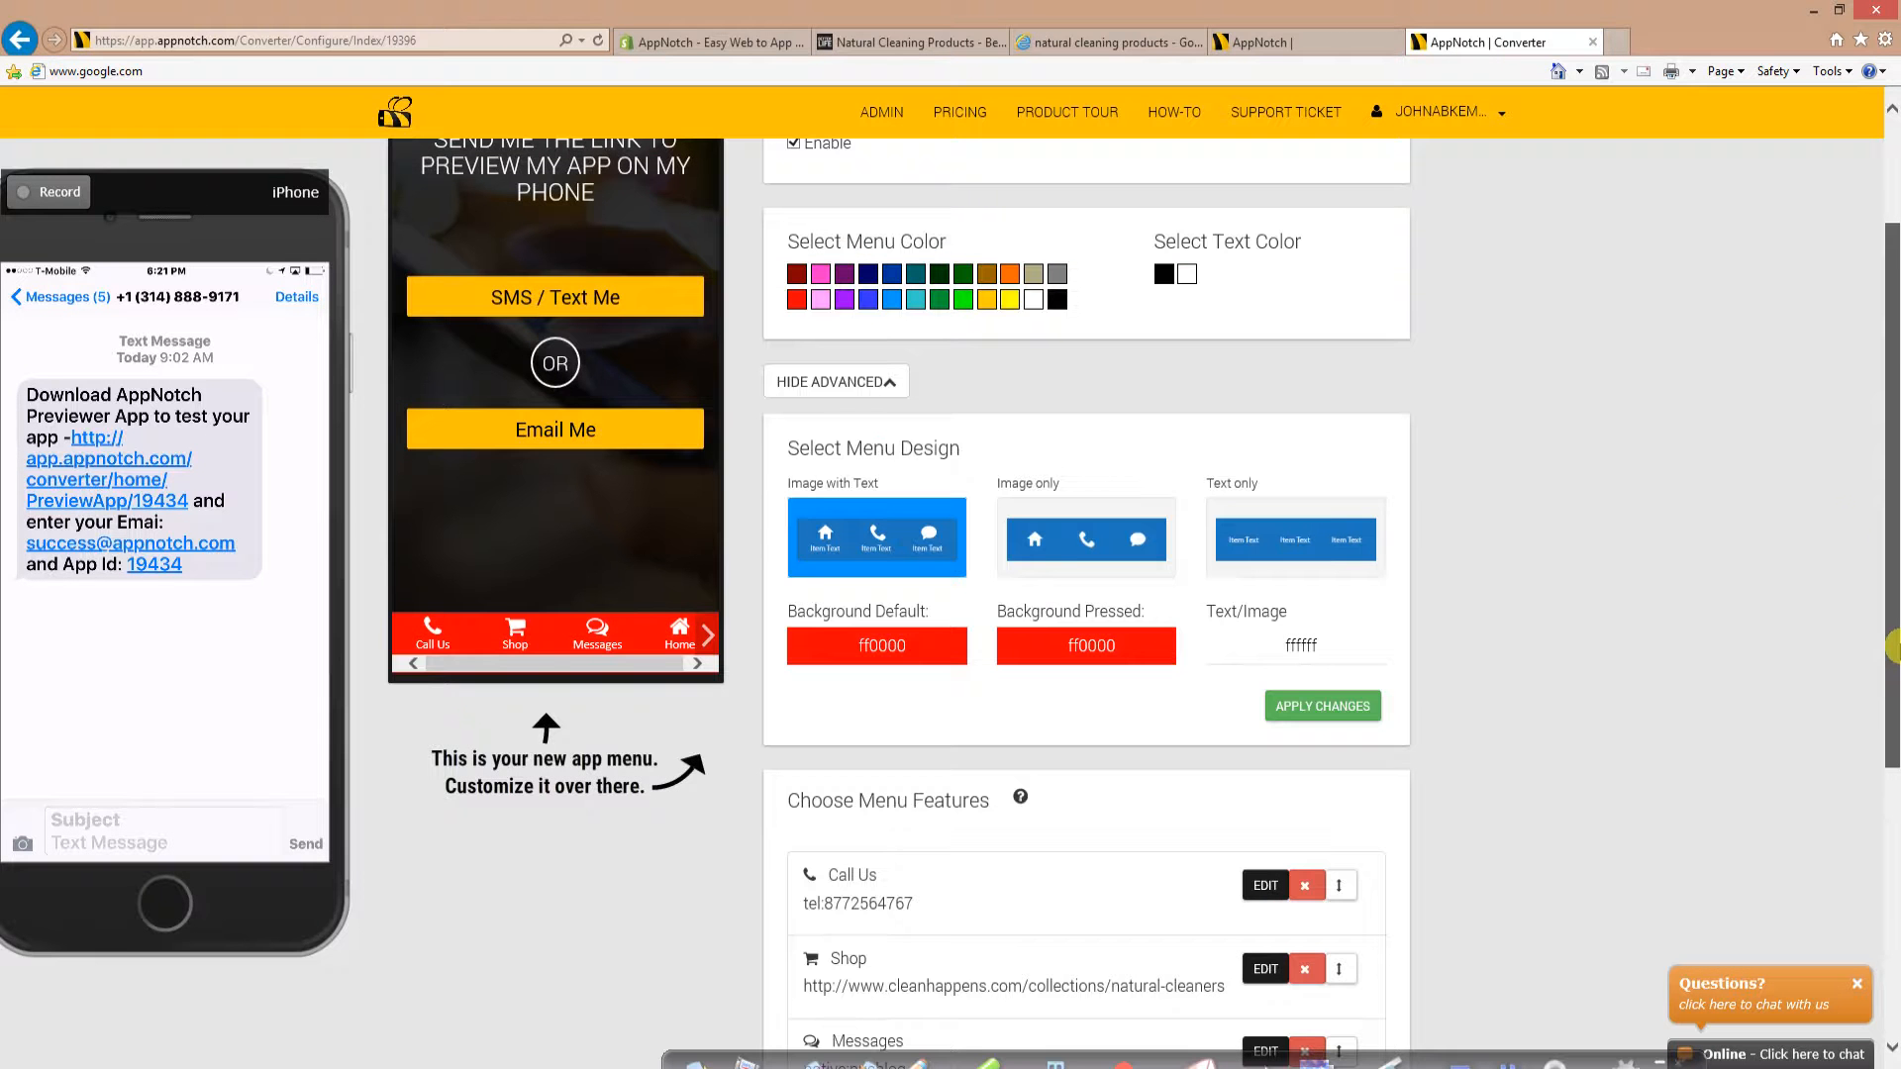
scroll("down", 3)
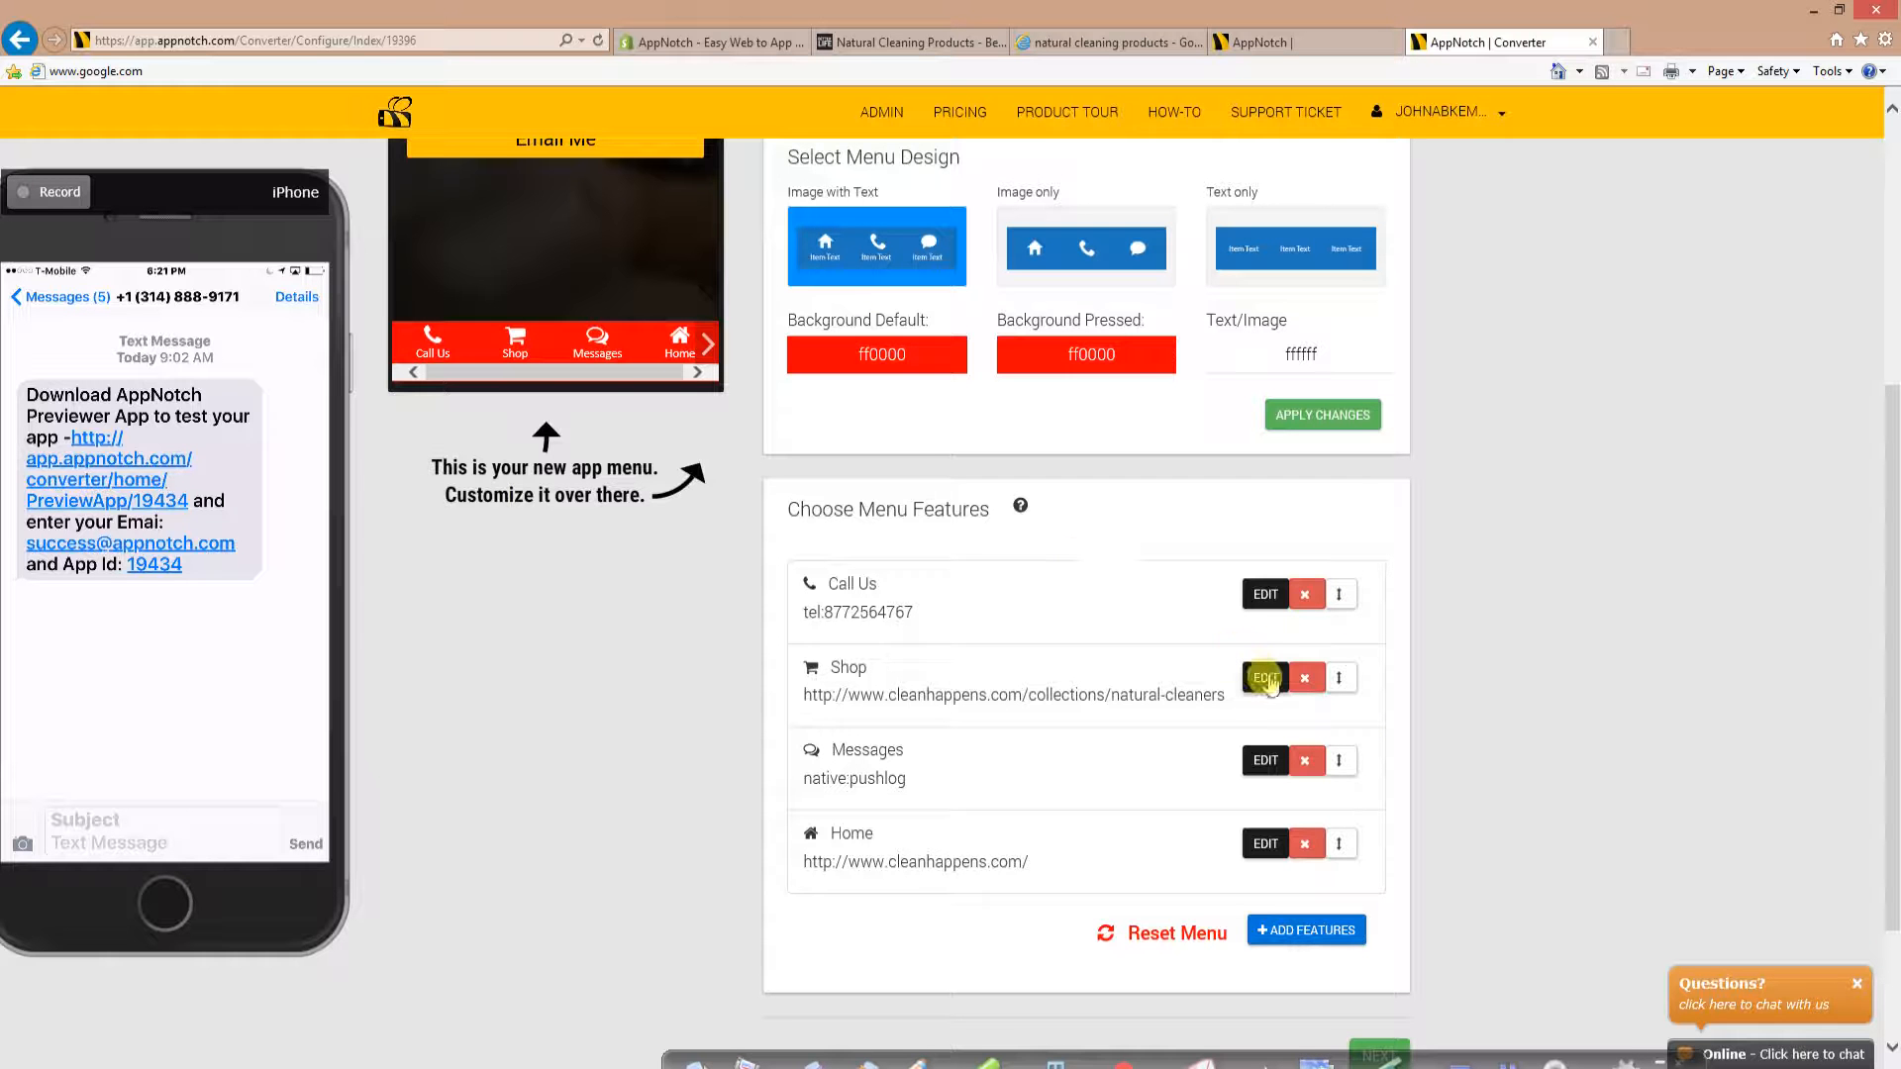
left_click(1266, 677)
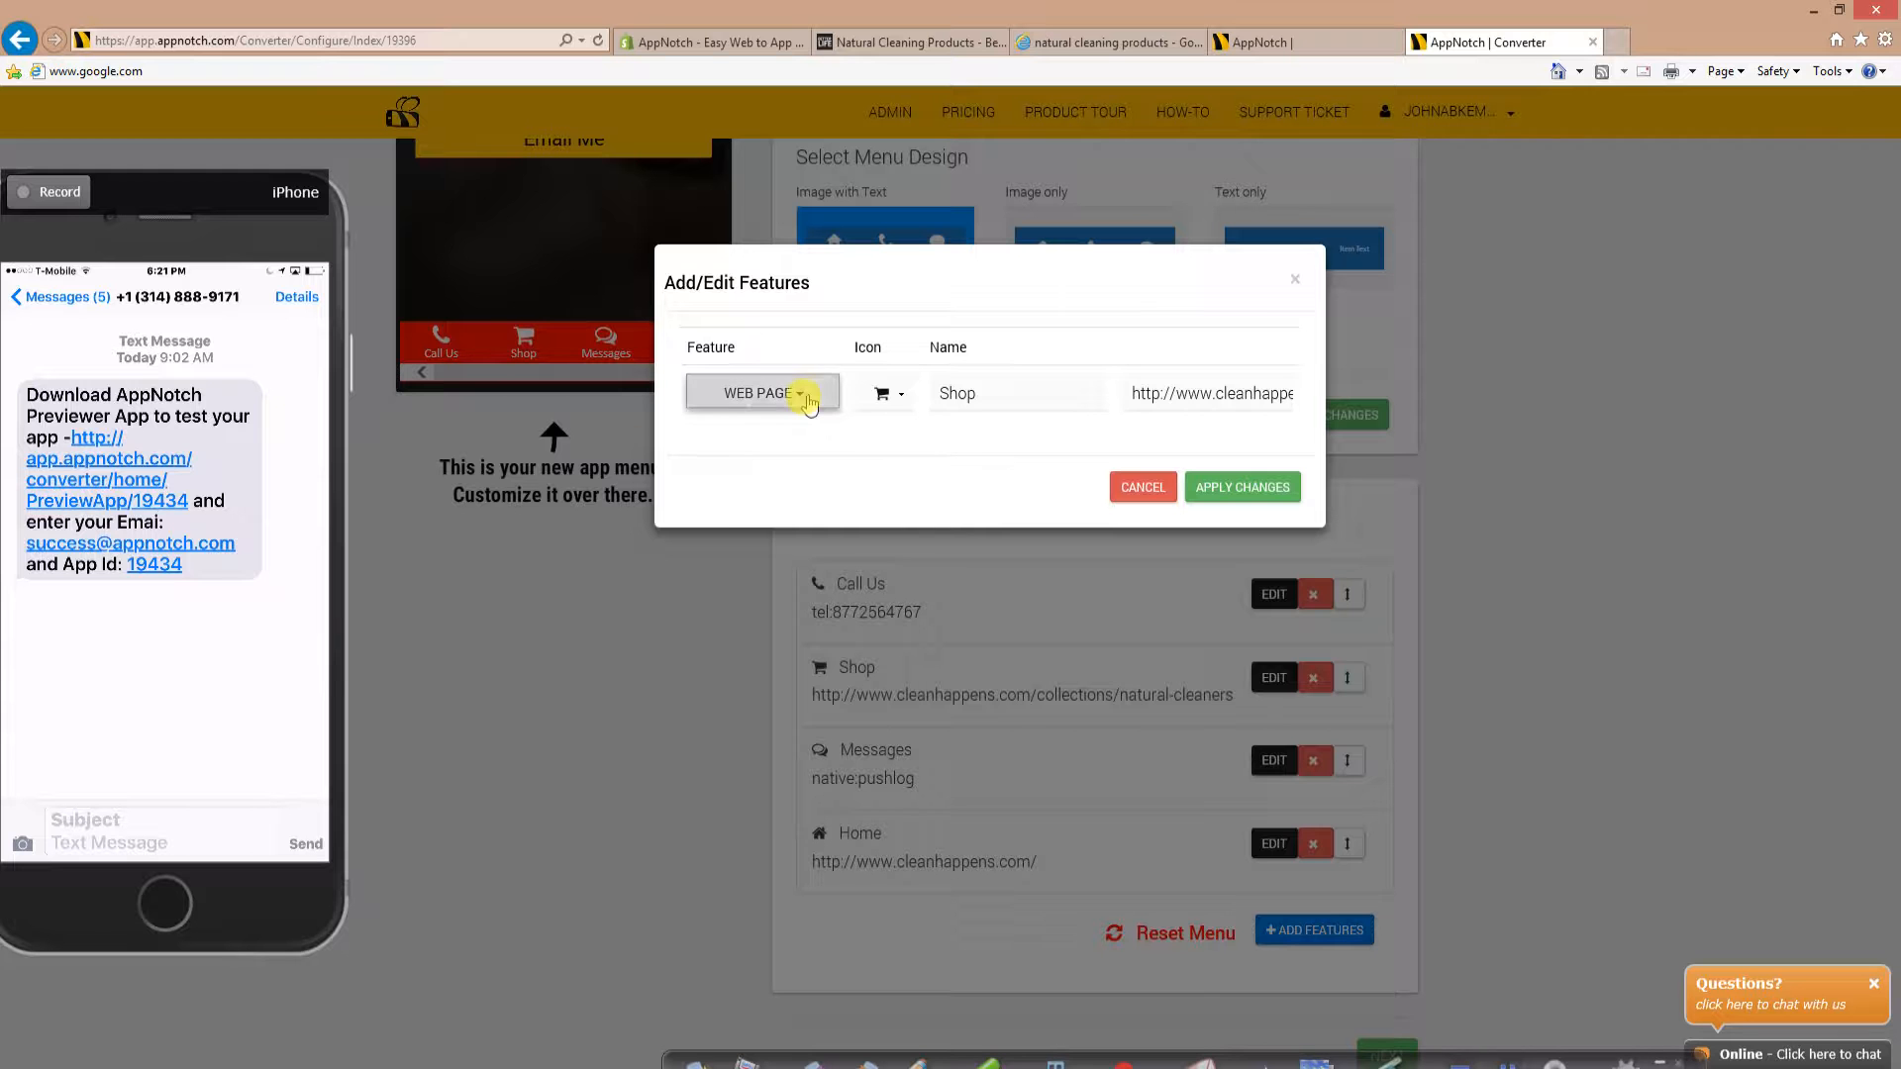
left_click(760, 392)
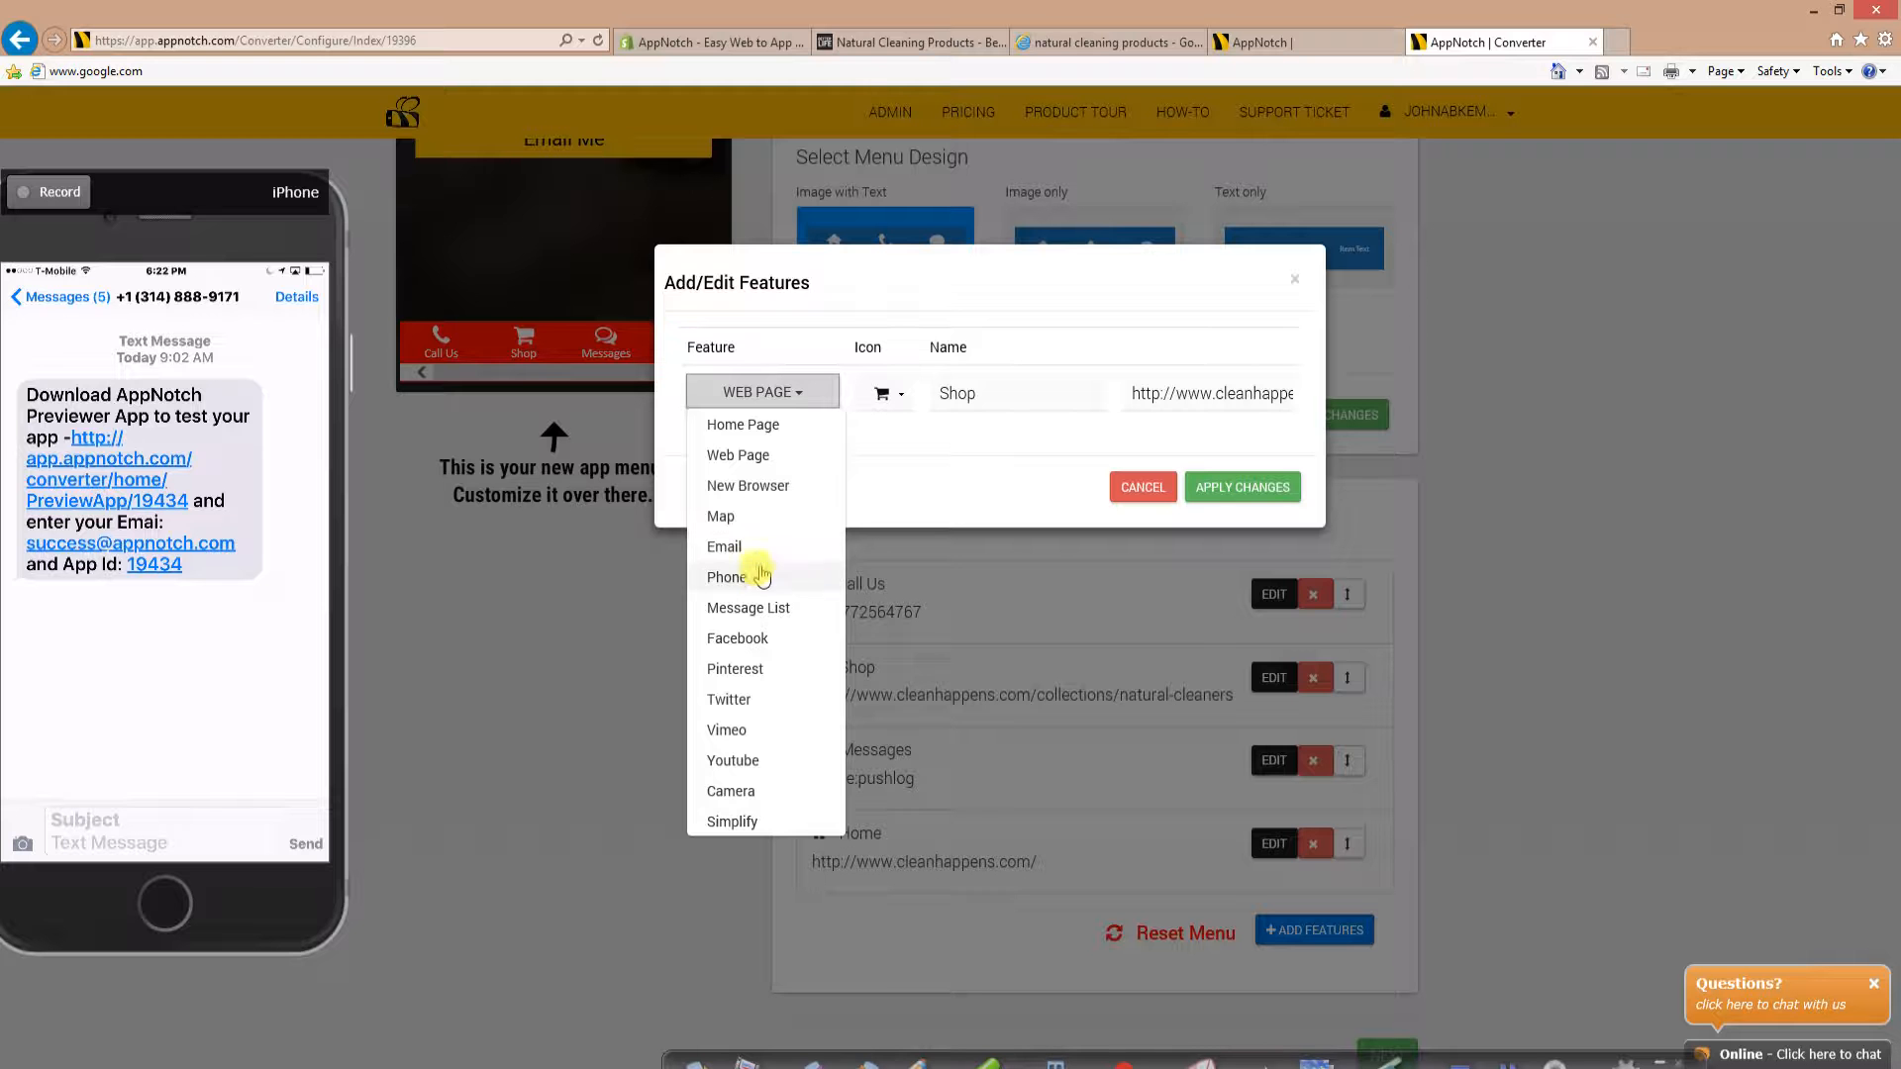
mouse_move(763, 729)
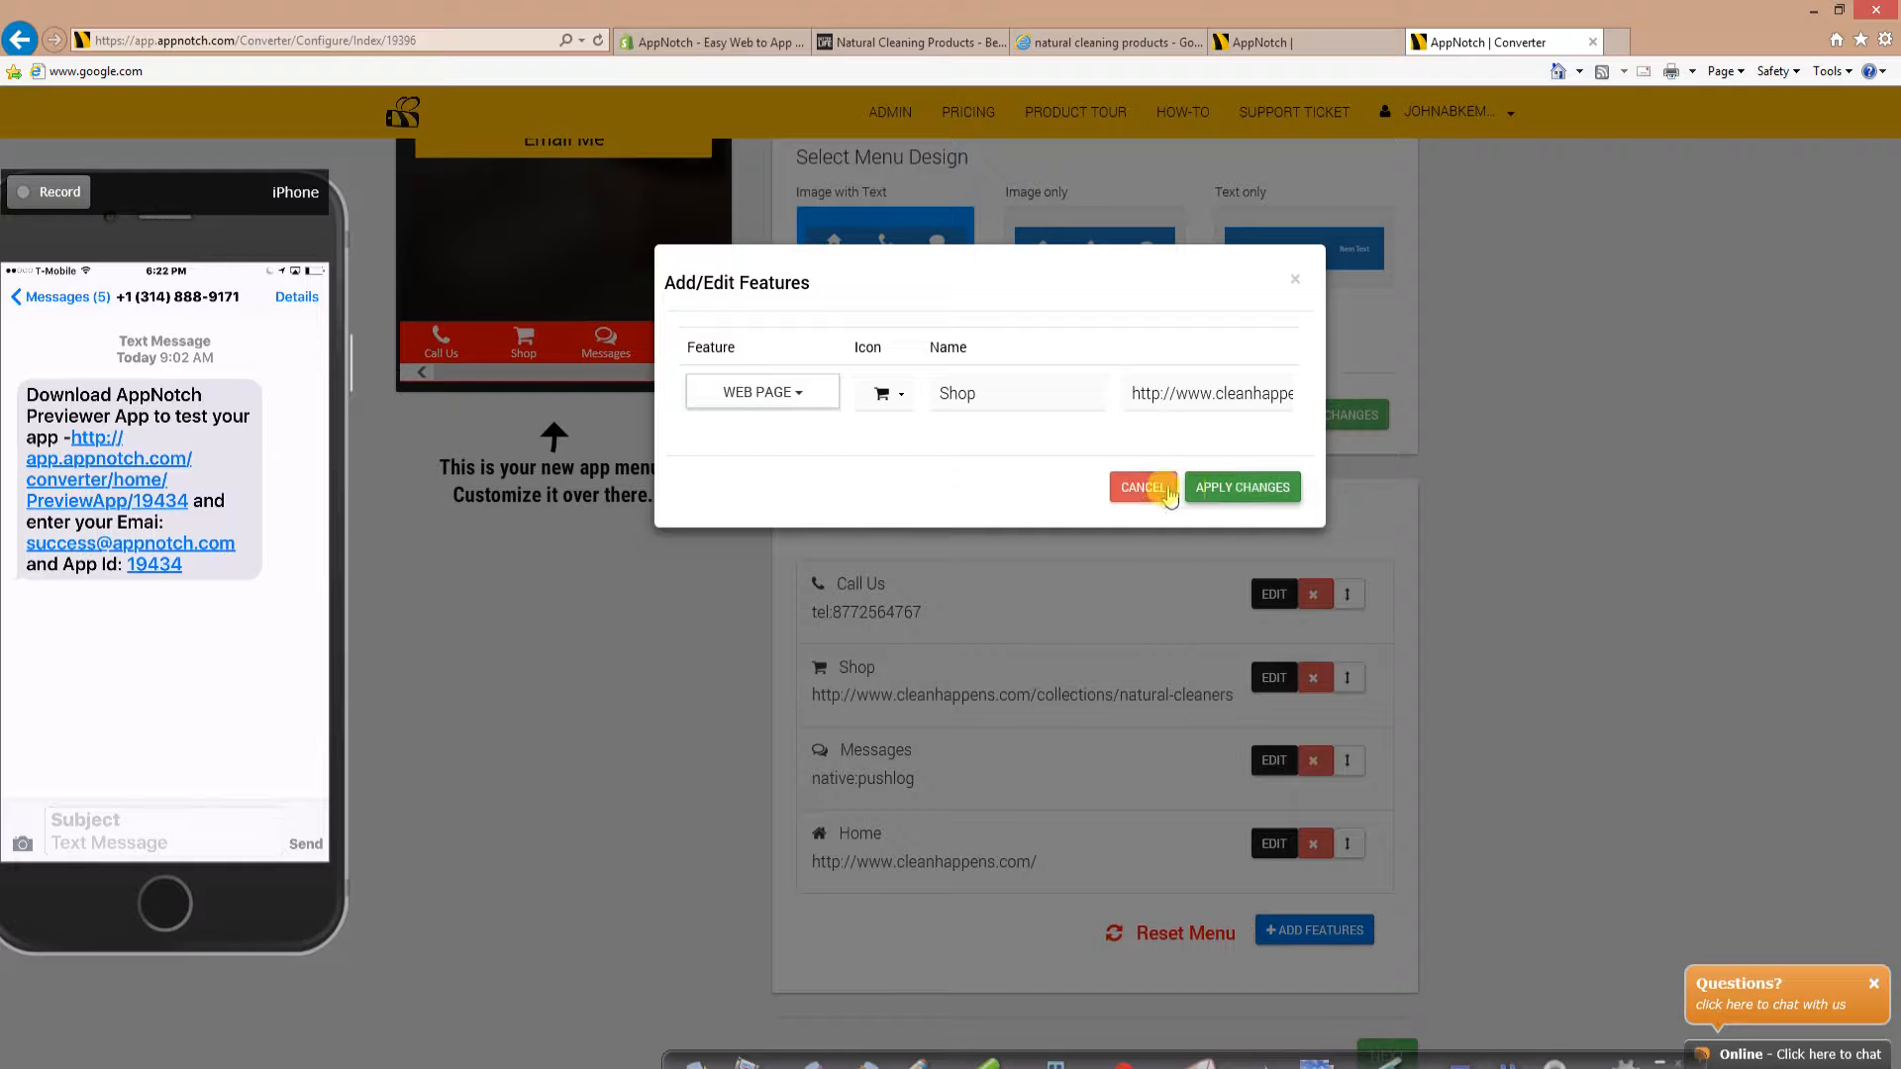
left_click(1141, 488)
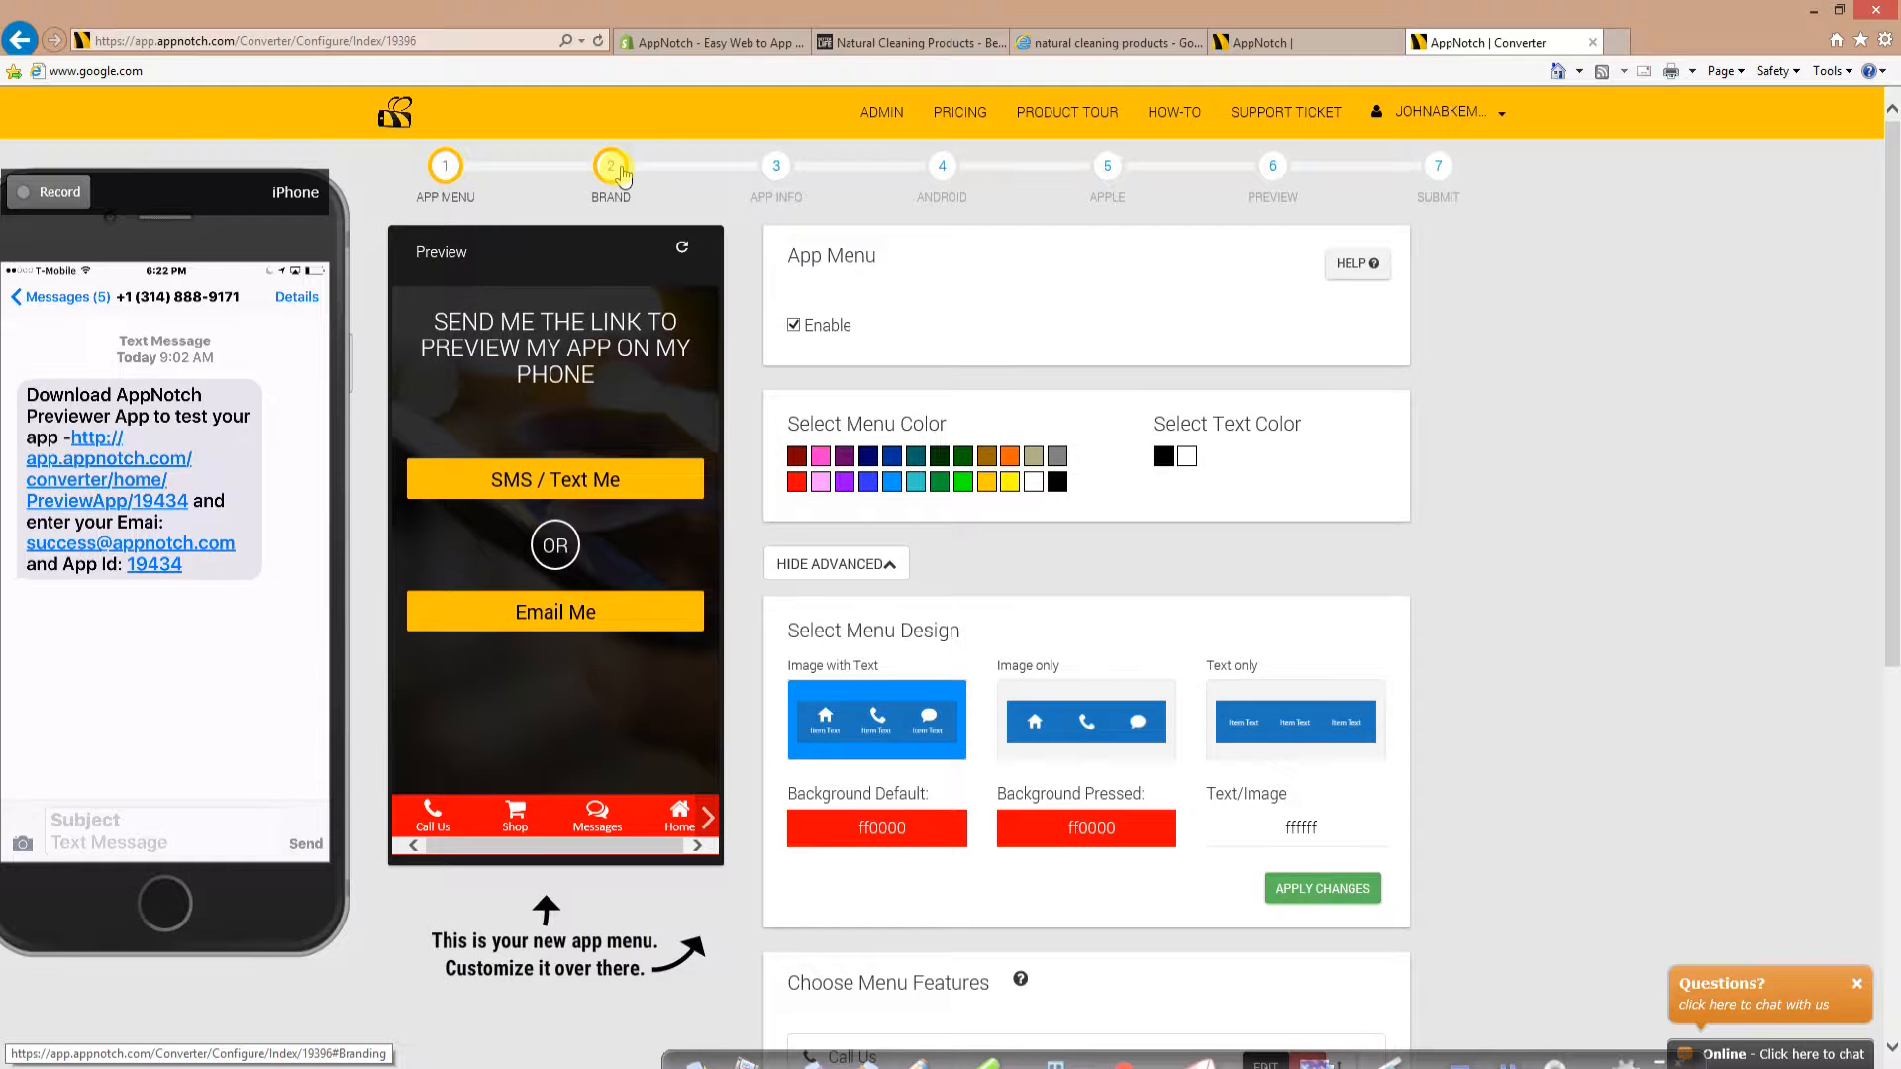
Step: Step through the Brand, App Info, Android and Apple wizard stages toward Preview
left_click(610, 166)
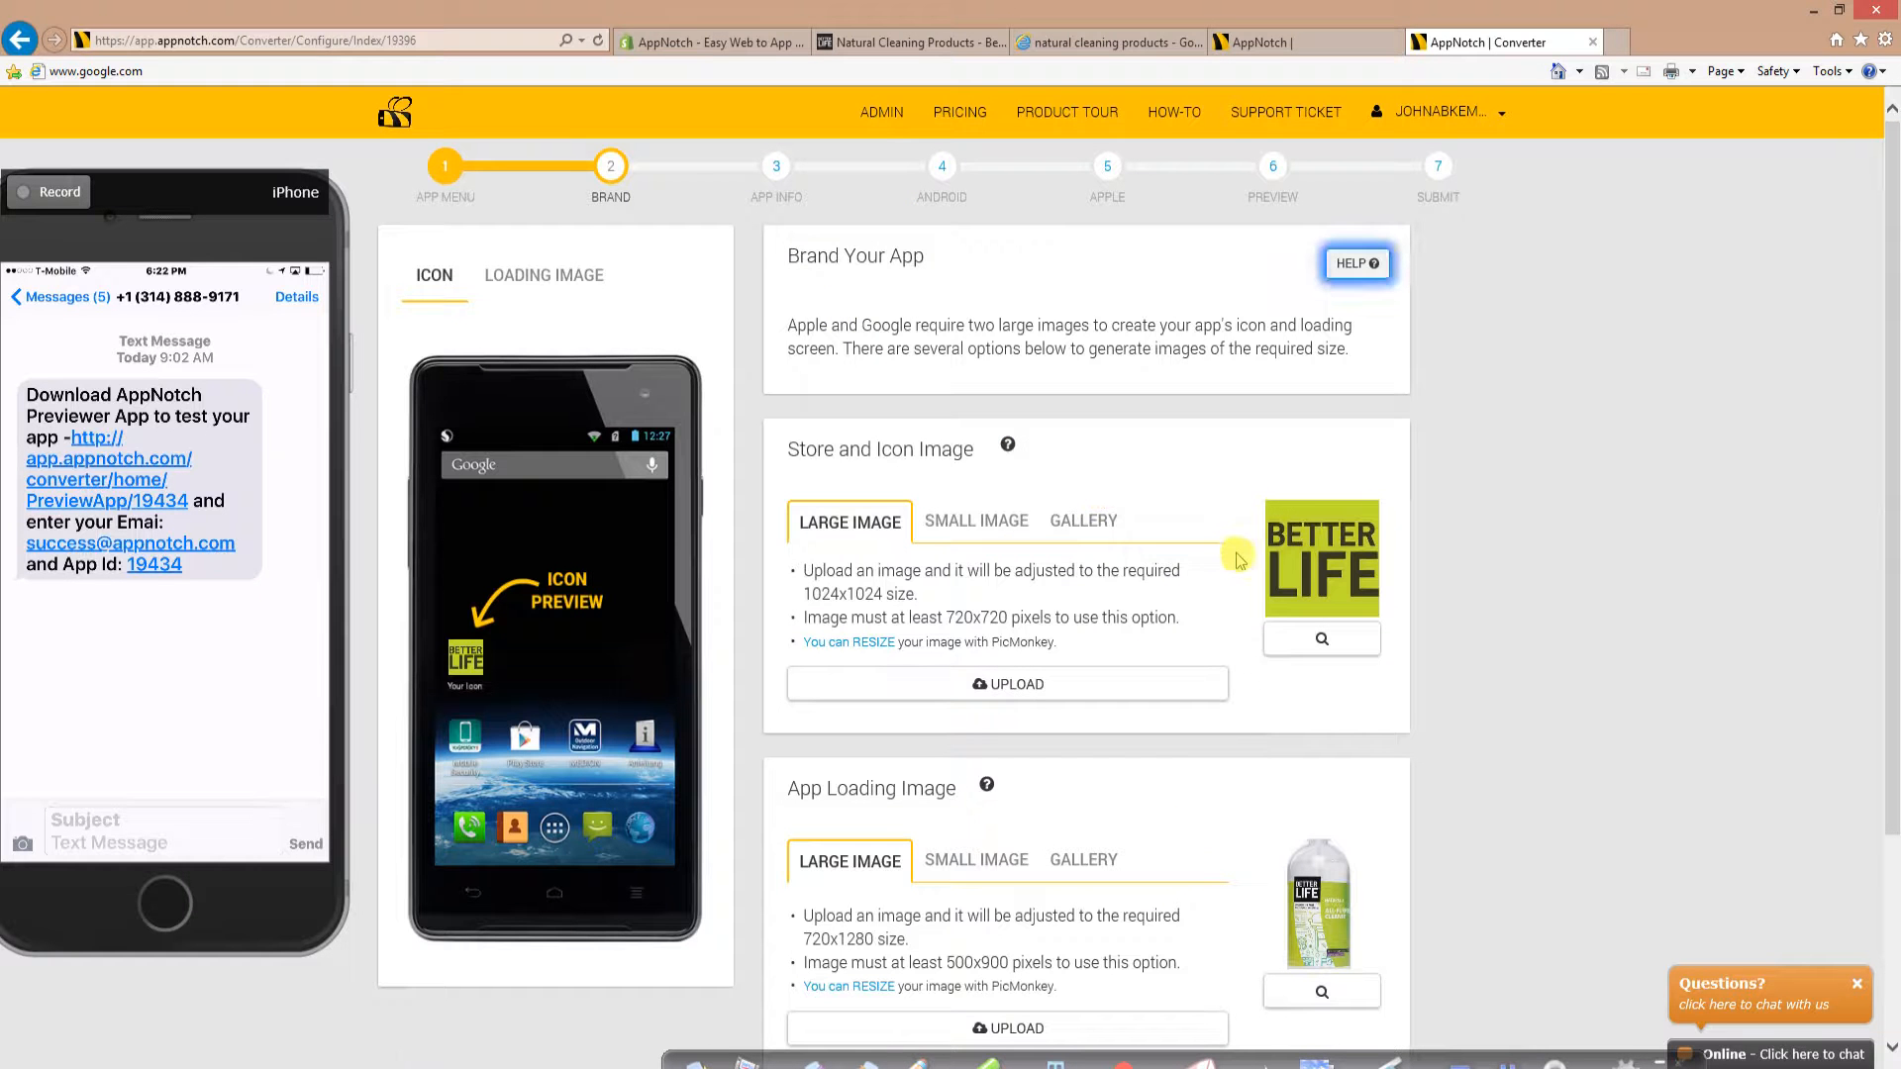
mouse_move(775, 166)
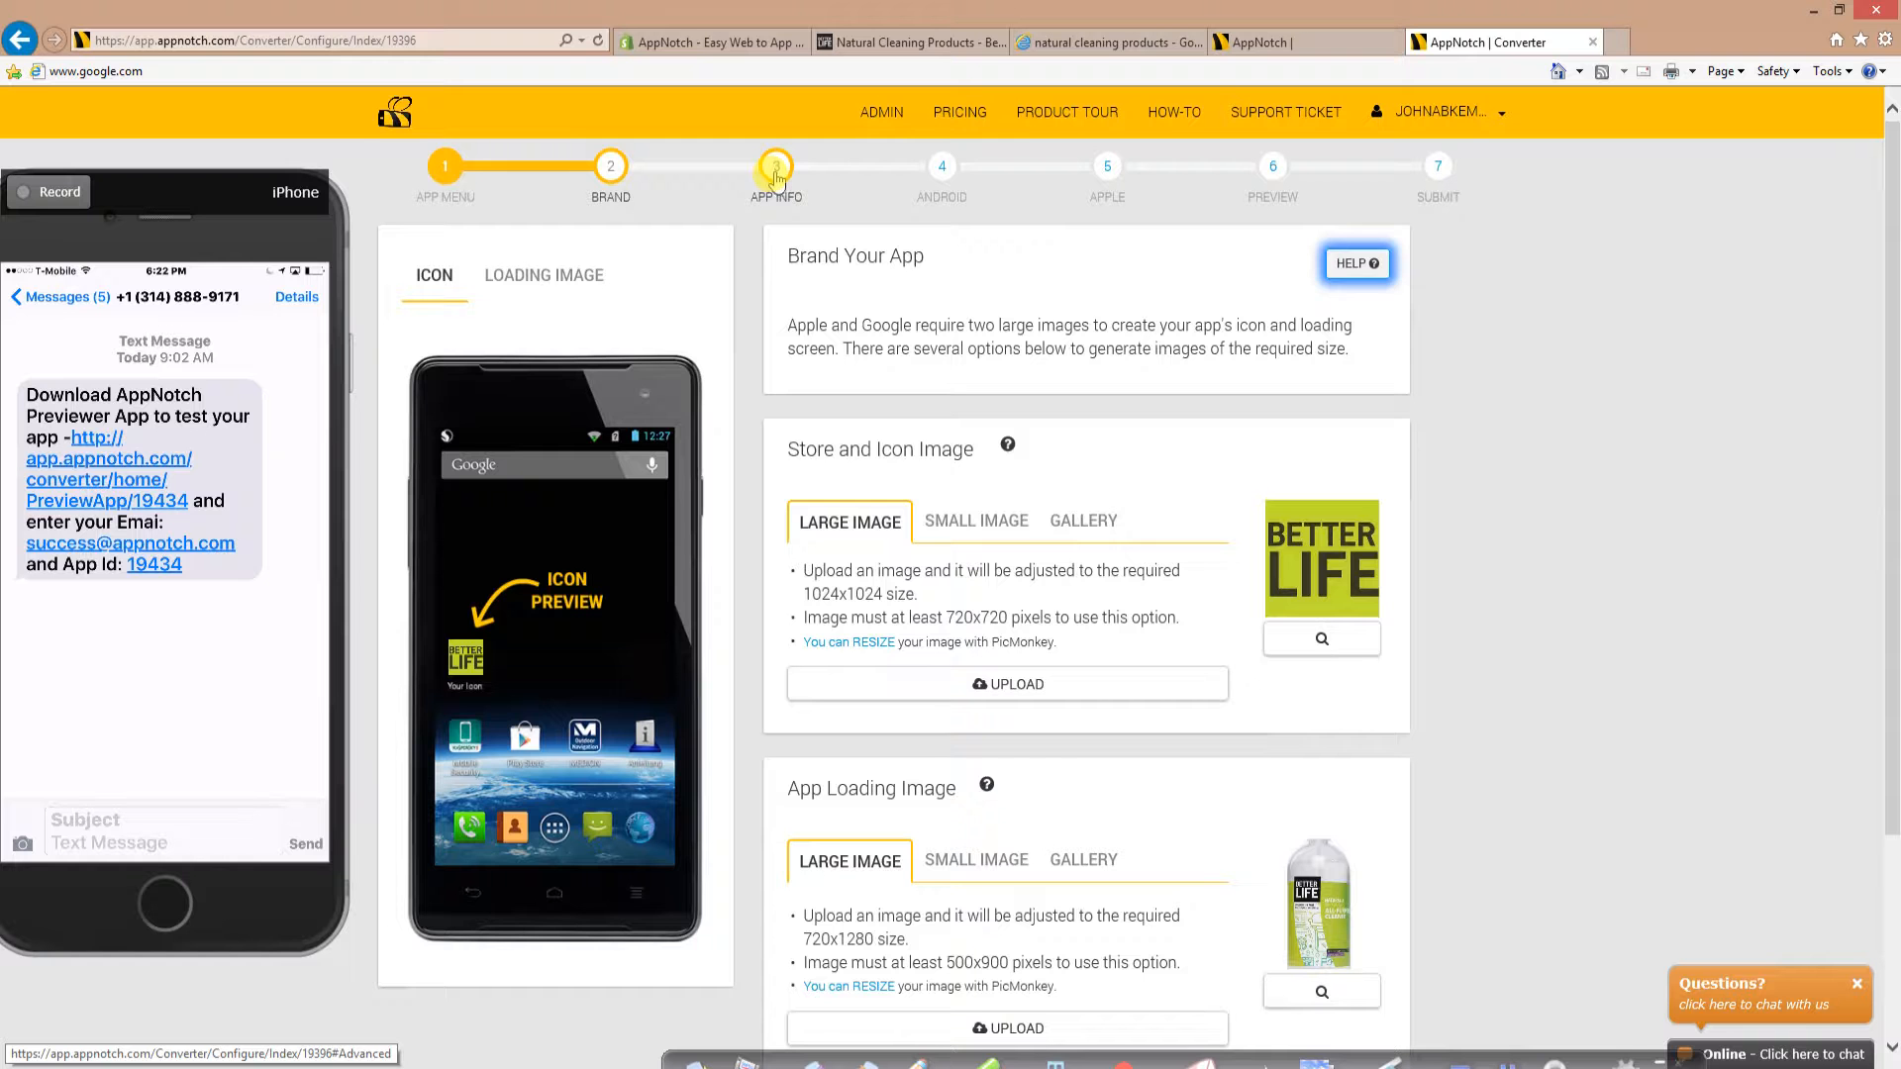
left_click(776, 166)
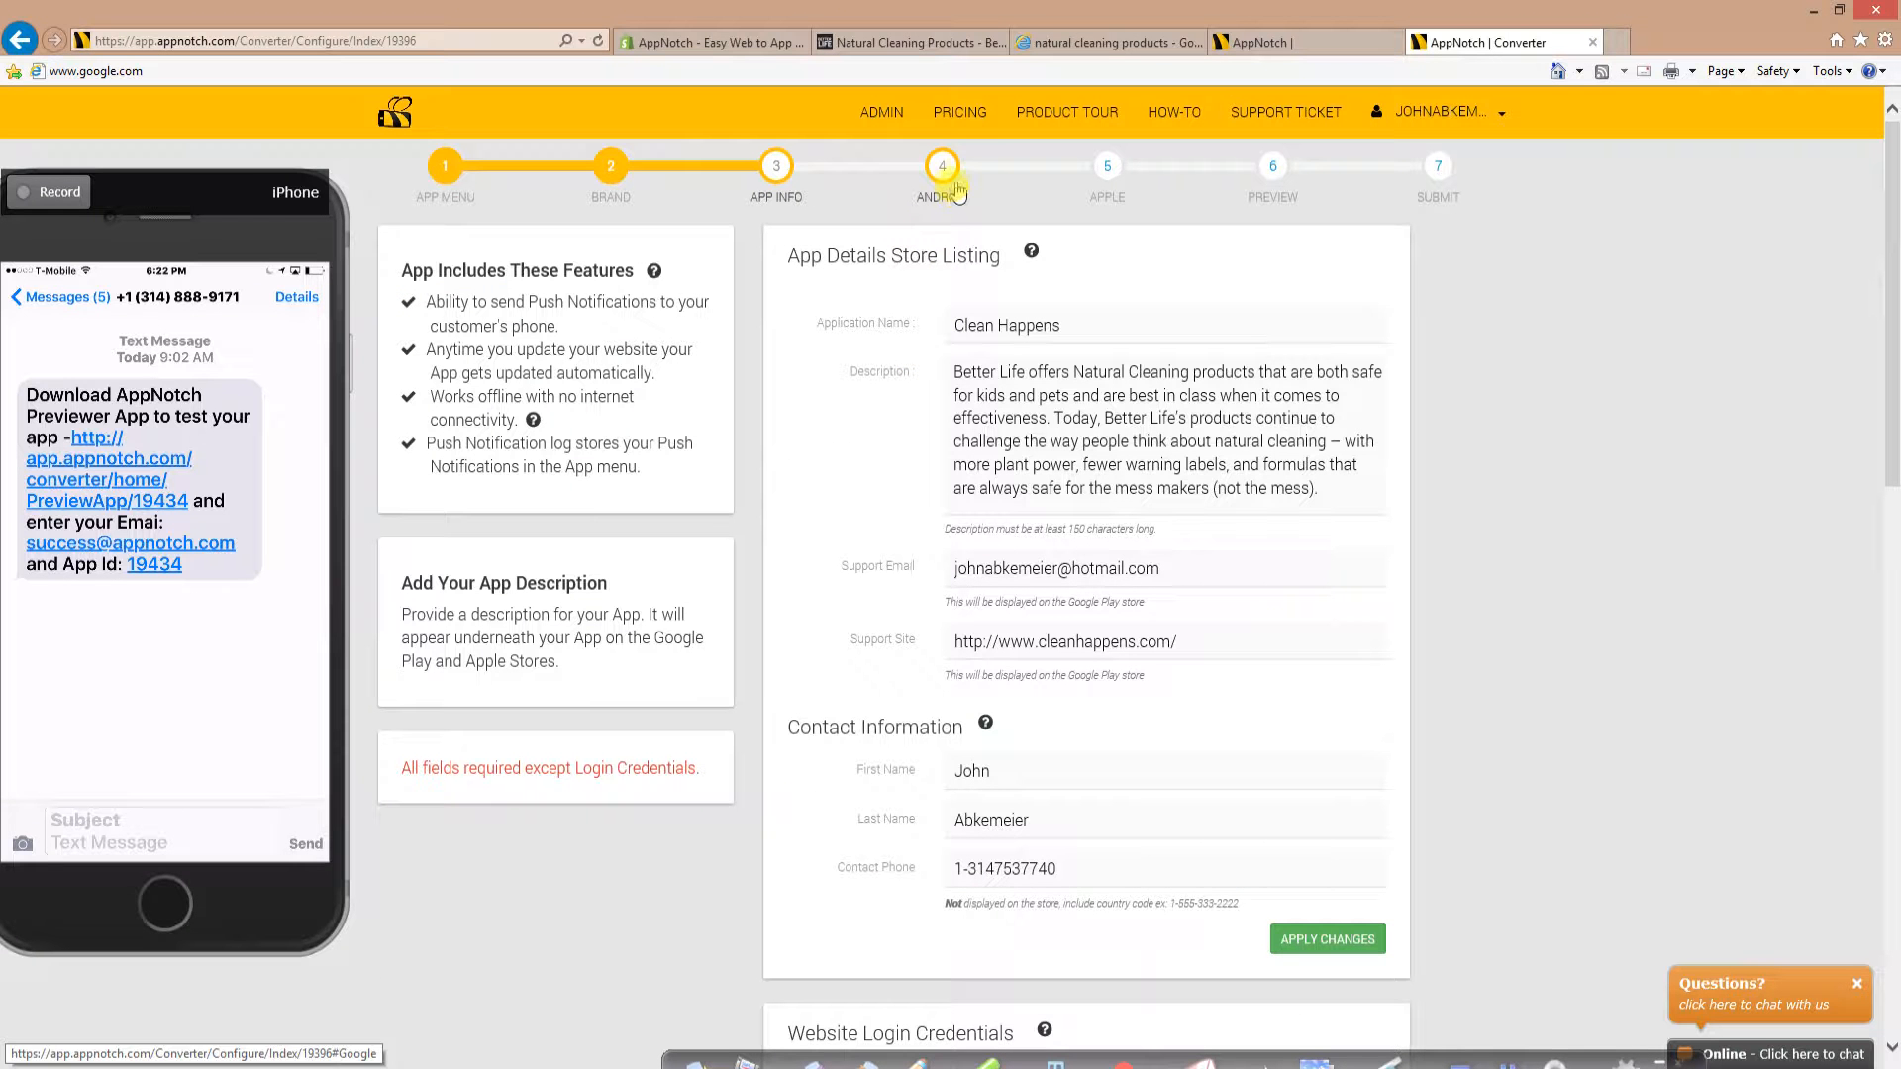
left_click(943, 166)
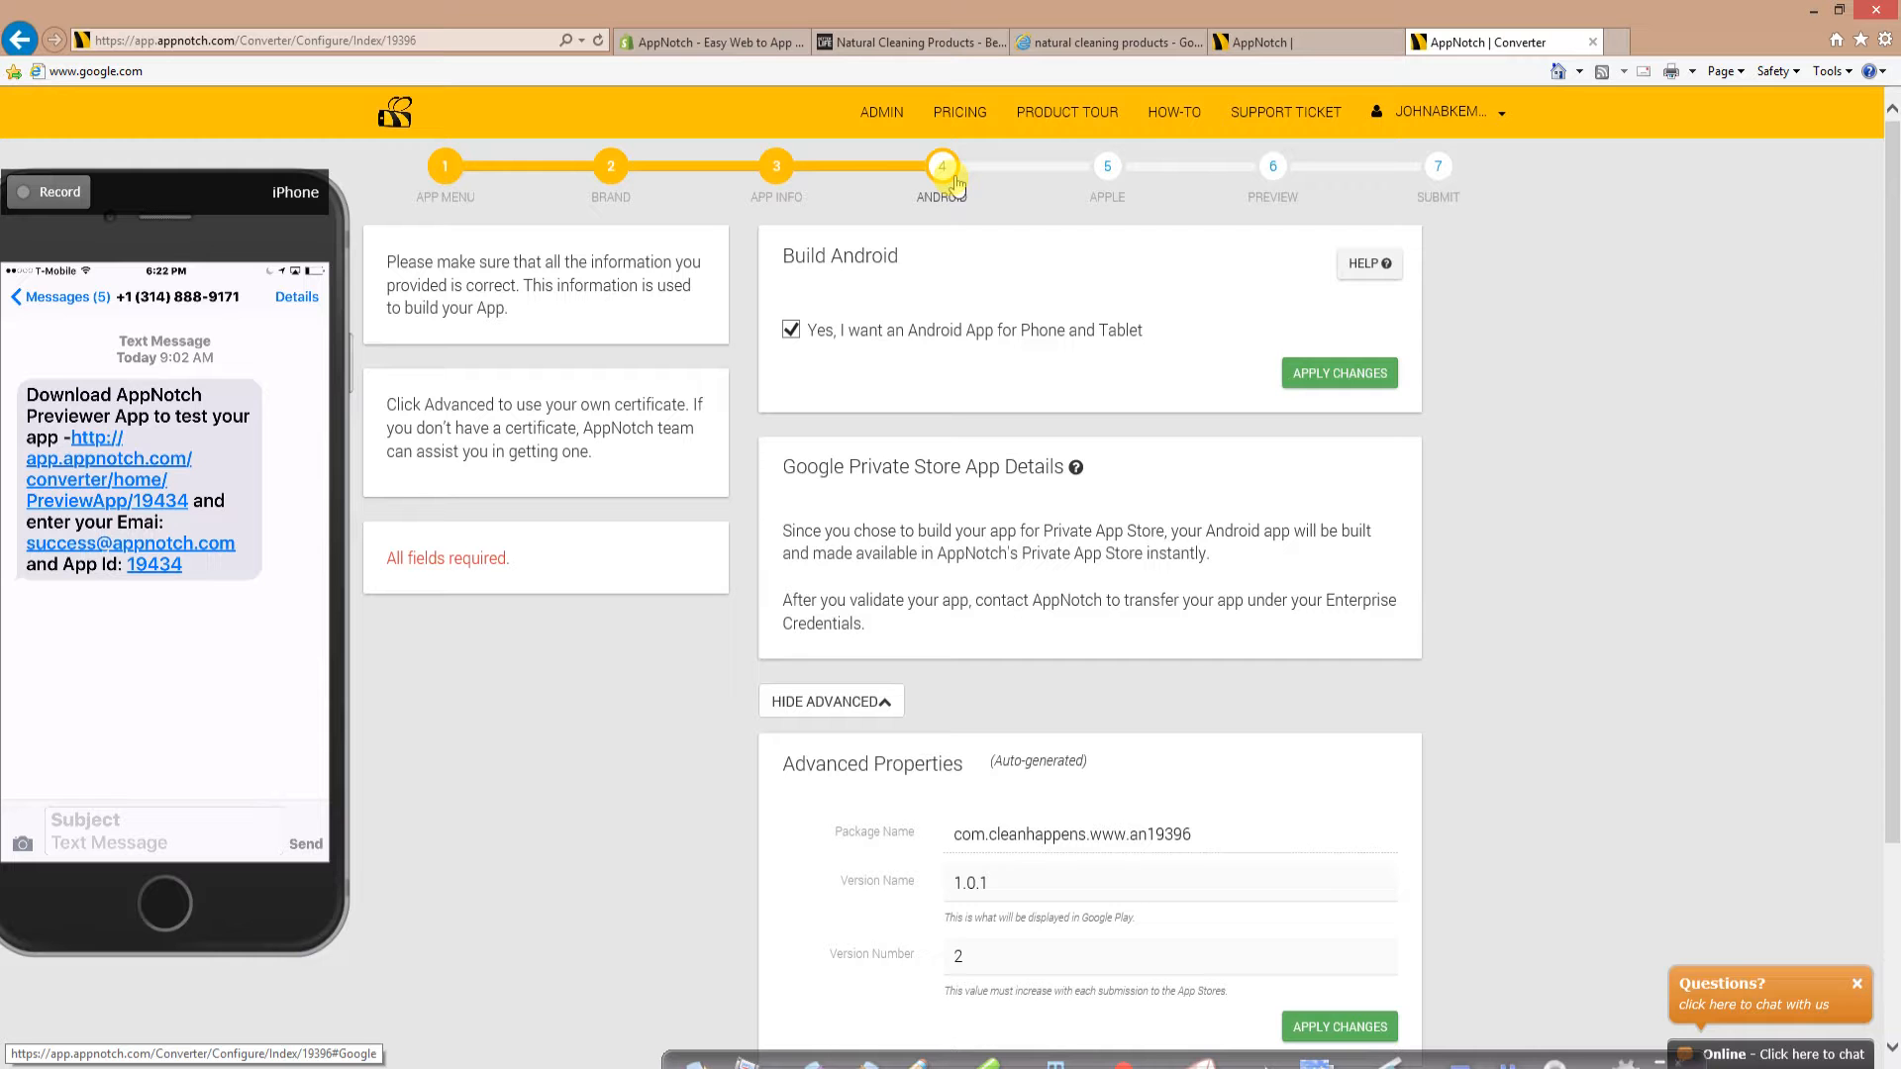
mouse_move(1105, 166)
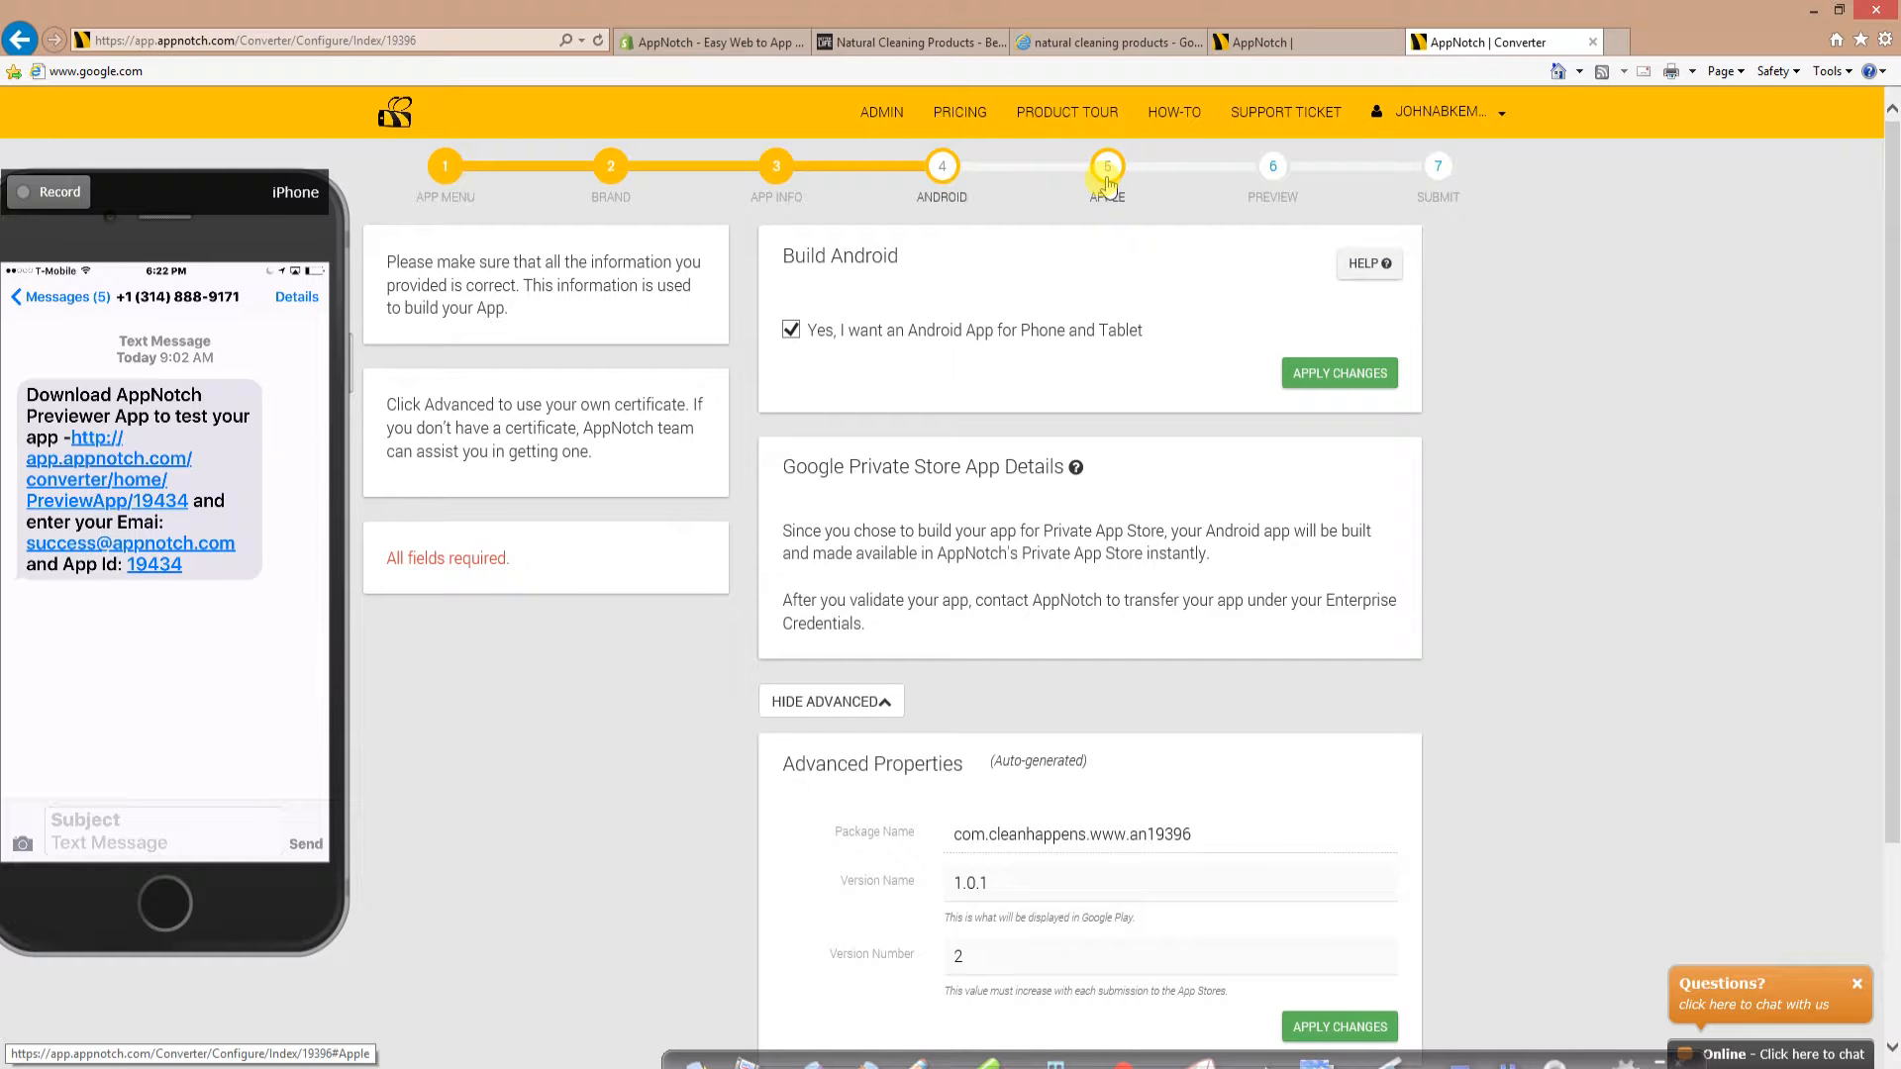
left_click(1105, 167)
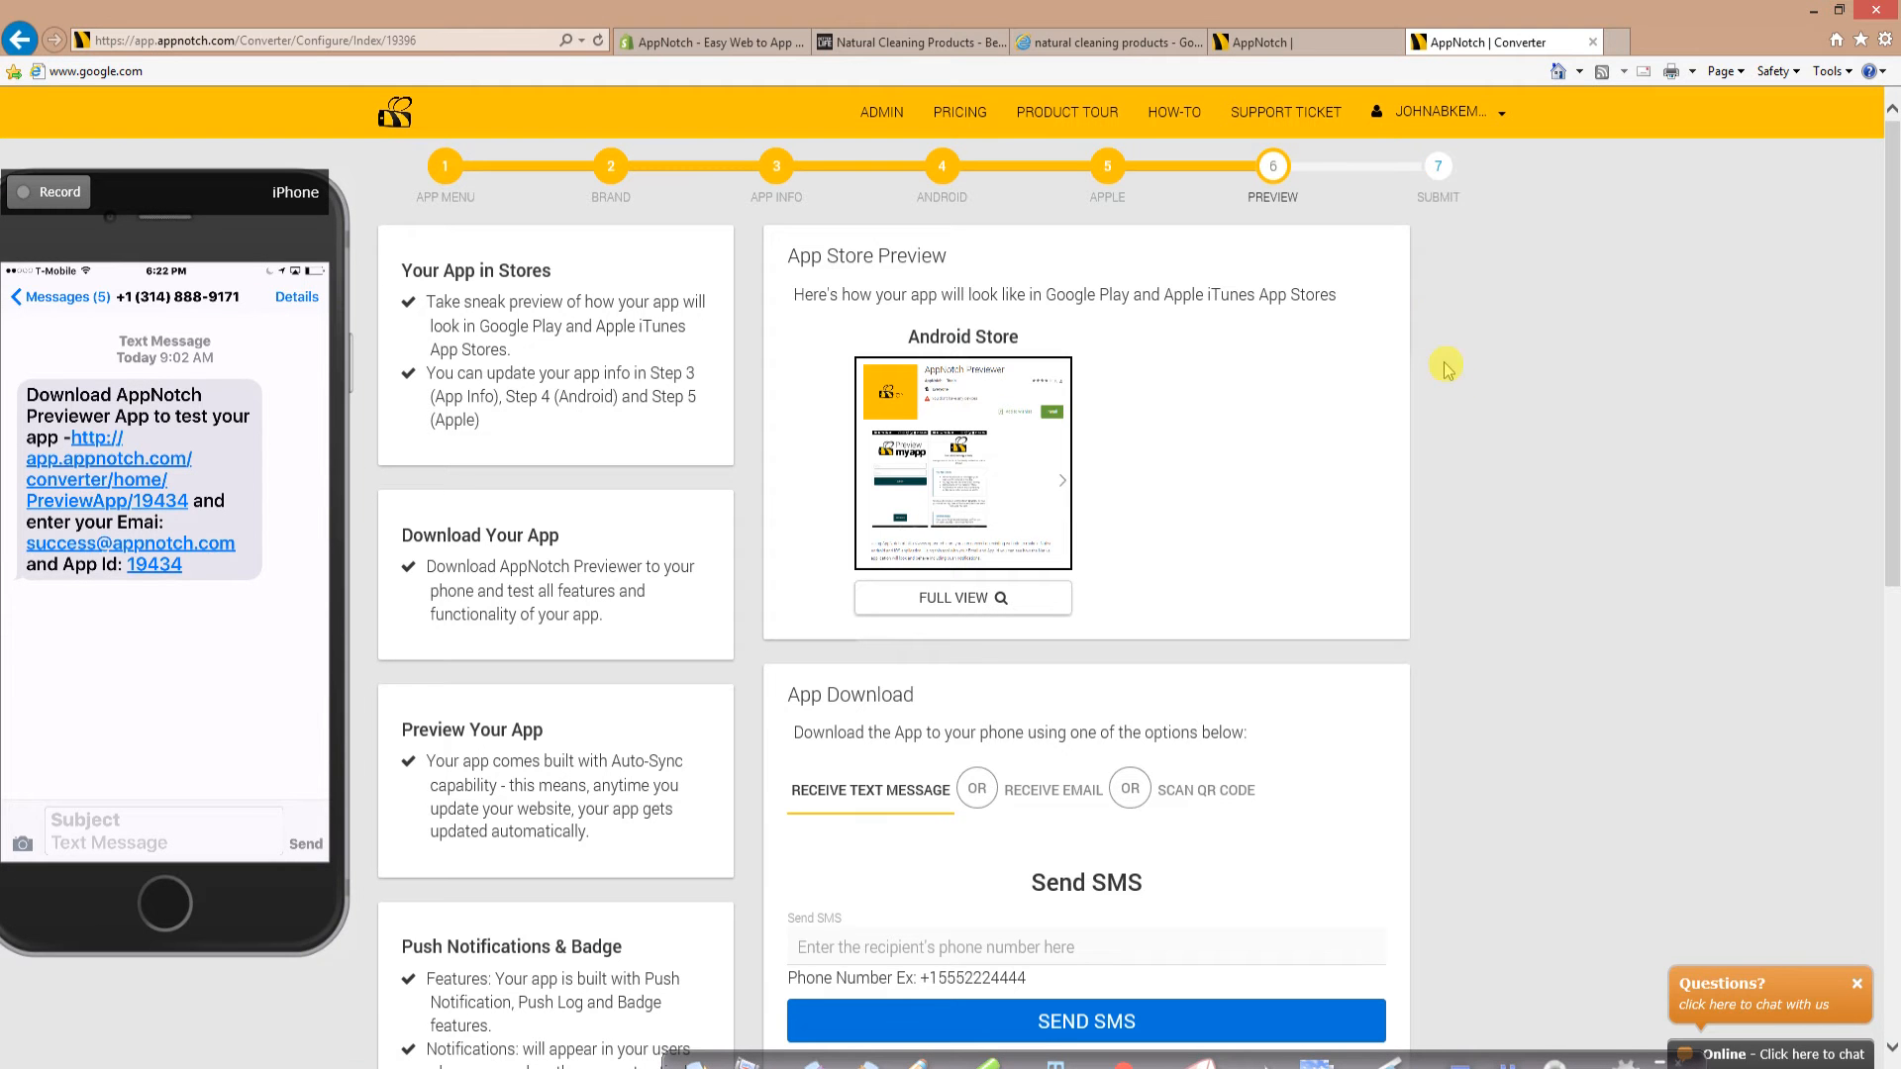
mouse_move(1446, 365)
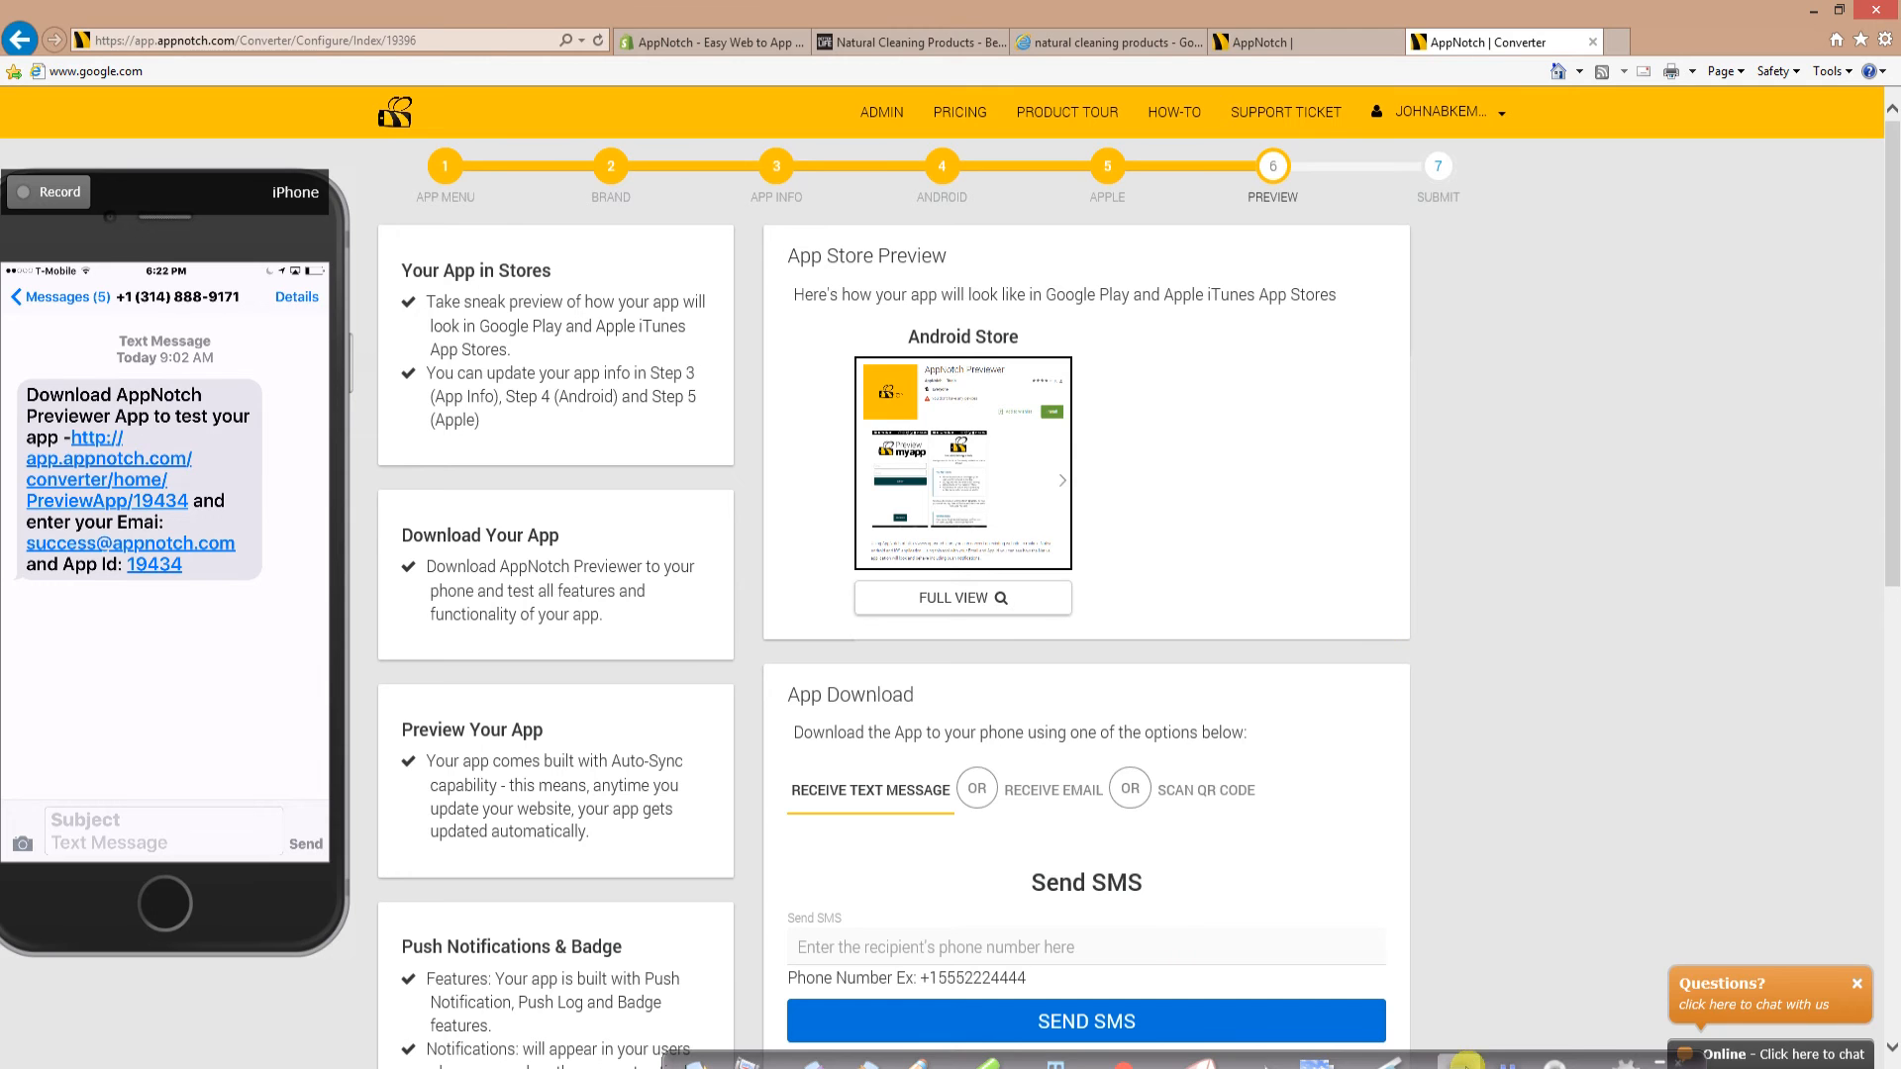